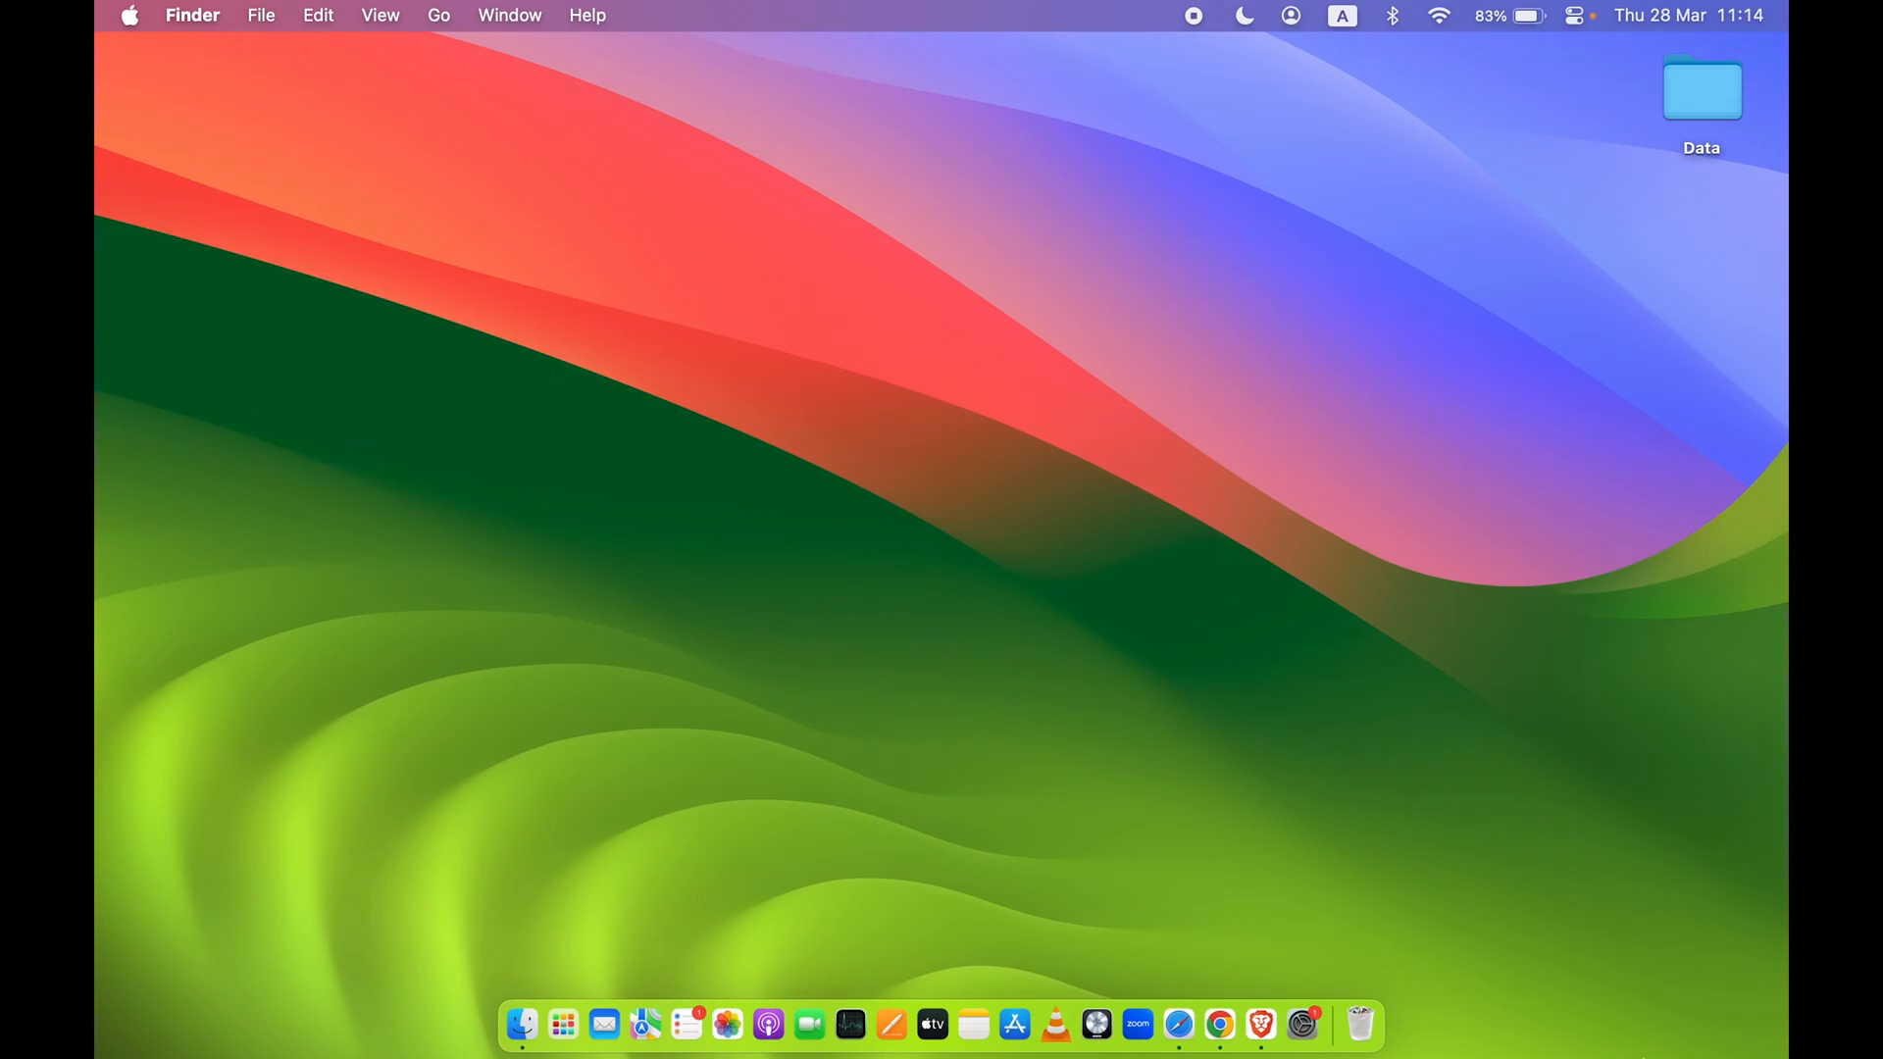
Search the App Store for 'youtube for mac' and scroll through the results
{"action": "left_click", "coordinate": [1015, 1031]}
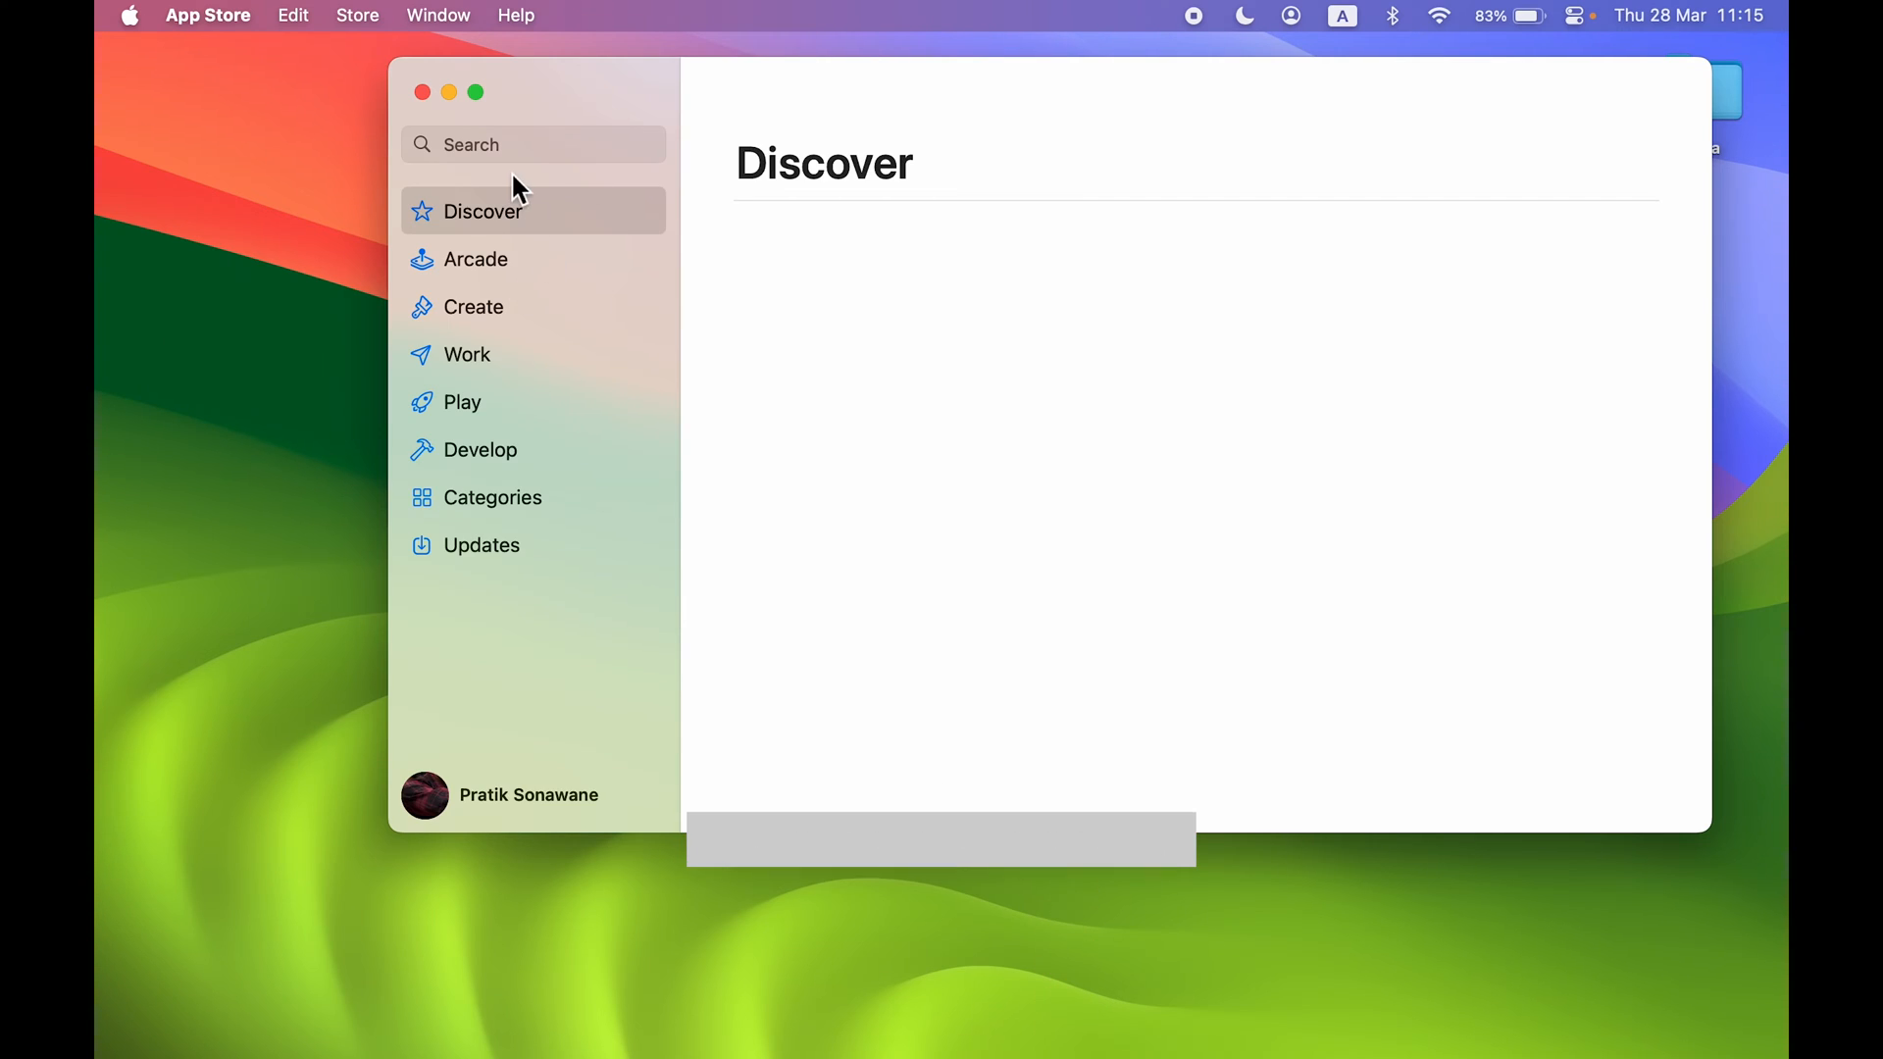
{"action": "type", "text": "youtube"}
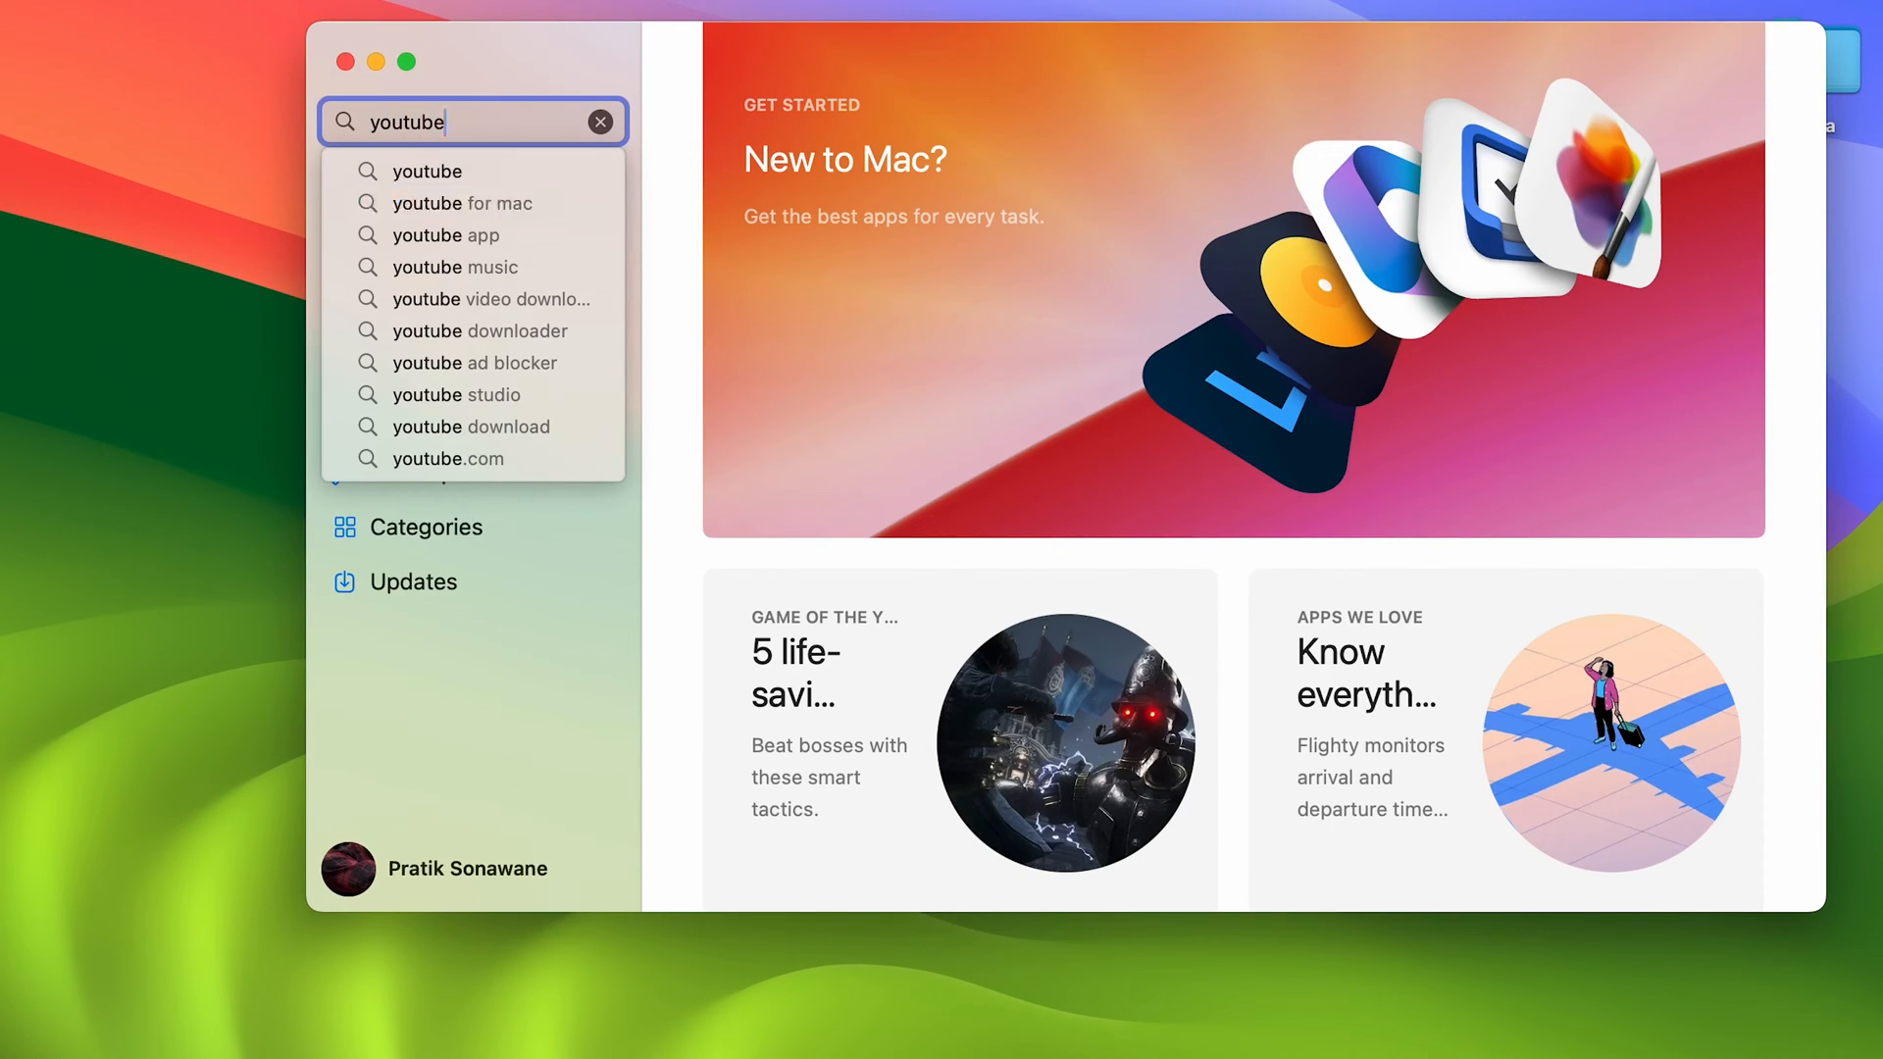
{"action": "left_click", "coordinate": [461, 203]}
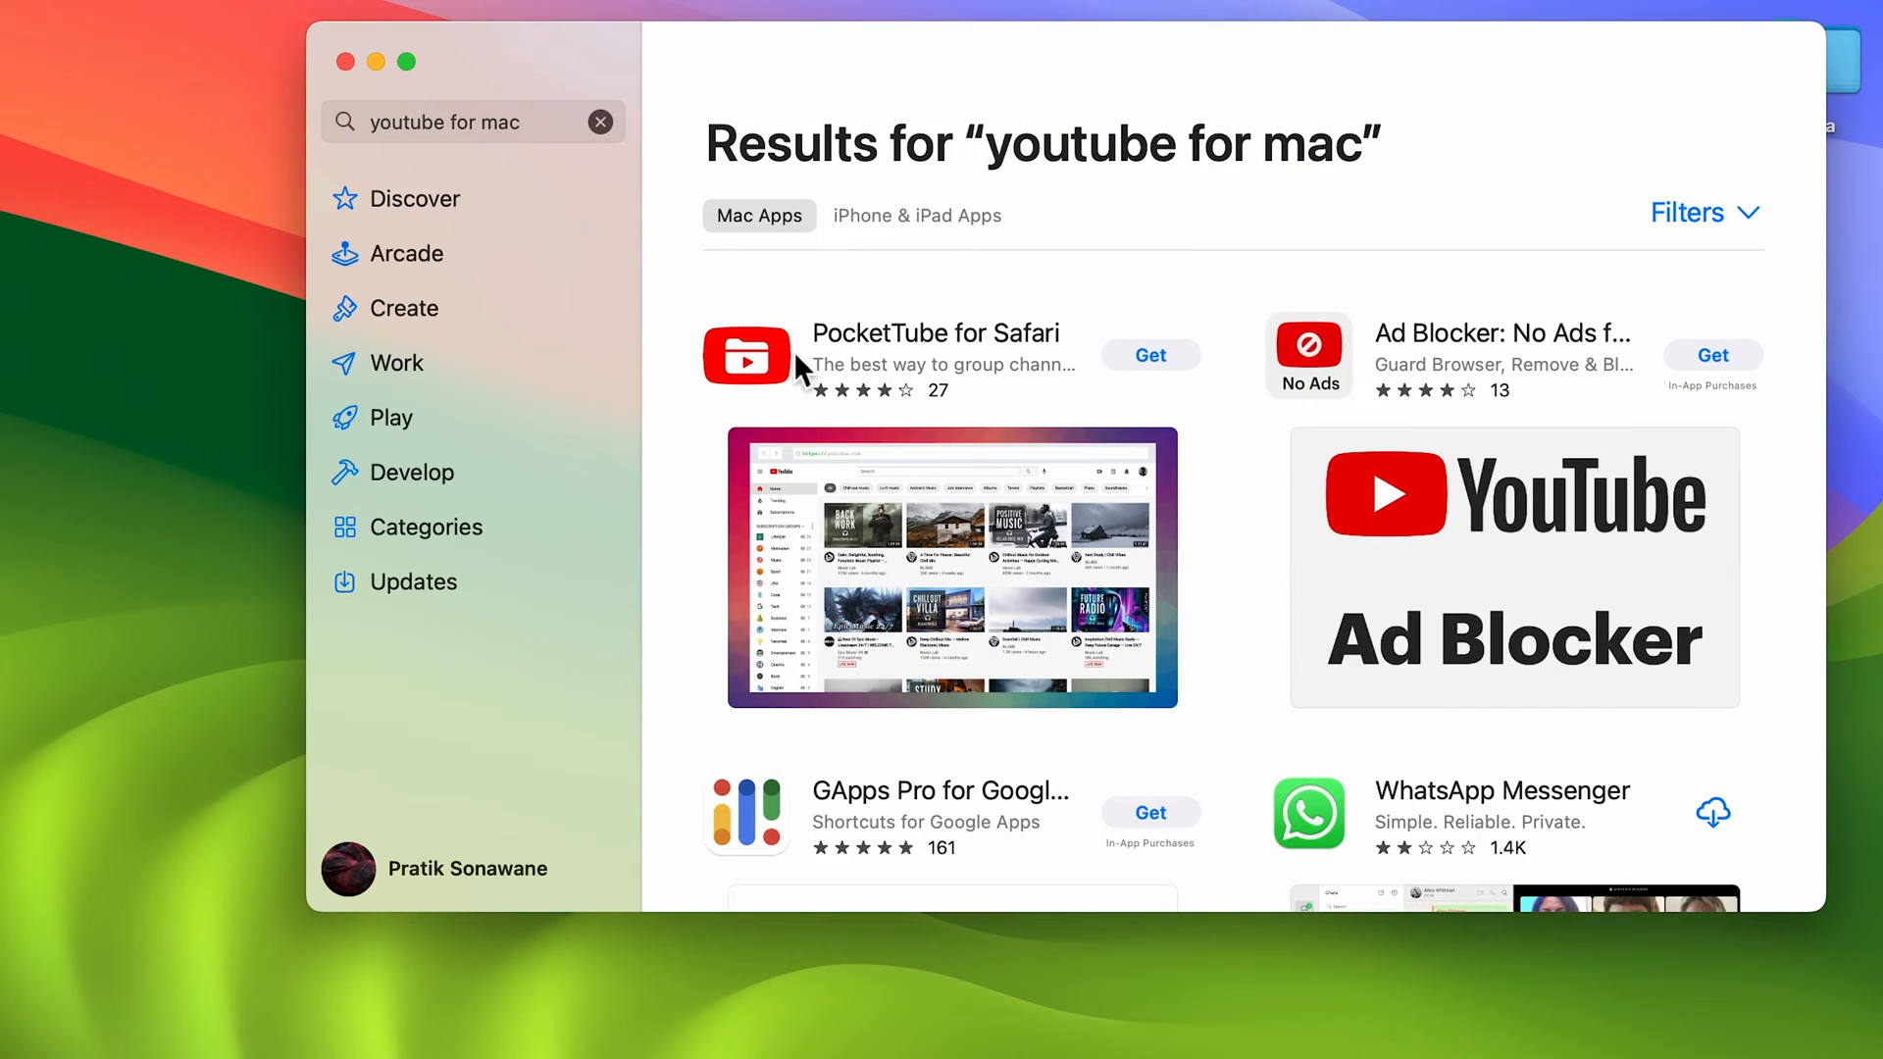
{"action": "mouse_move", "coordinate": [937, 421]}
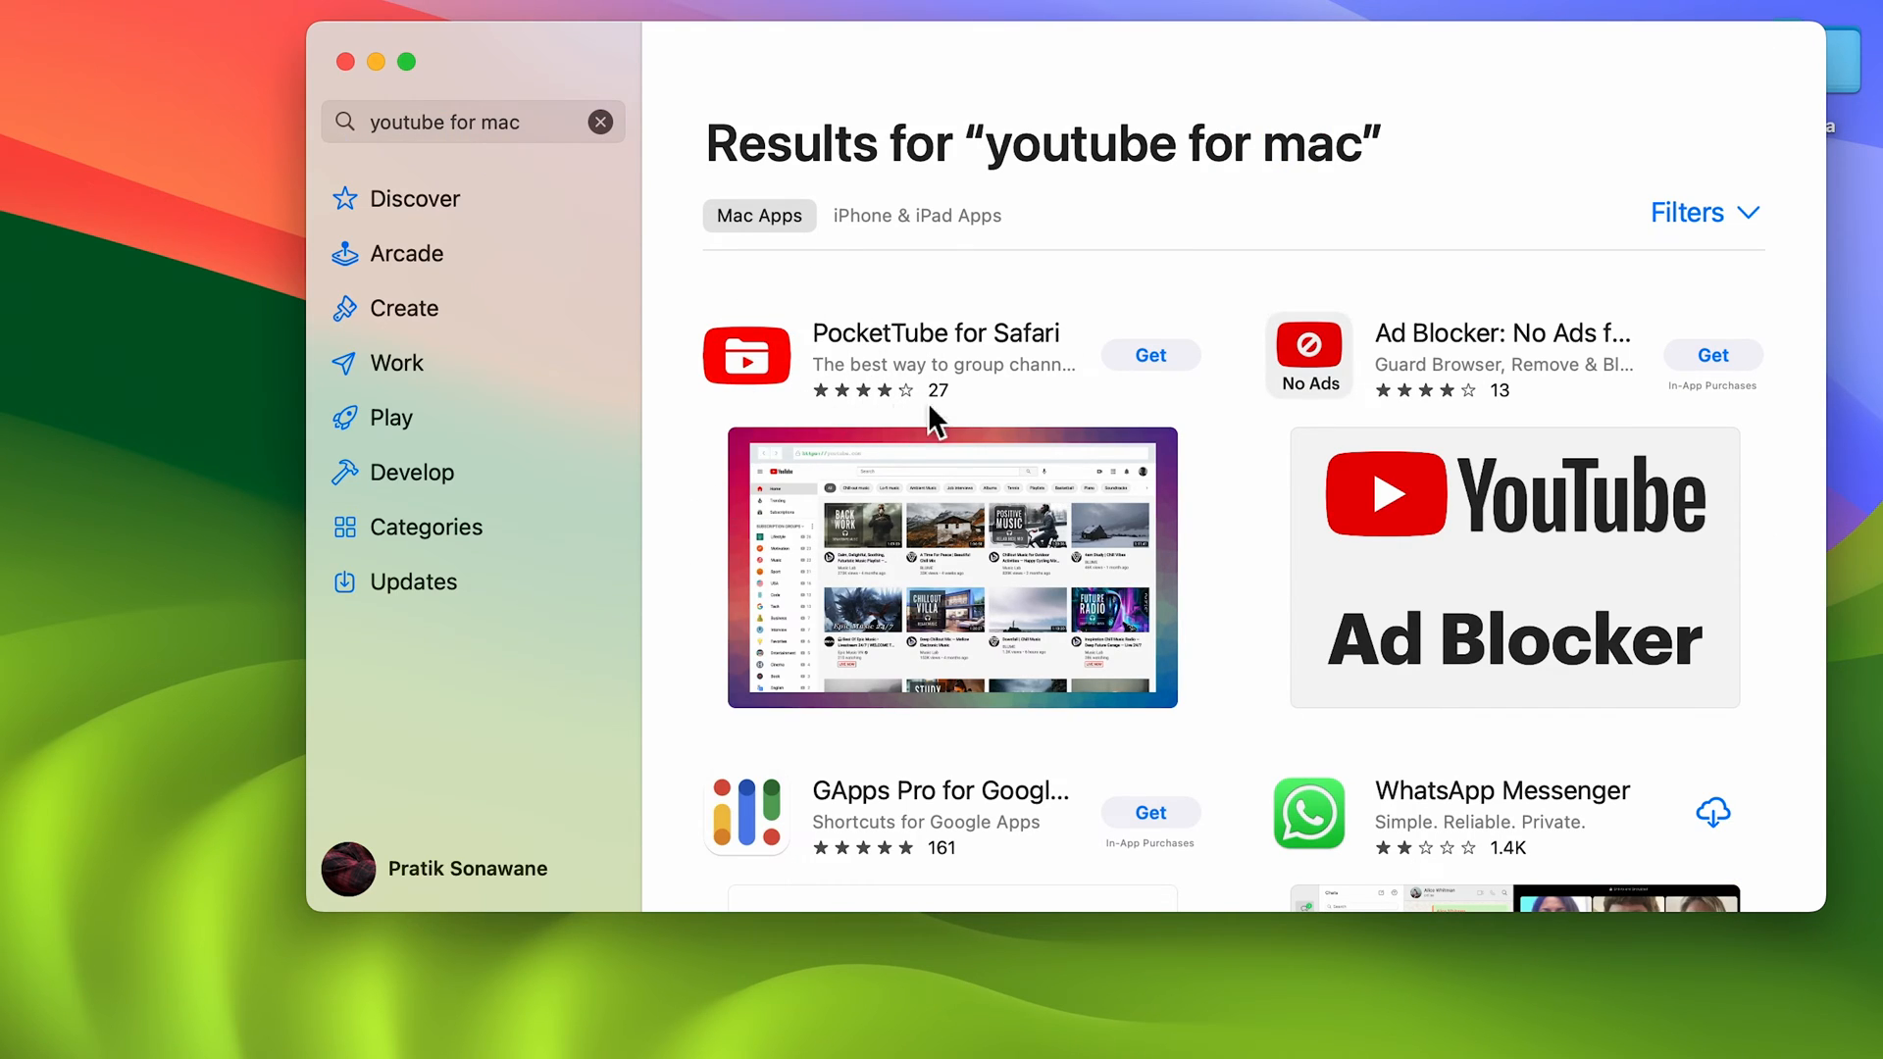
{"action": "scroll", "scroll_direction": "down", "scroll_amount": 3}
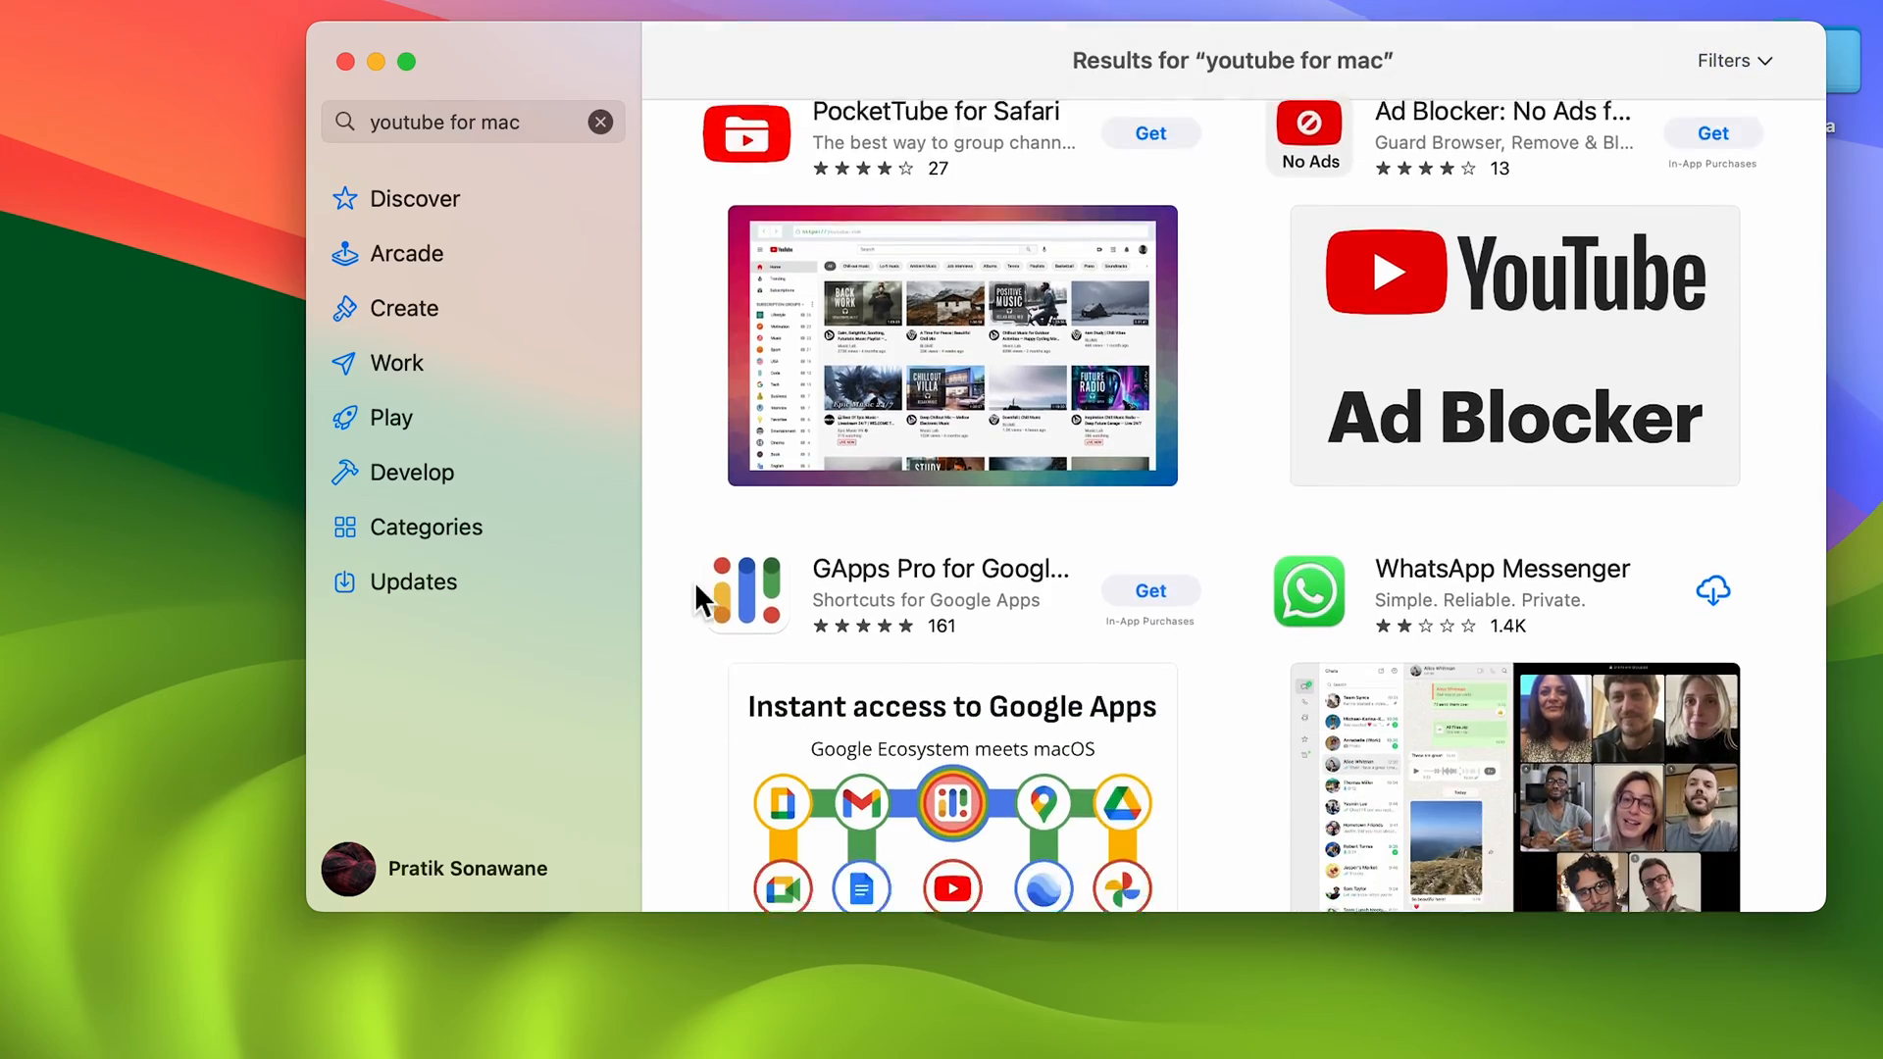
{"action": "scroll", "scroll_direction": "down", "scroll_amount": 3}
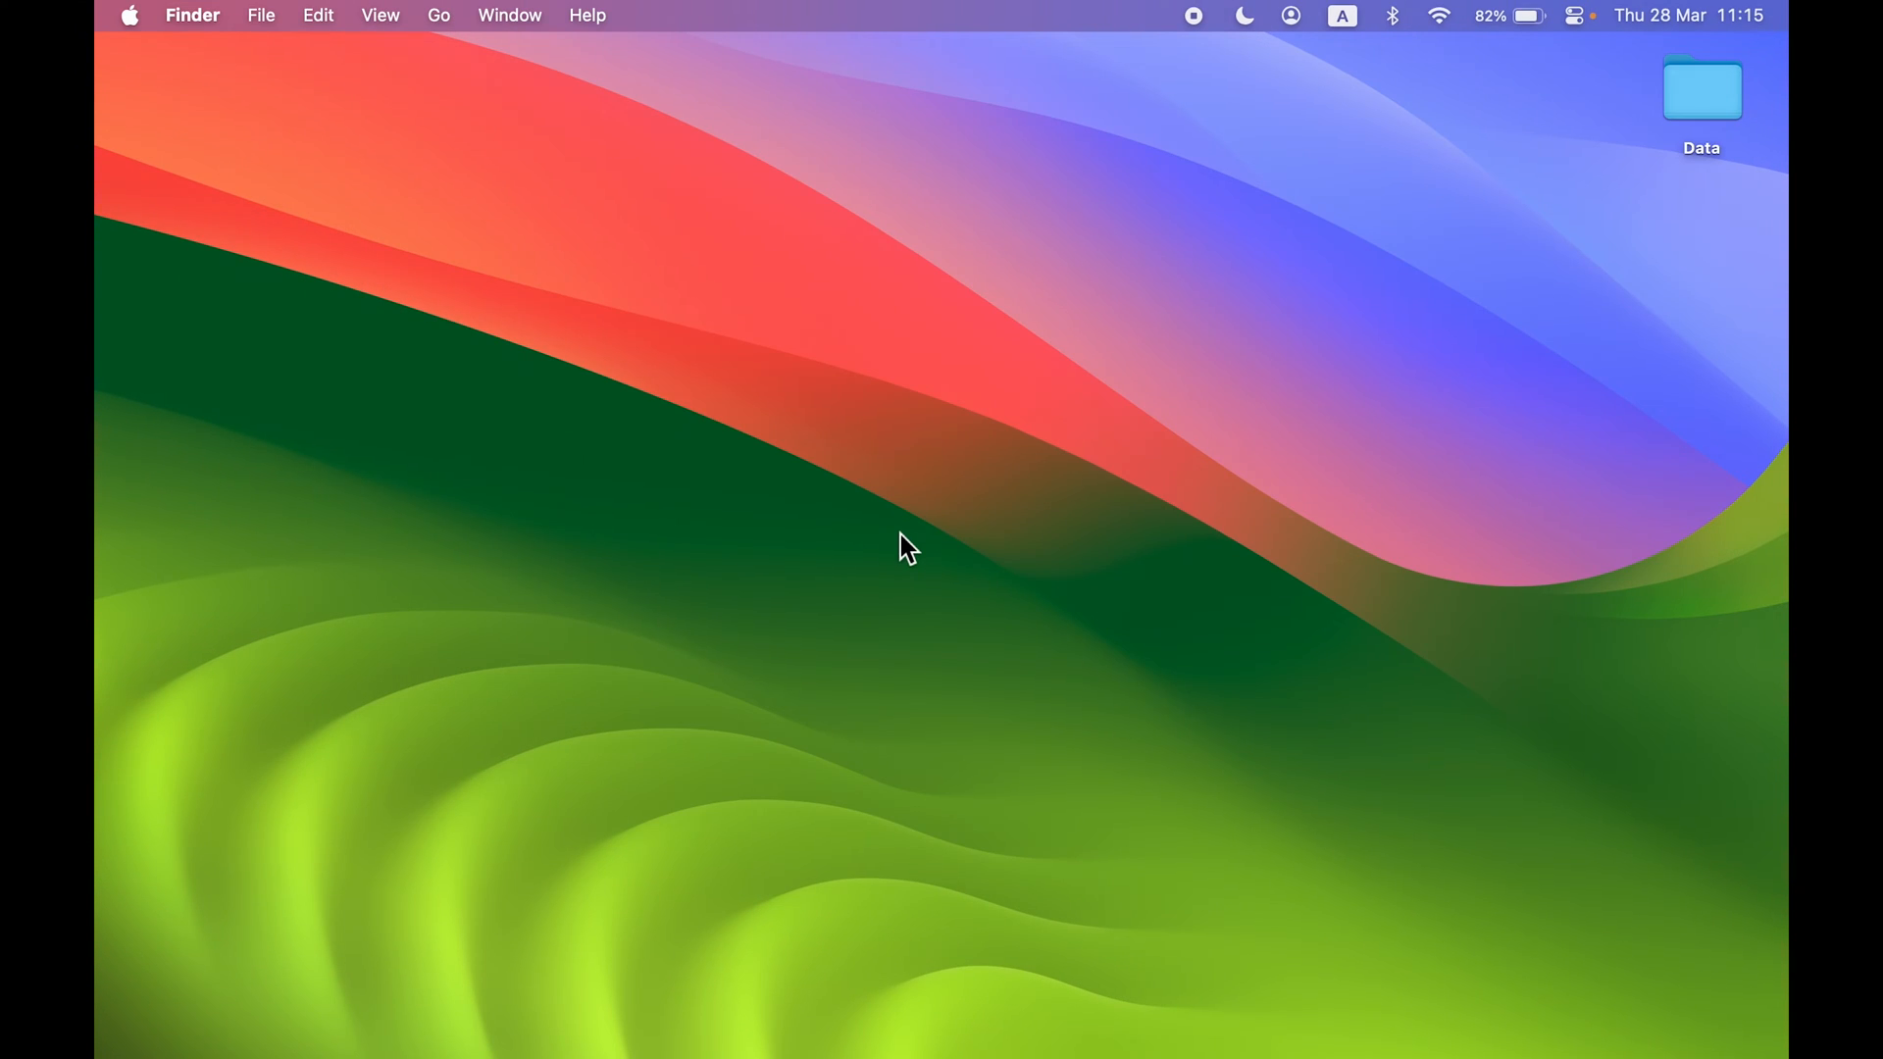
{"action": "mouse_move", "coordinate": [1373, 606]}
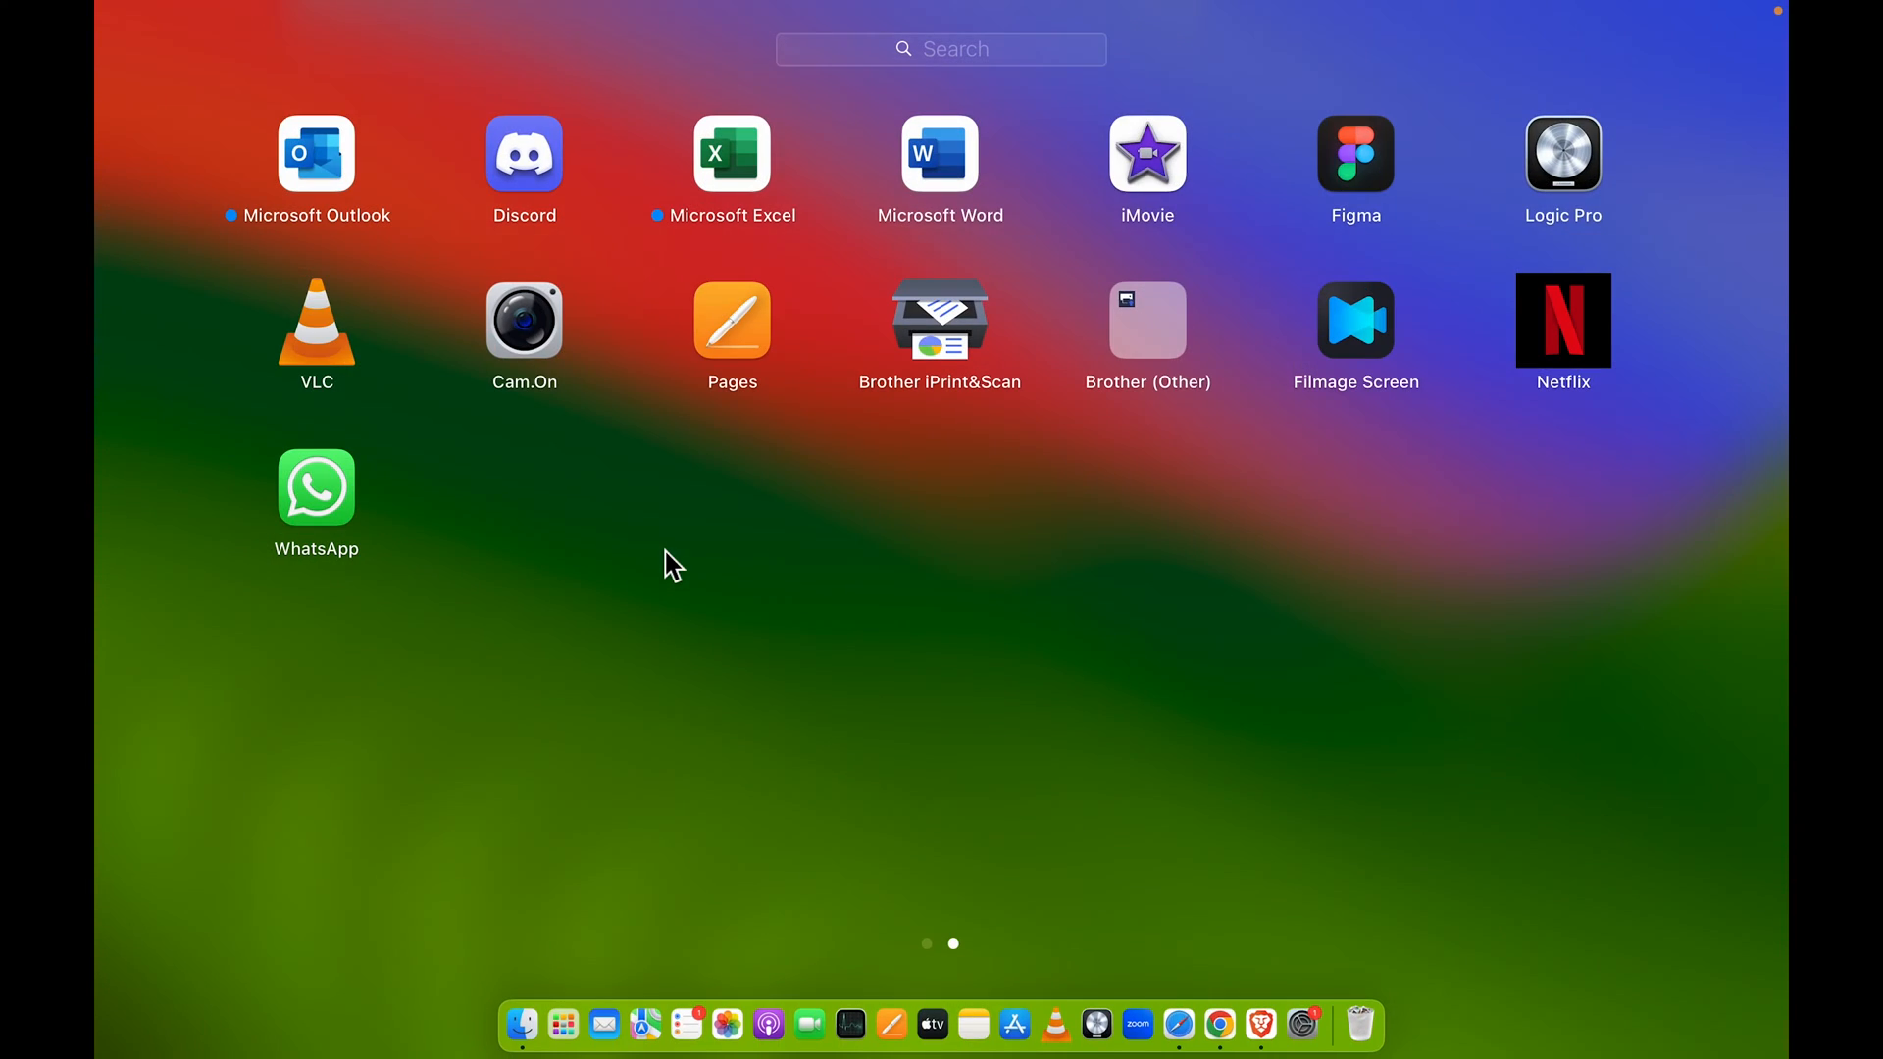
{"action": "mouse_move", "coordinate": [657, 612]}
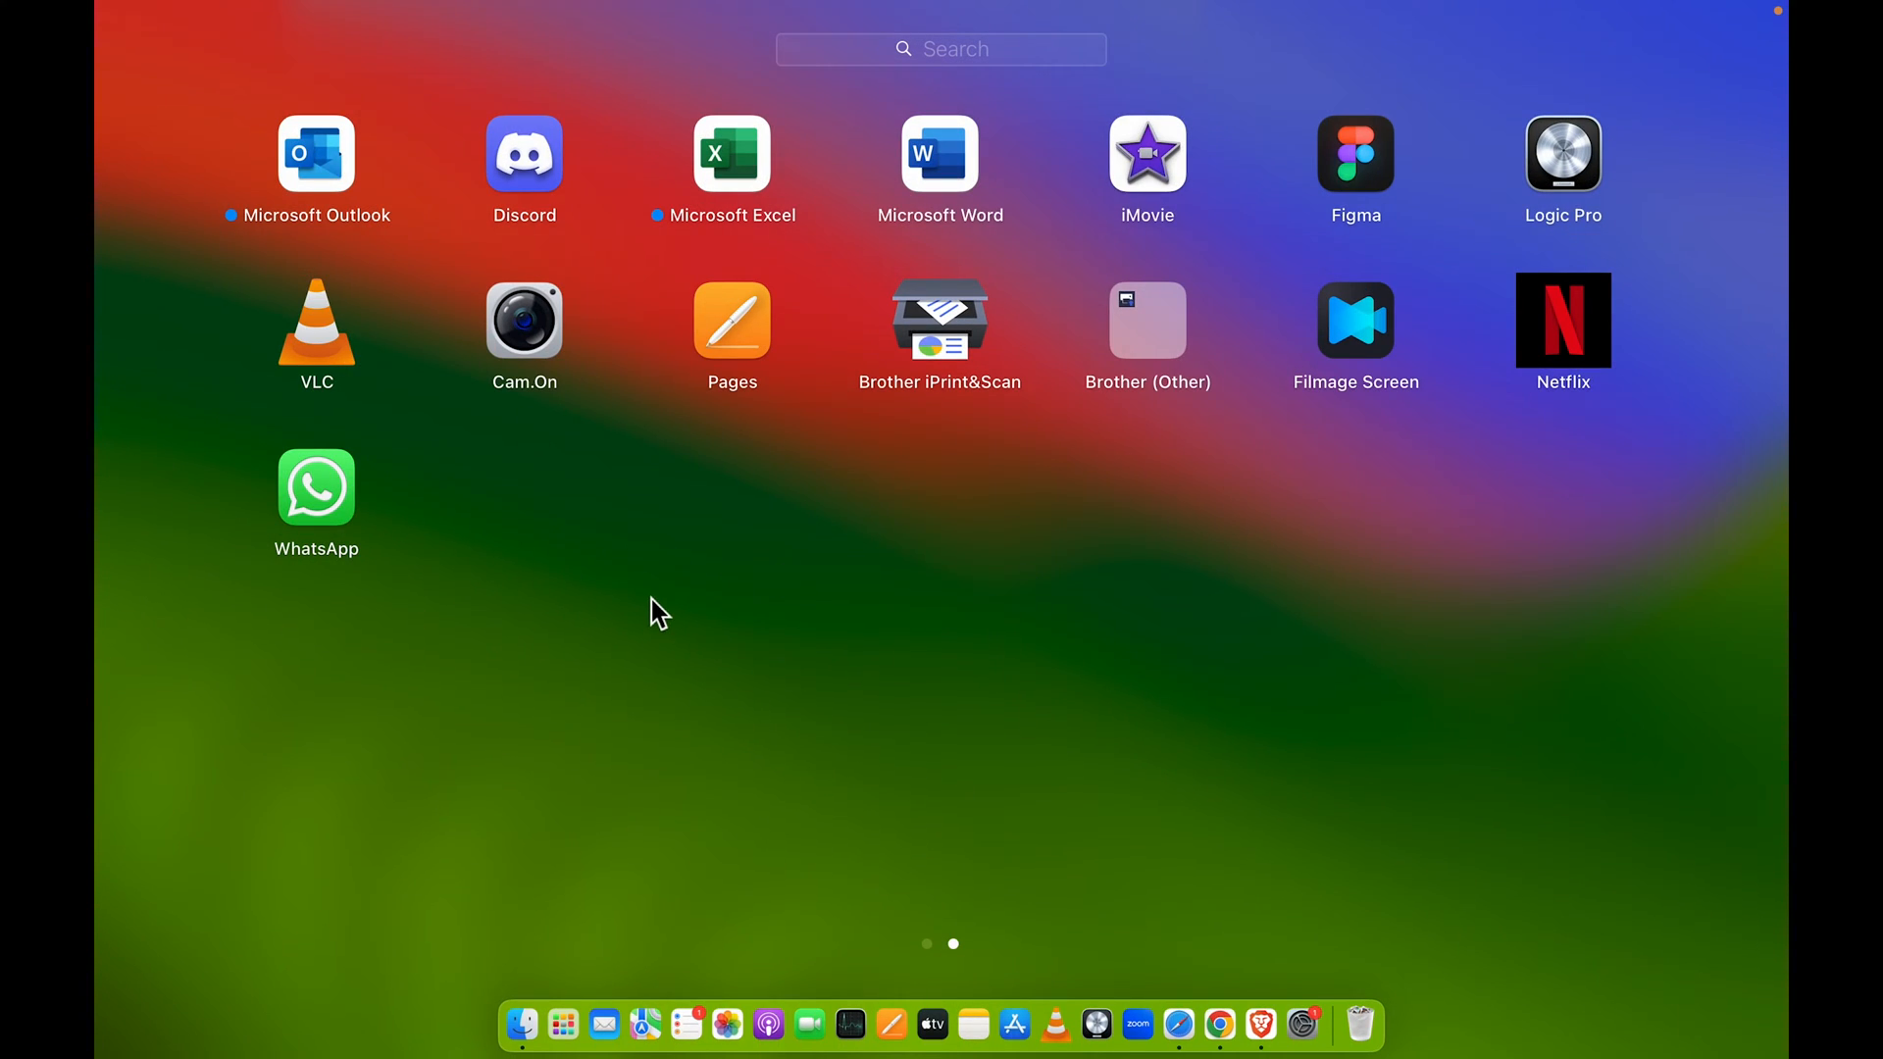
{"action": "scroll", "scroll_direction": "left", "scroll_amount": 3}
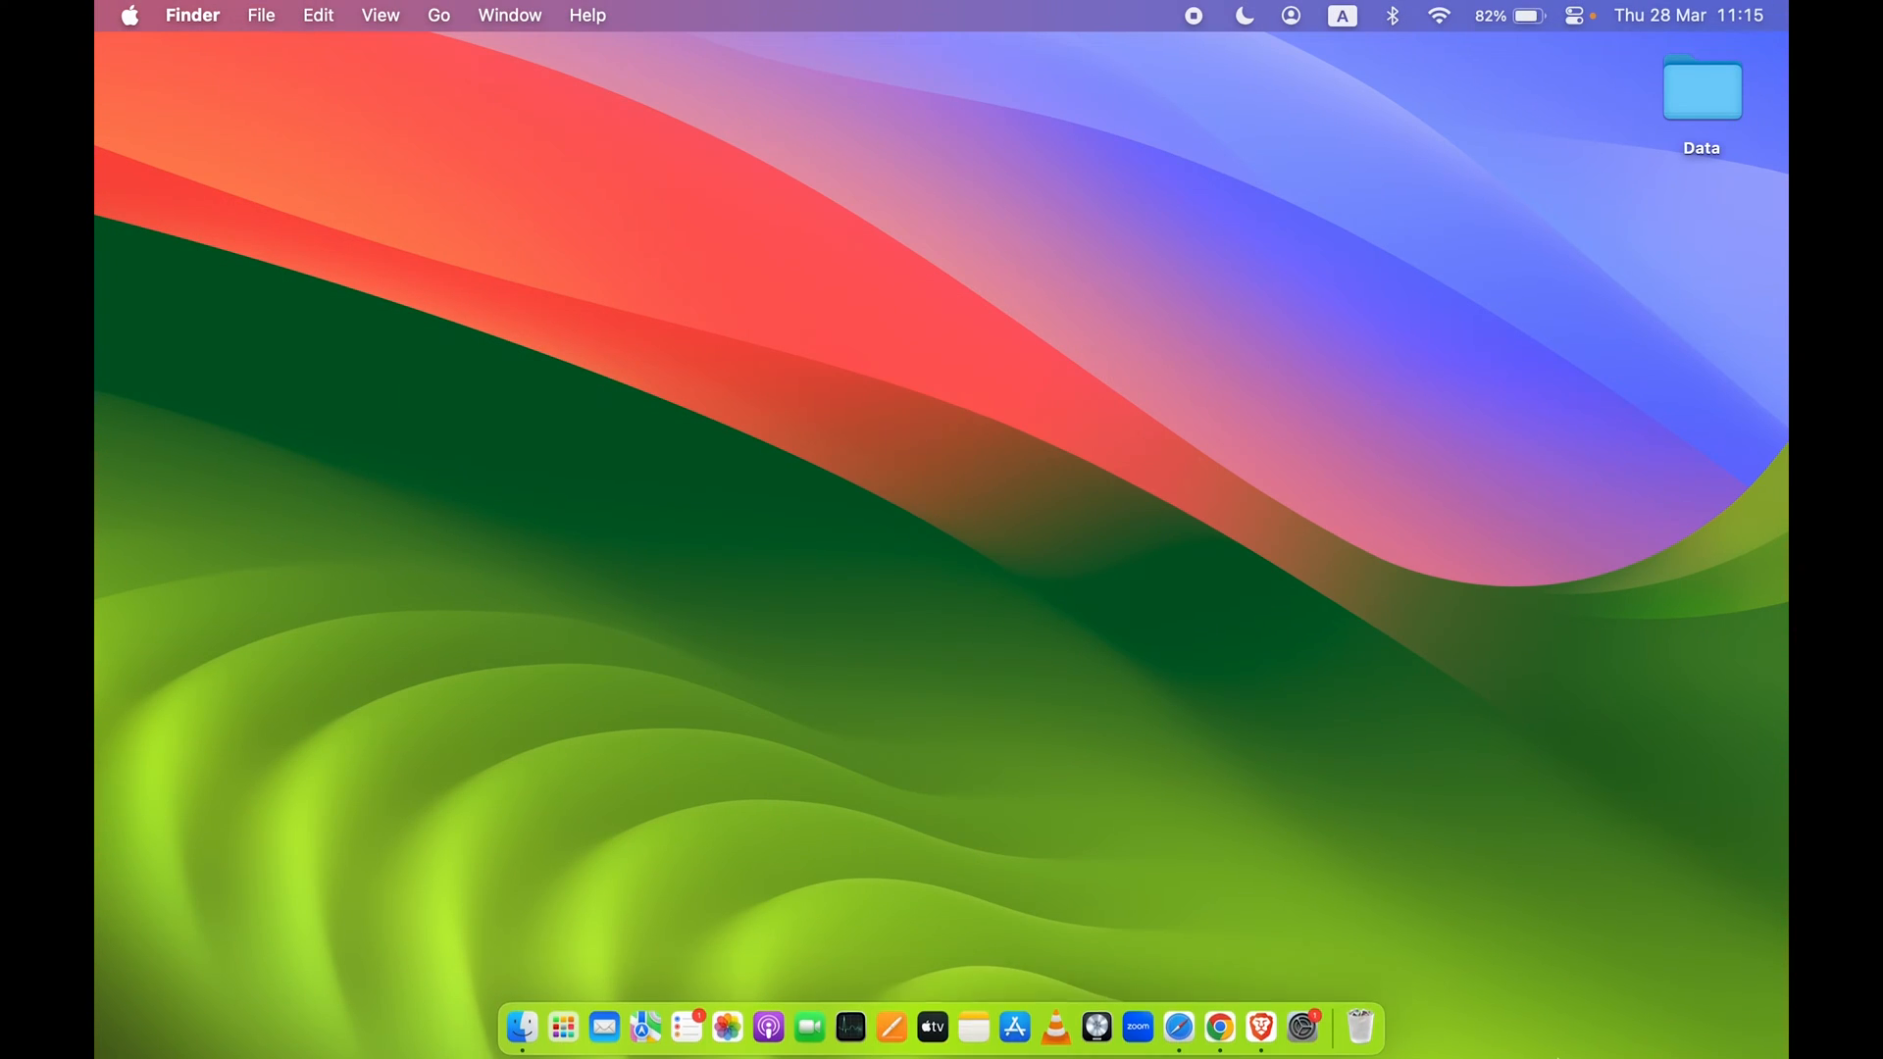
{"action": "mouse_move", "coordinate": [1219, 1027]}
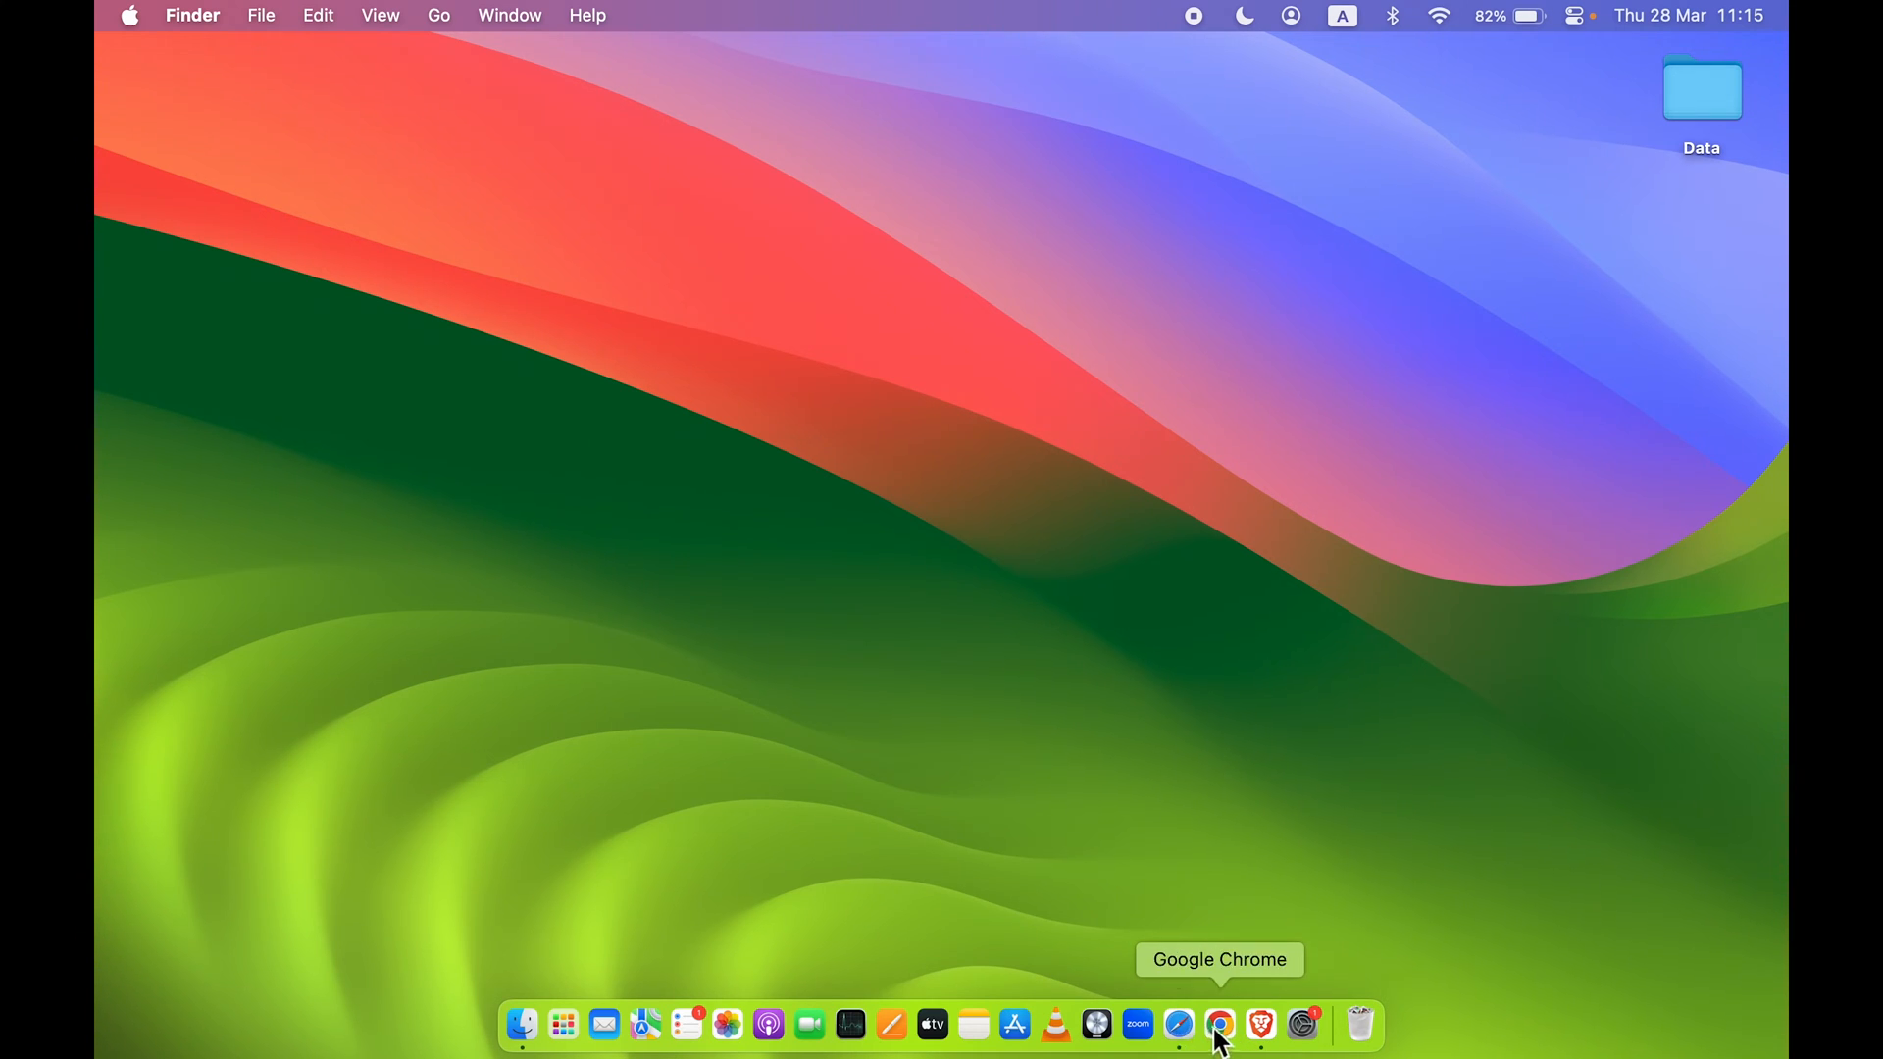
Launch Google Chrome from the Dock
{"action": "left_click", "coordinate": [1220, 1024]}
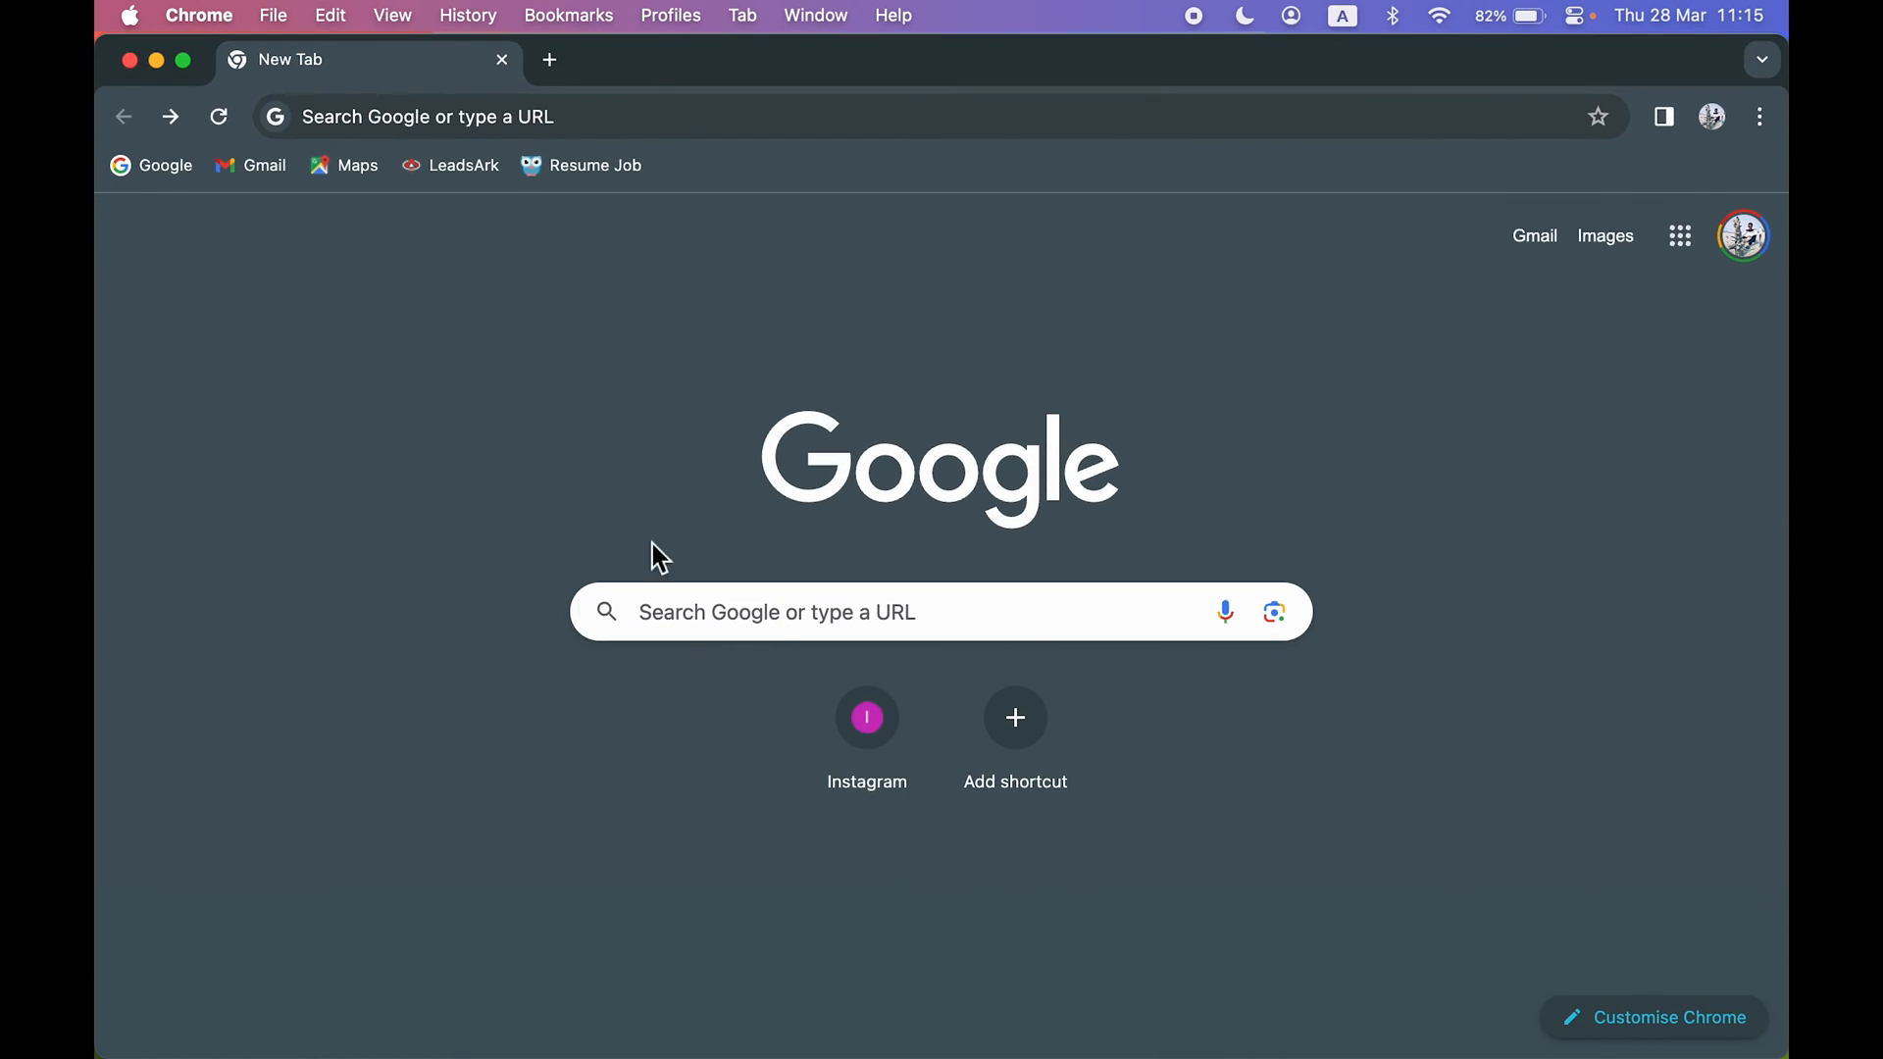
{"action": "mouse_move", "coordinate": [550, 444]}
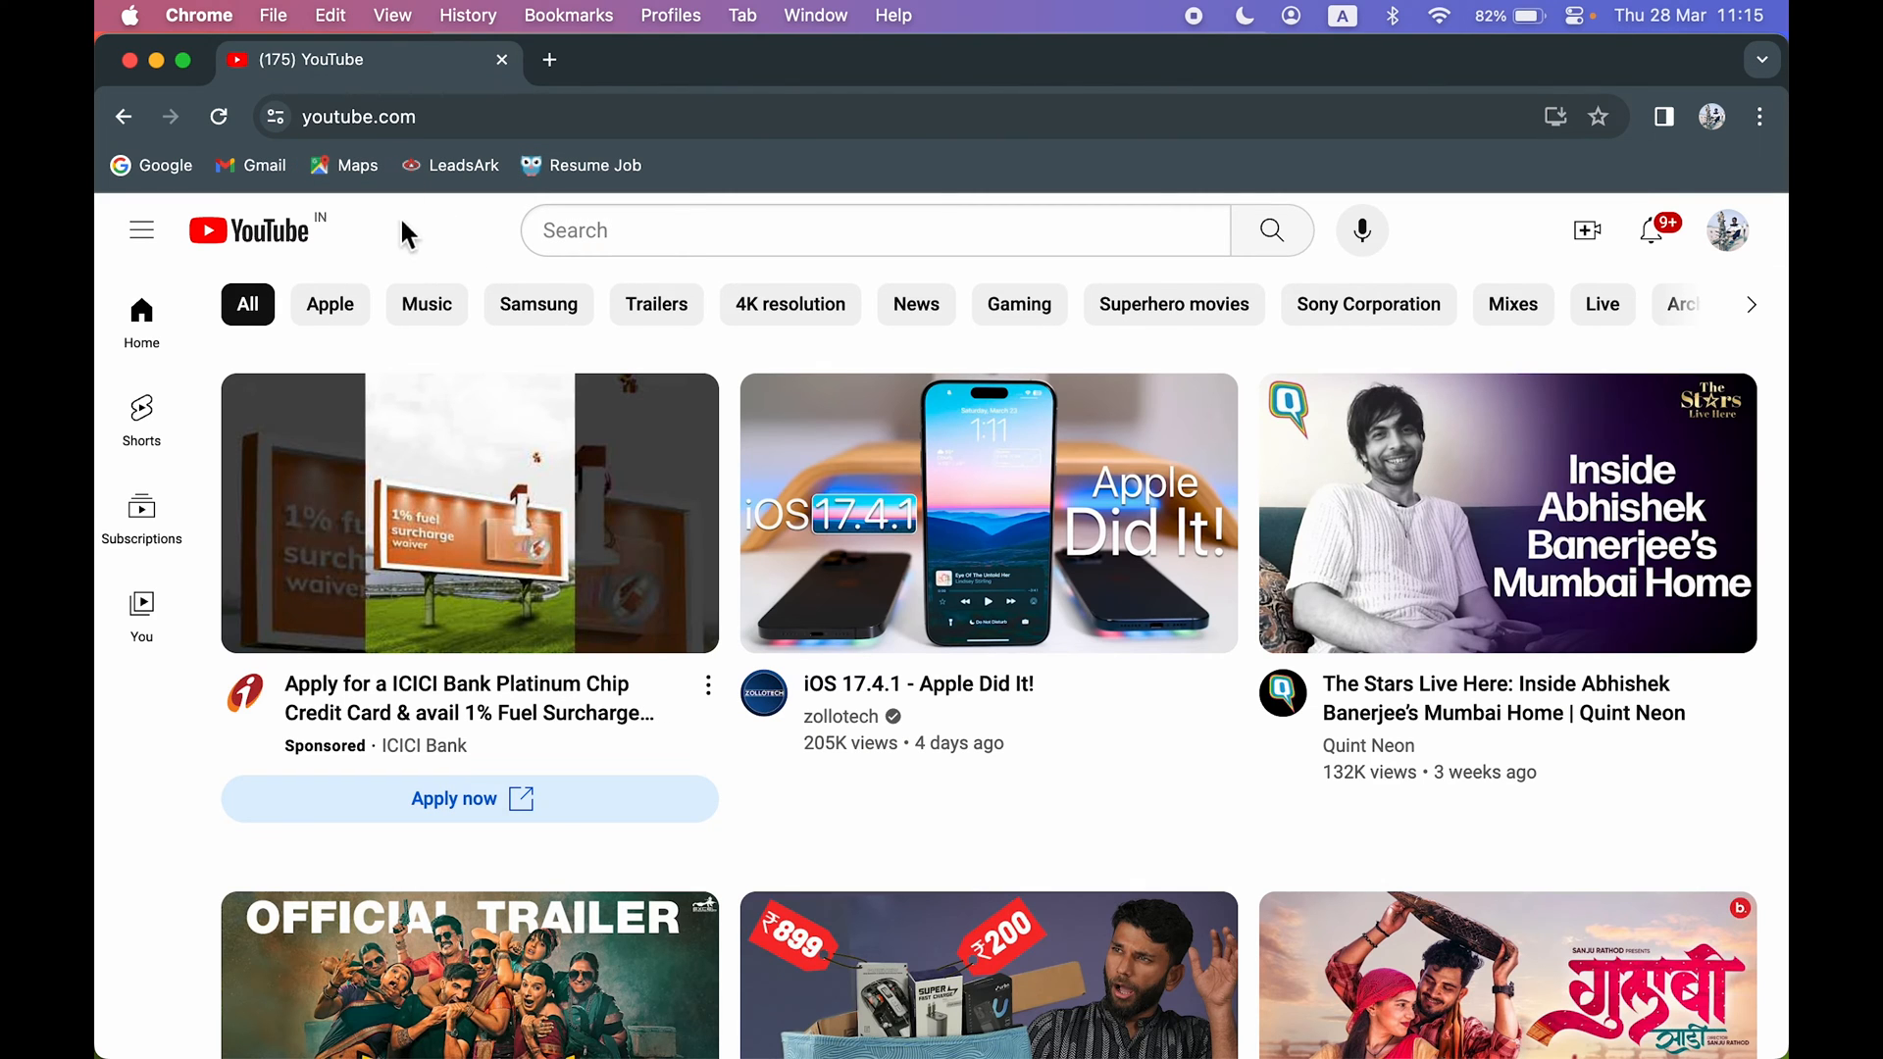
{"action": "mouse_move", "coordinate": [480, 273]}
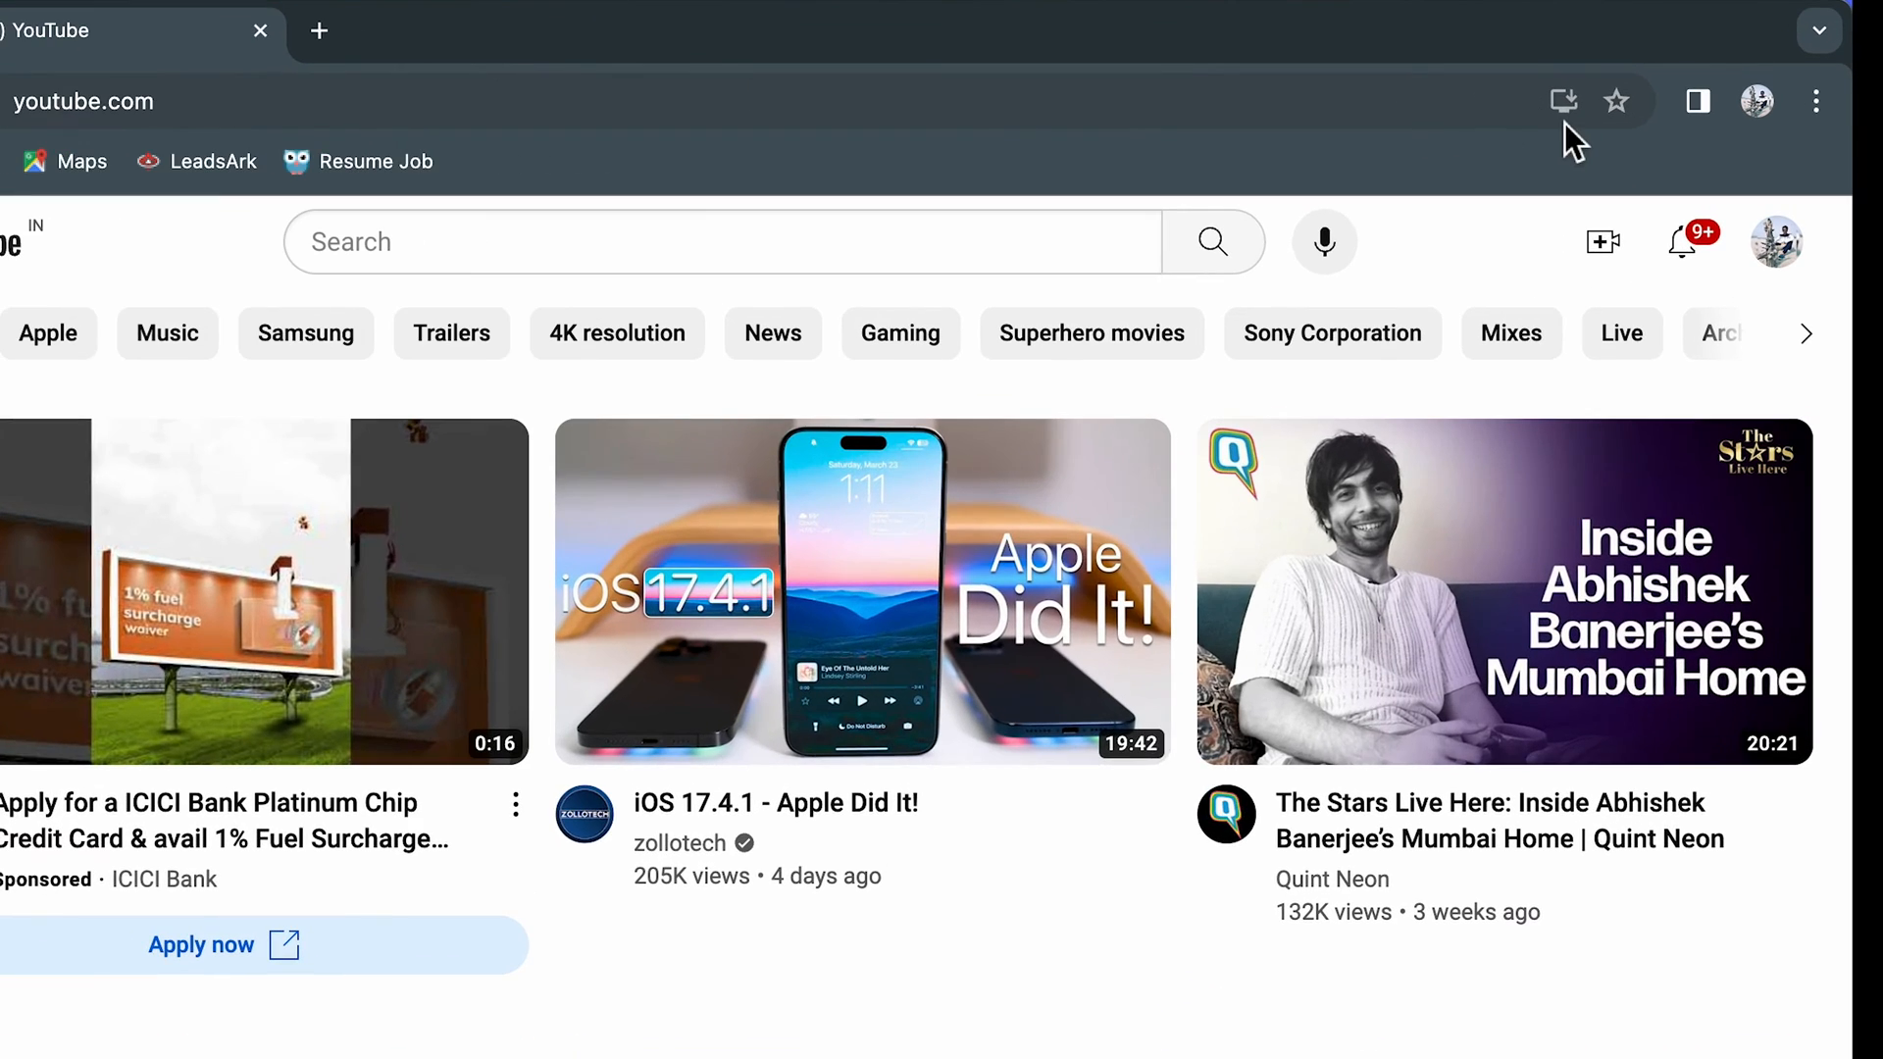
{"action": "mouse_move", "coordinate": [1564, 101]}
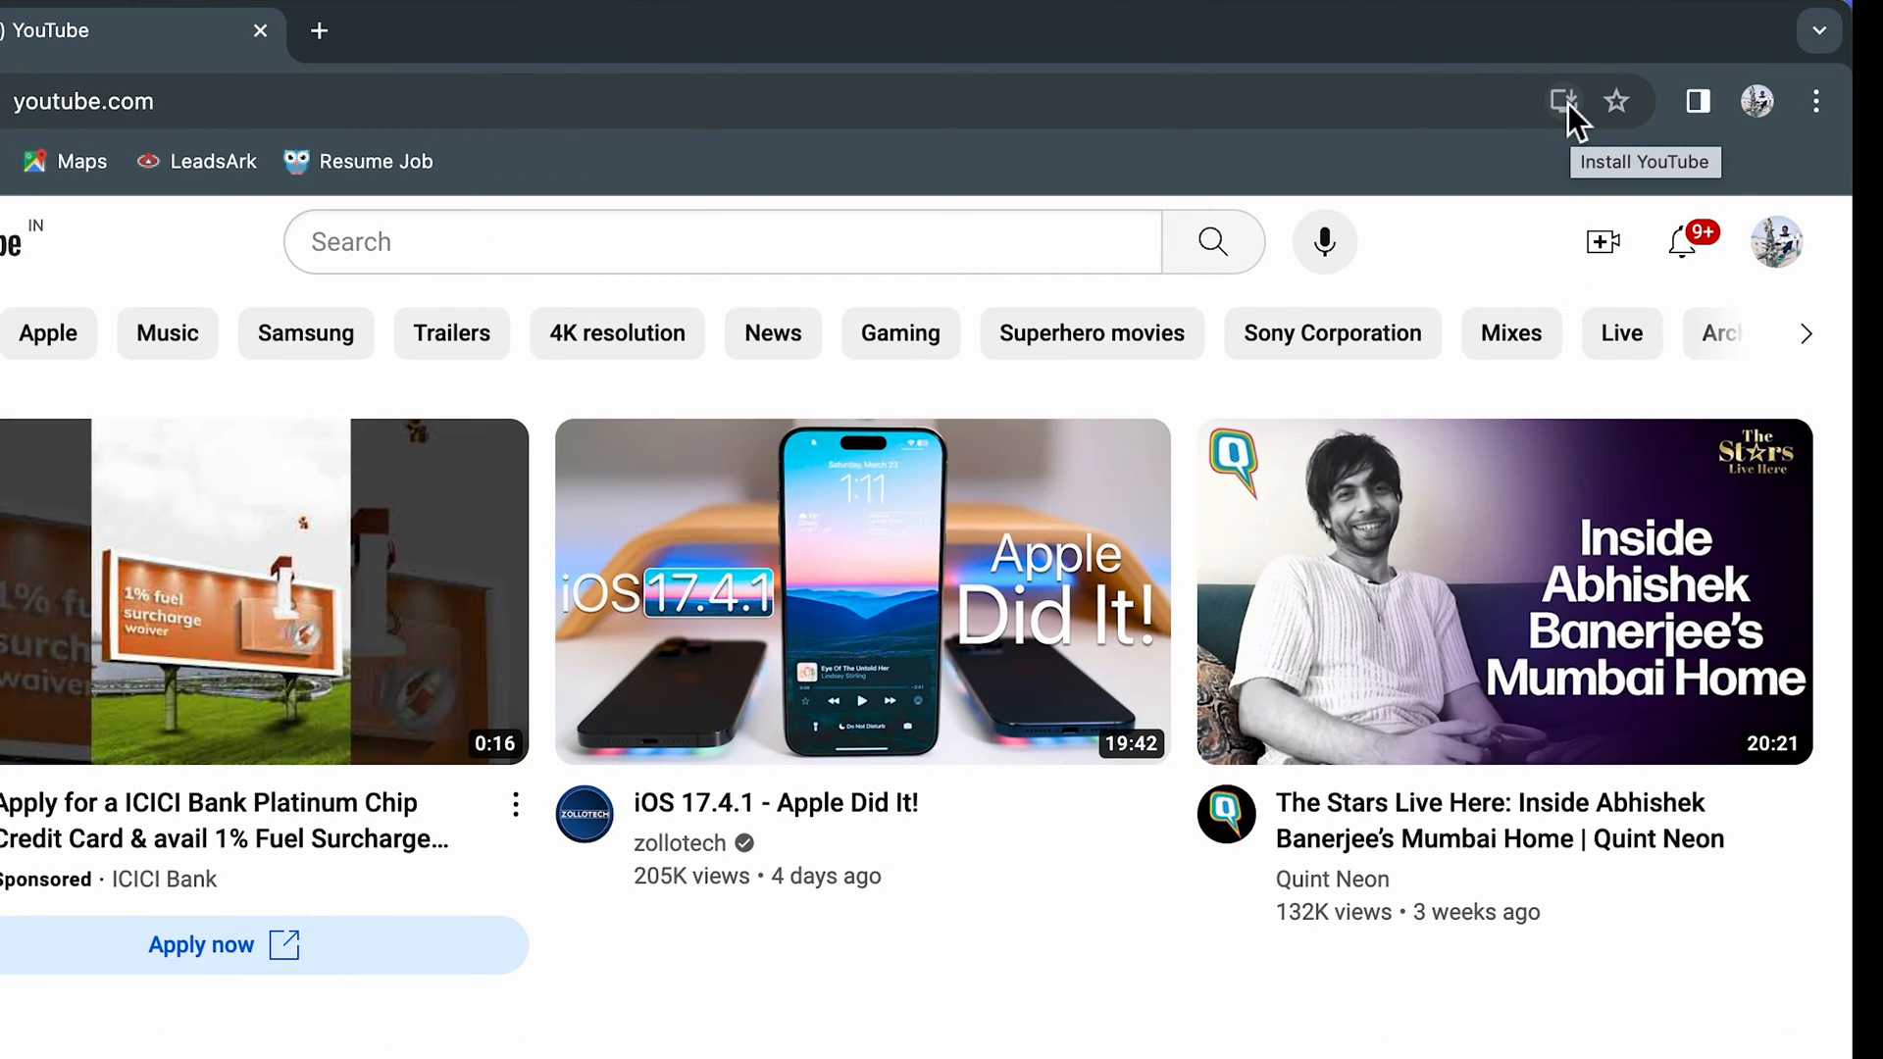
{"action": "mouse_move", "coordinate": [1585, 117]}
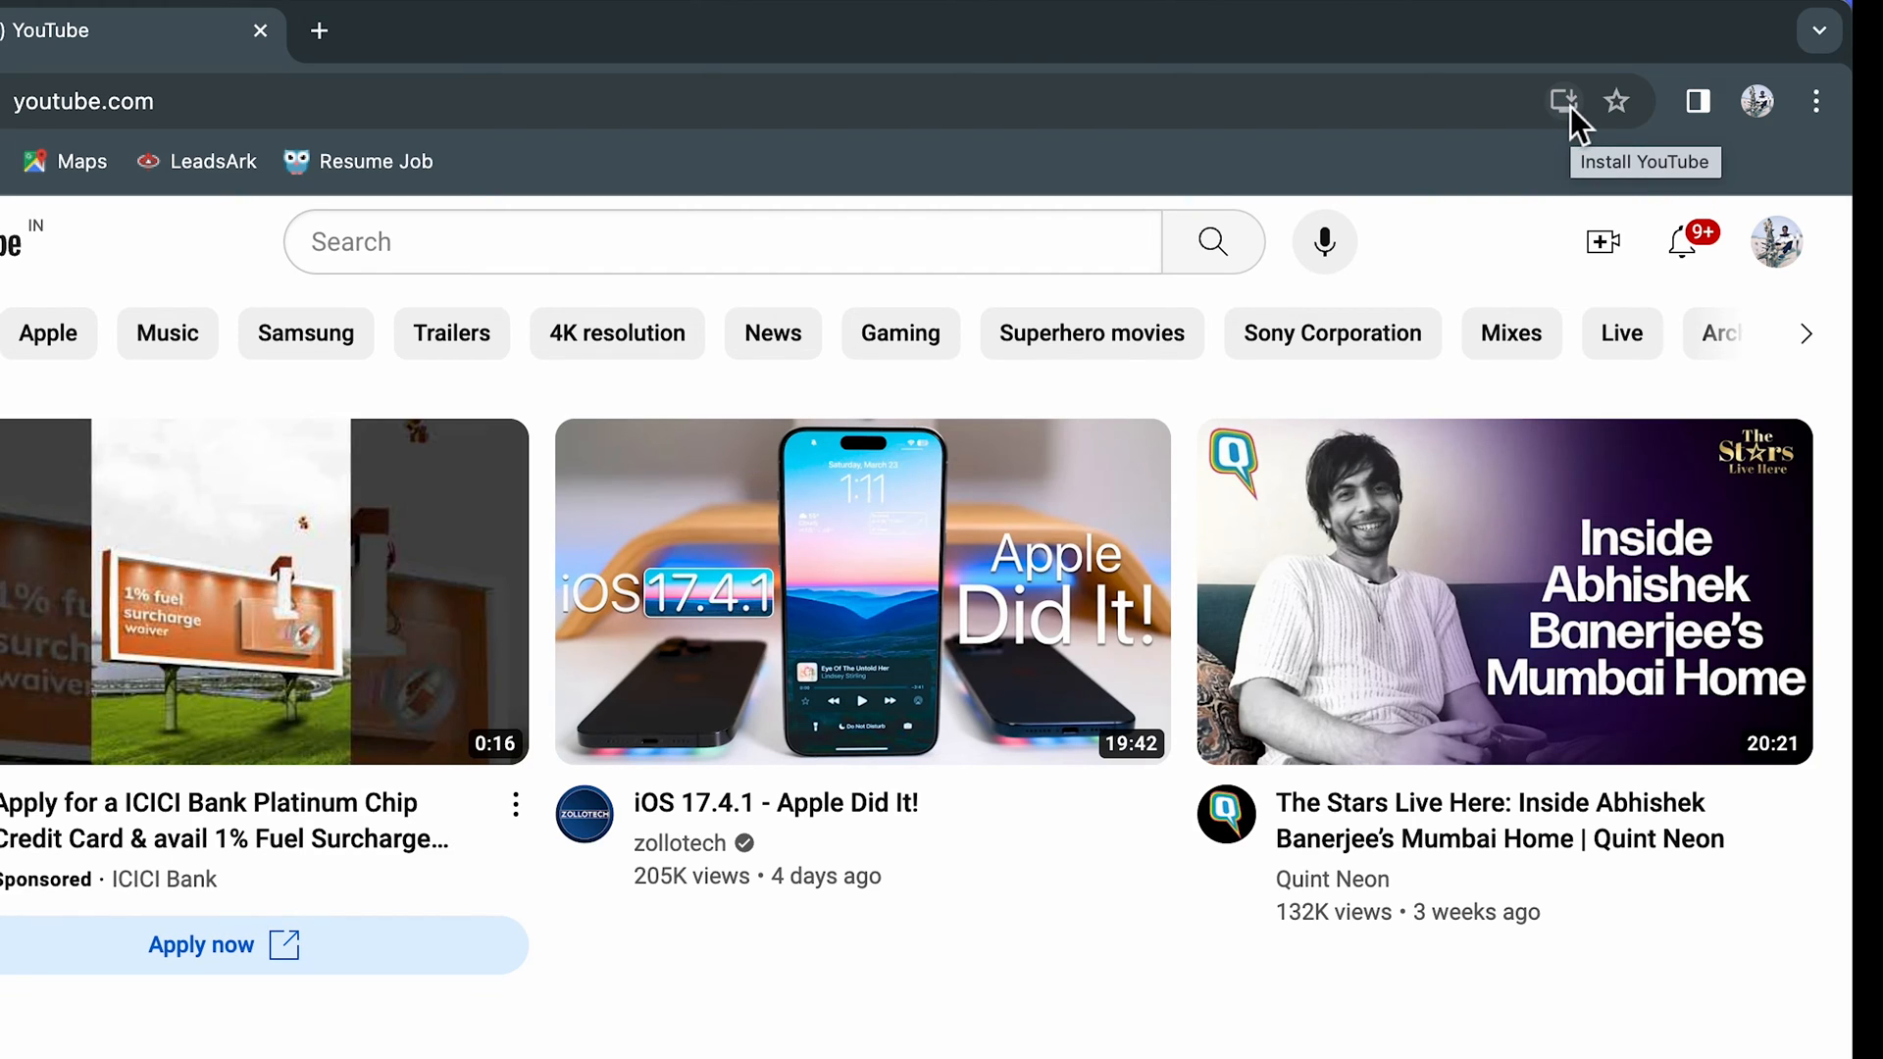
{"action": "left_click", "coordinate": [1563, 101]}
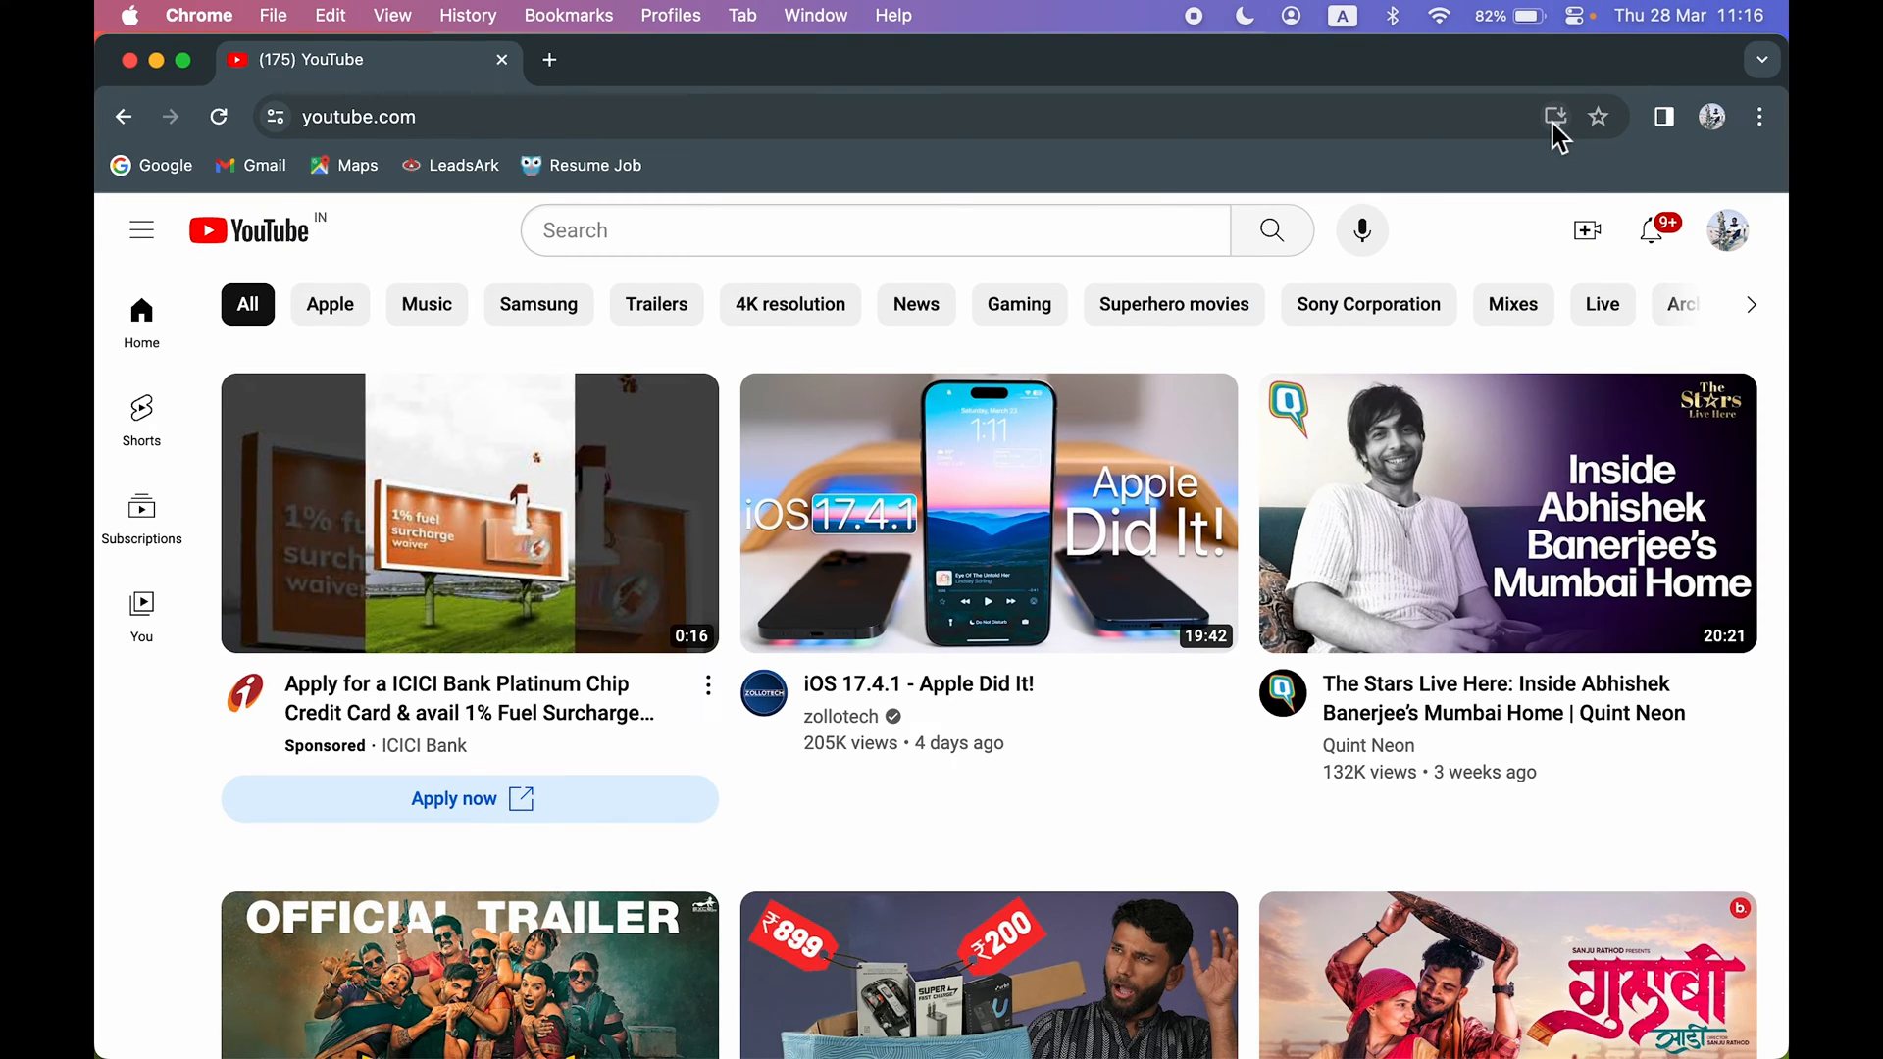
{"action": "mouse_move", "coordinate": [1761, 116]}
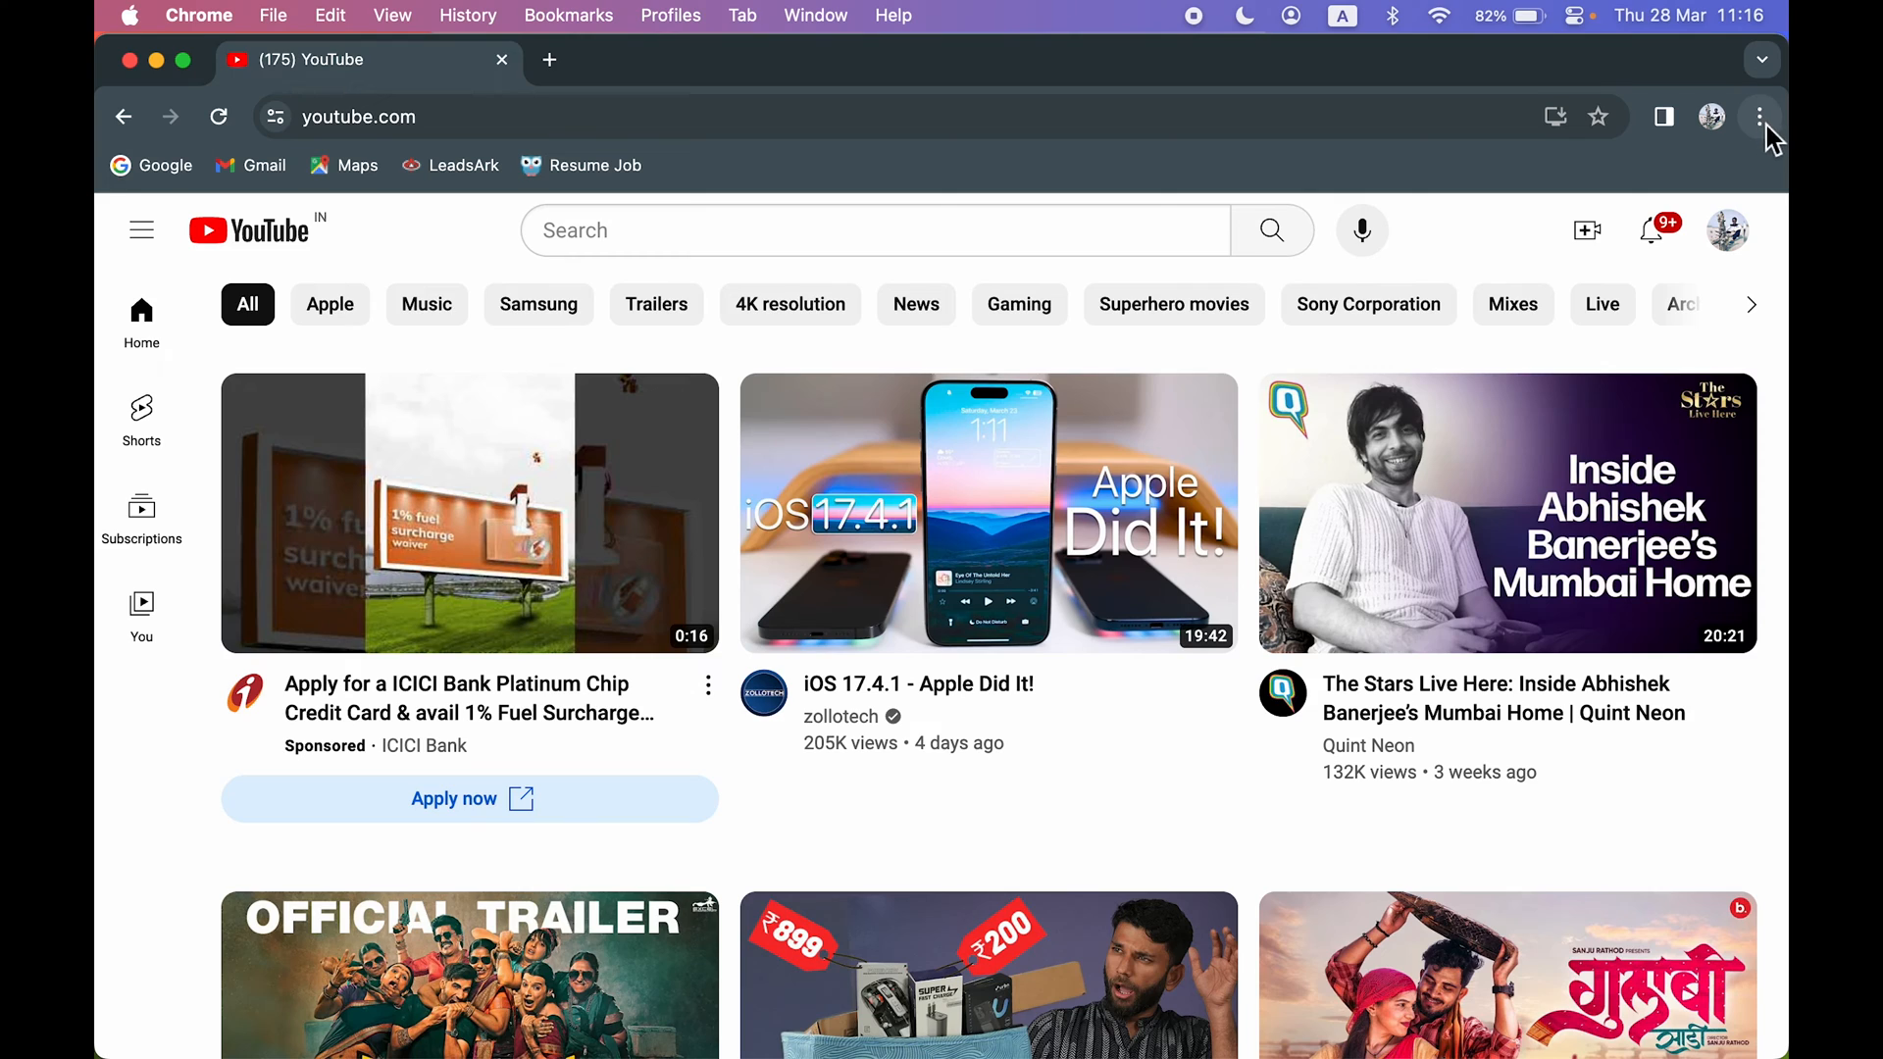
Choose Install YouTube… from Chrome's Save and Share menu
{"action": "left_click", "coordinate": [1760, 117]}
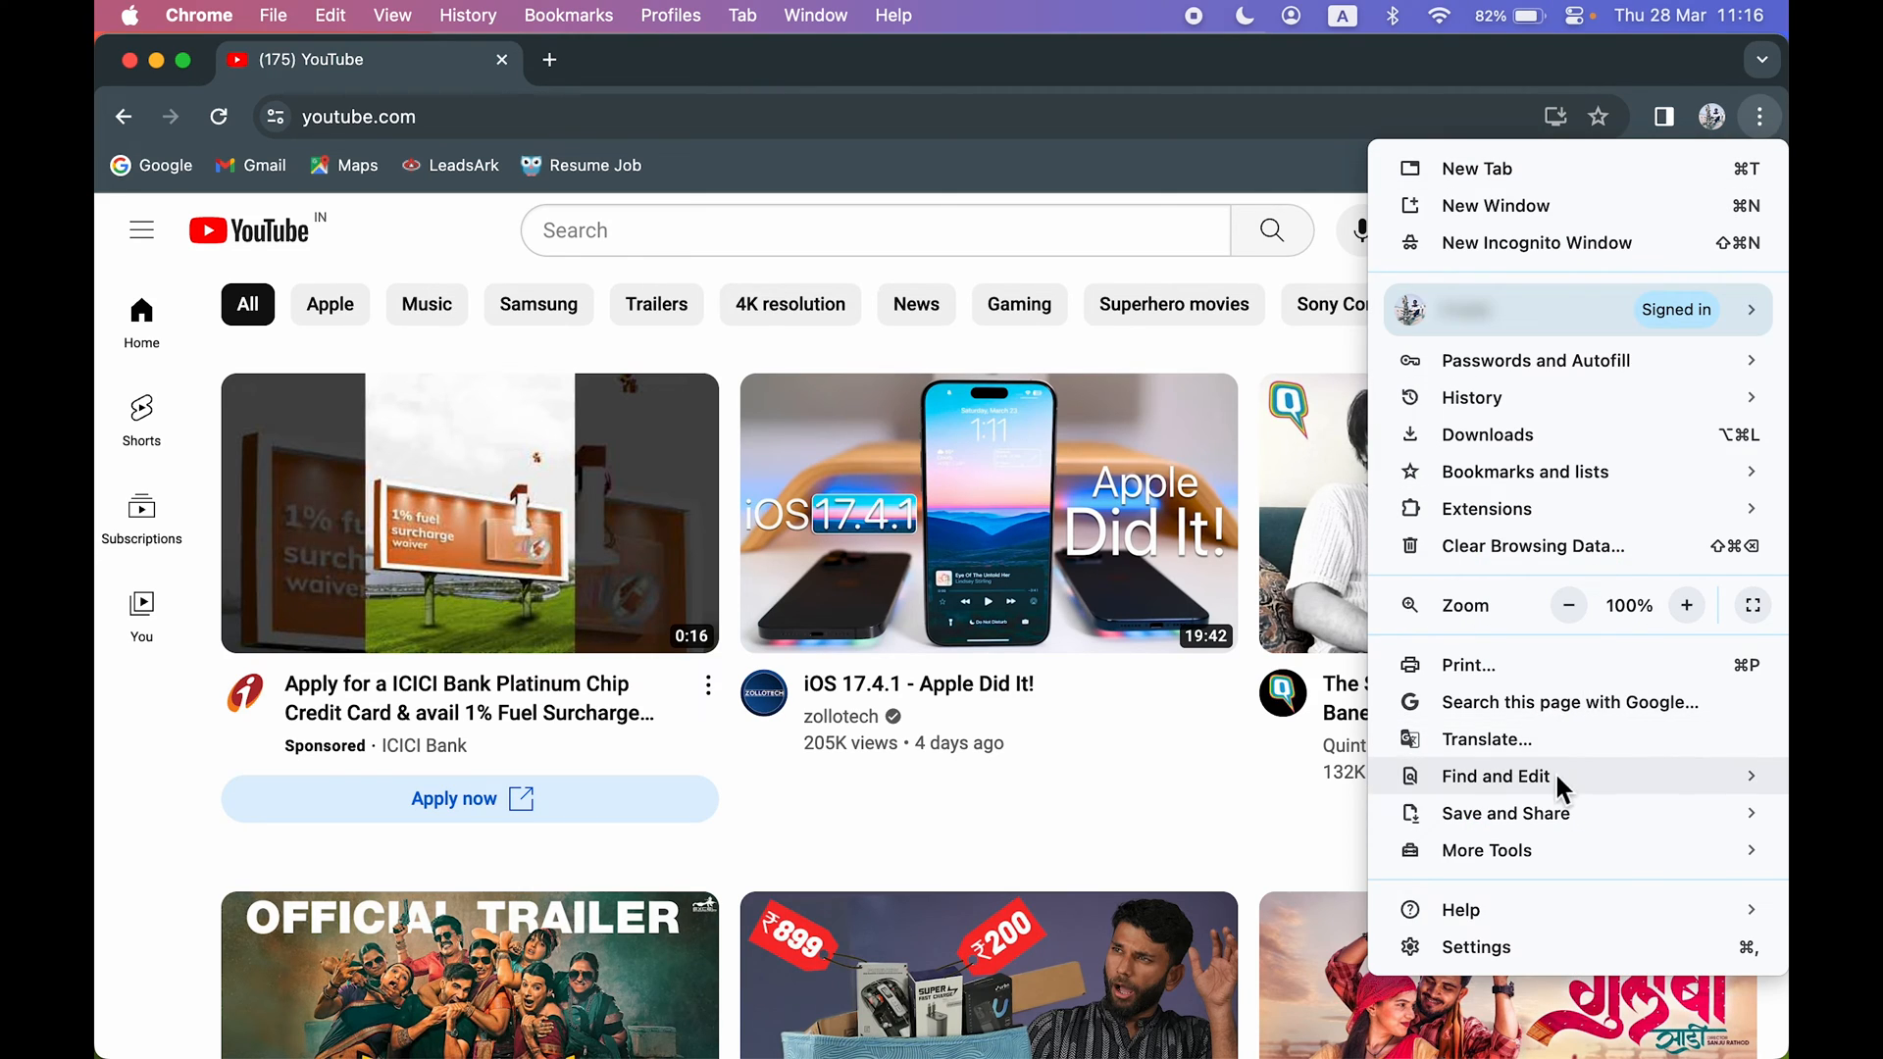
{"action": "left_click", "coordinate": [1504, 813]}
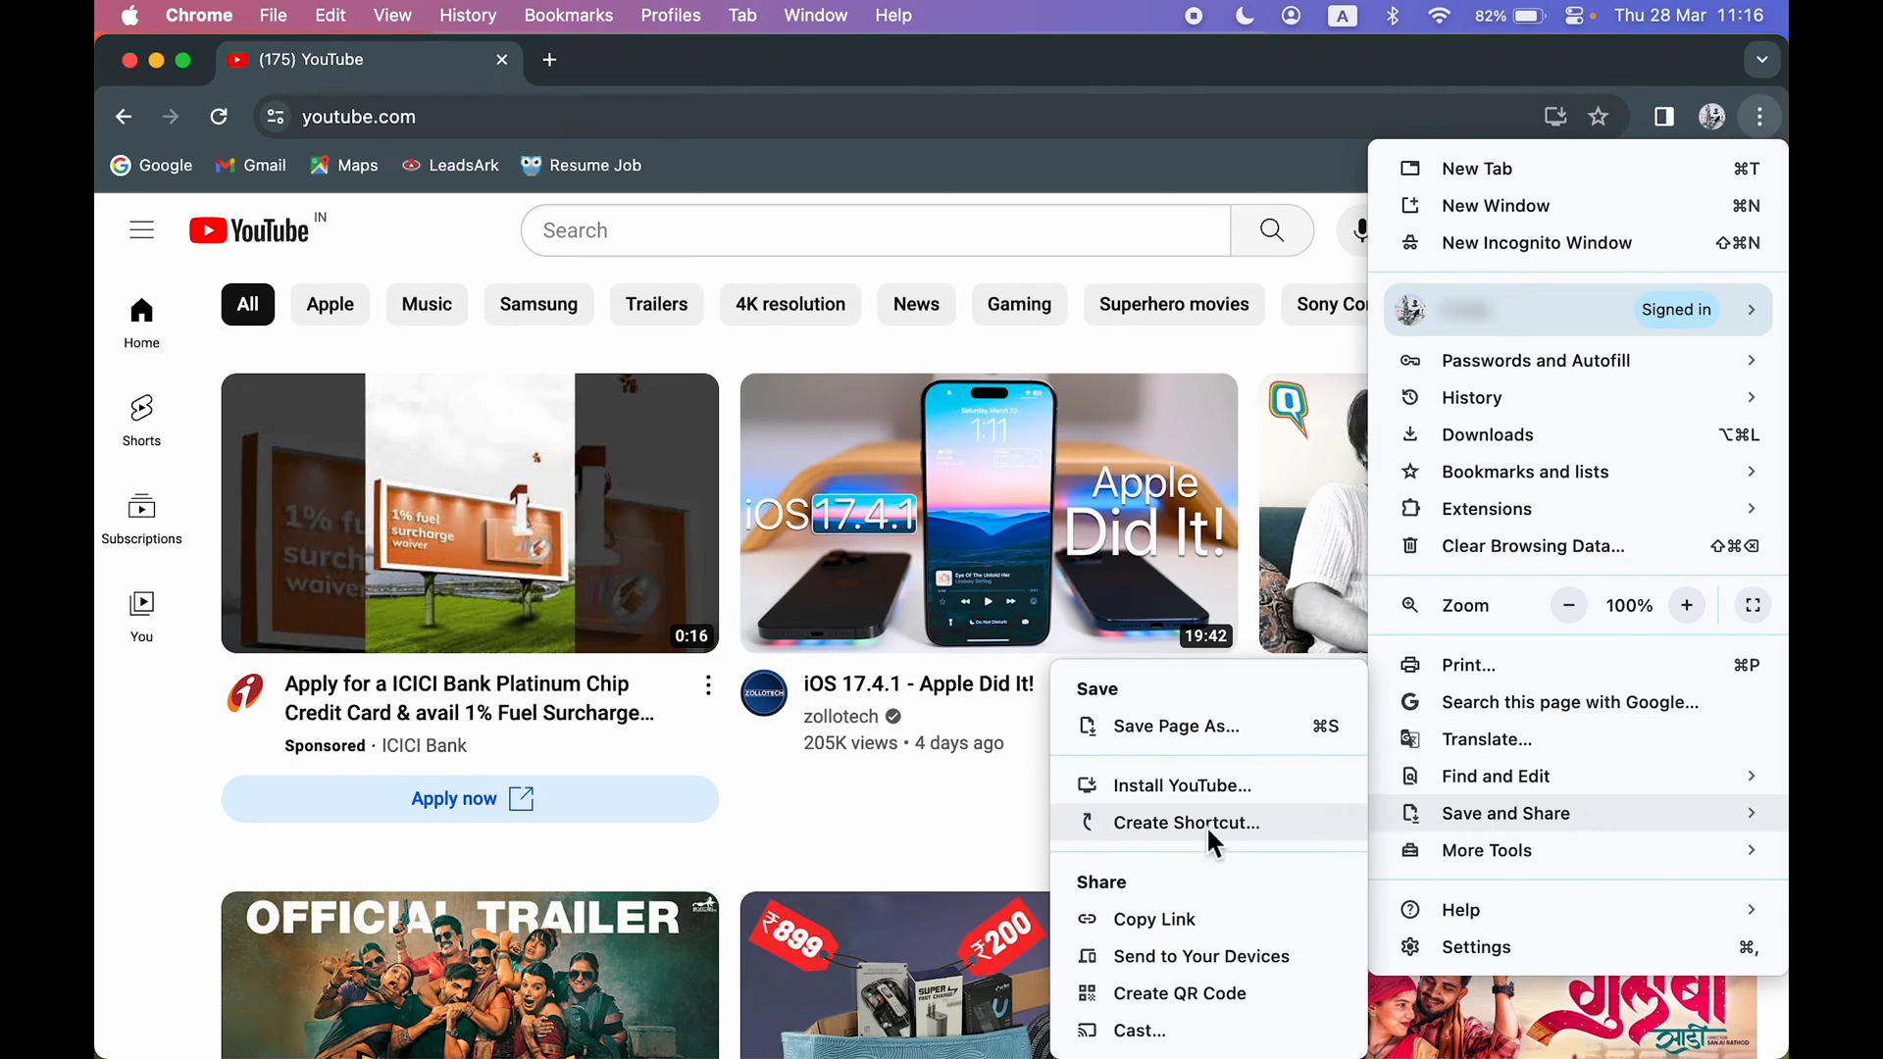
{"action": "mouse_move", "coordinate": [1225, 798]}
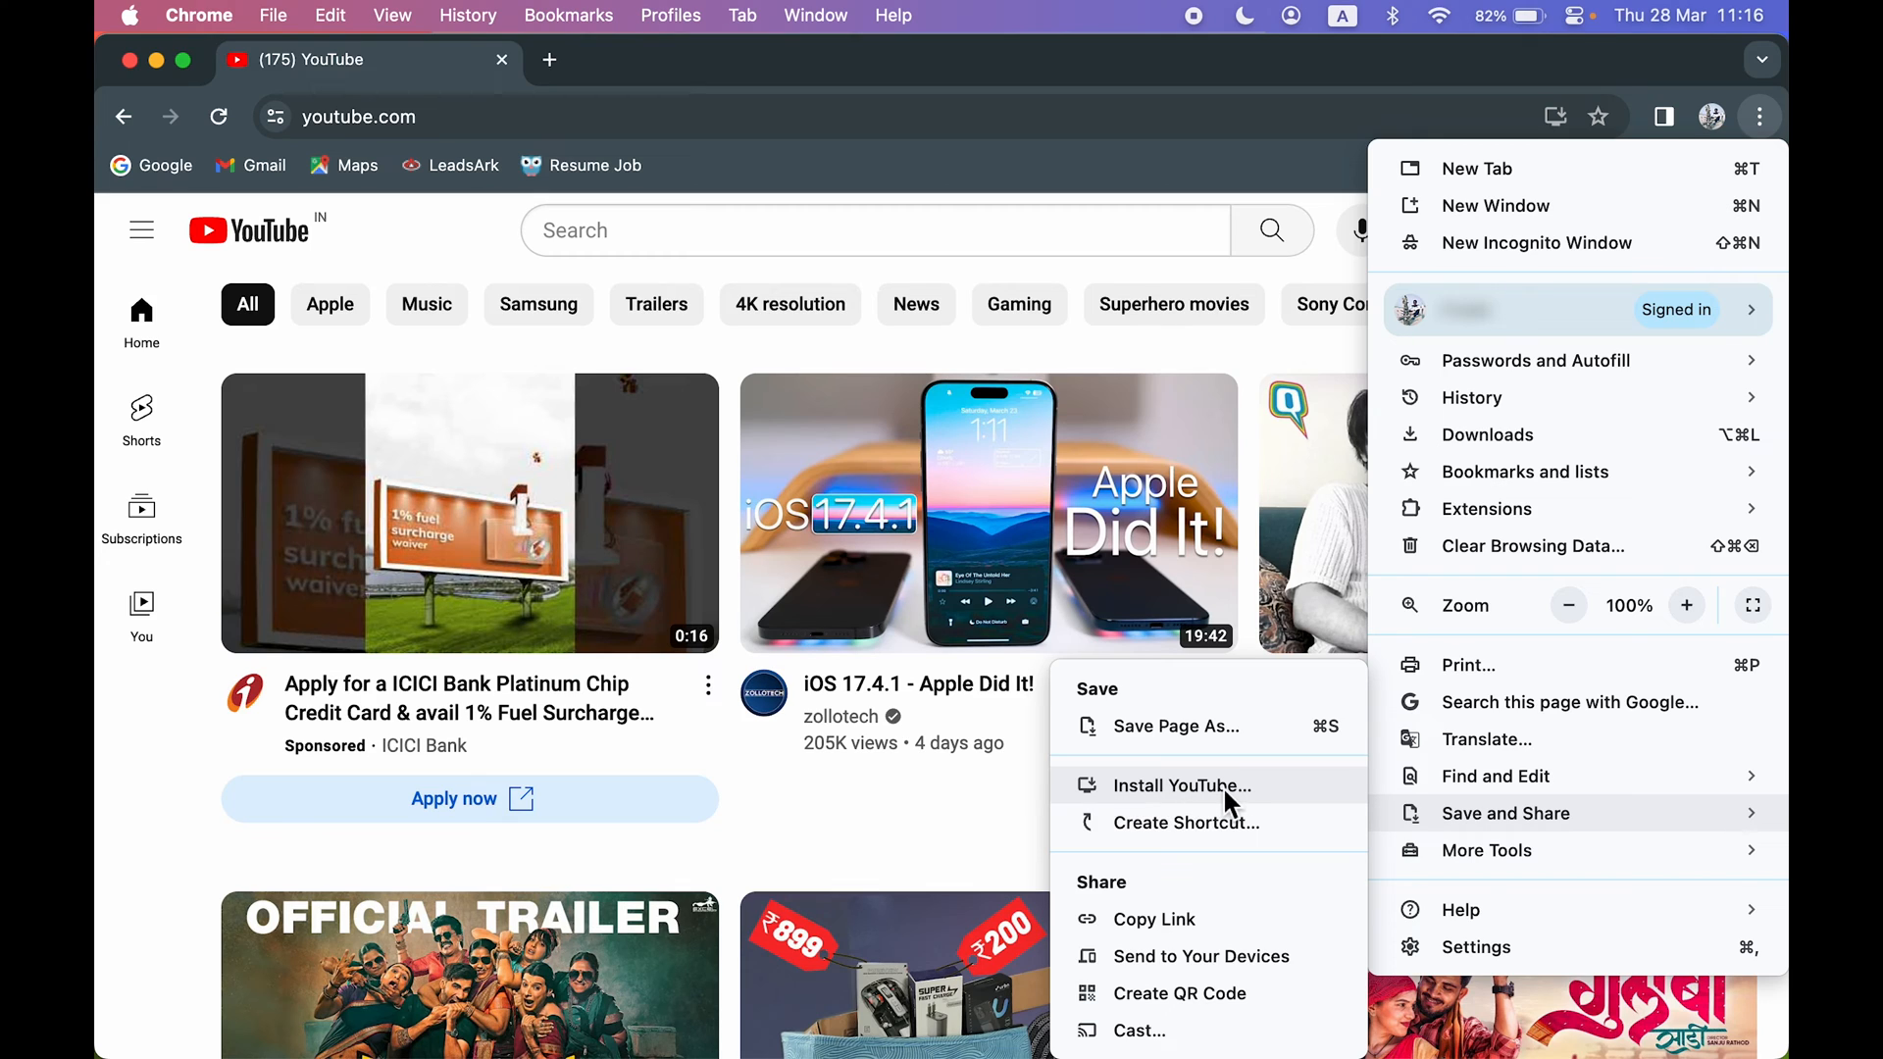
{"action": "mouse_move", "coordinate": [1189, 804]}
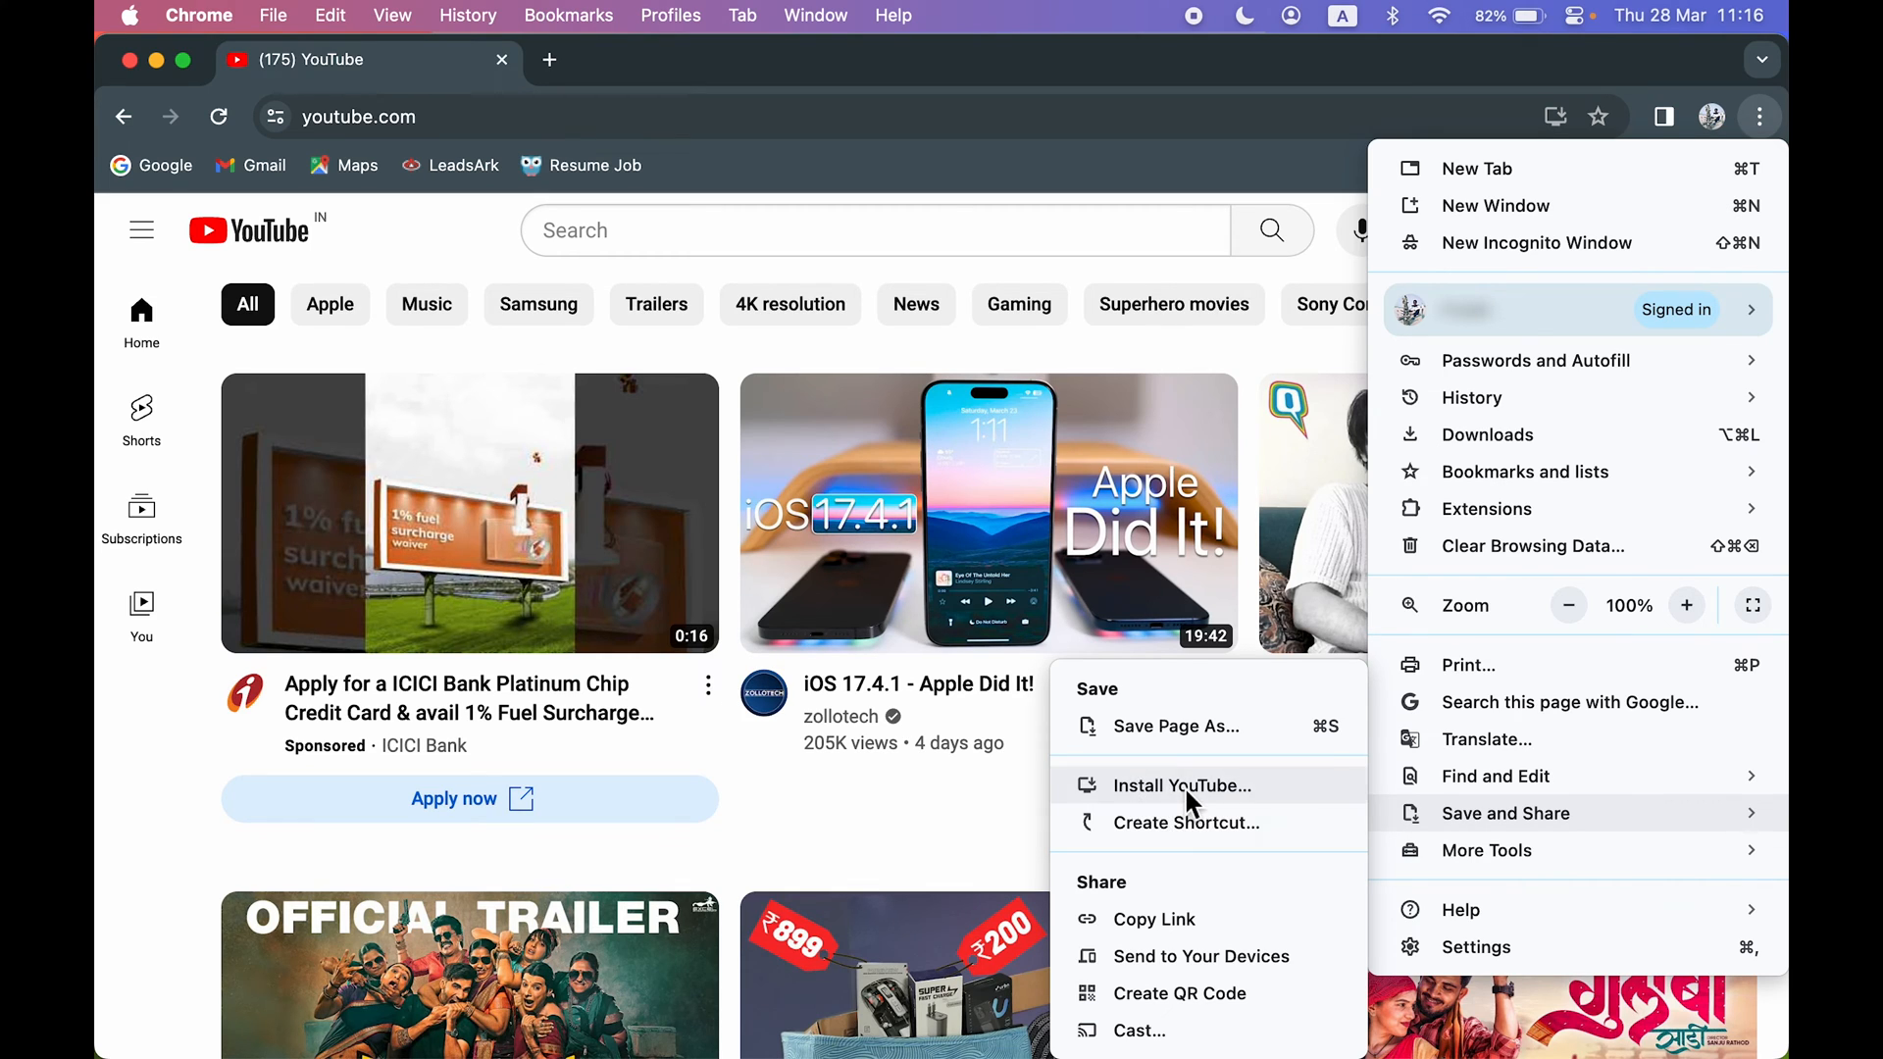
{"action": "left_click", "coordinate": [1181, 785]}
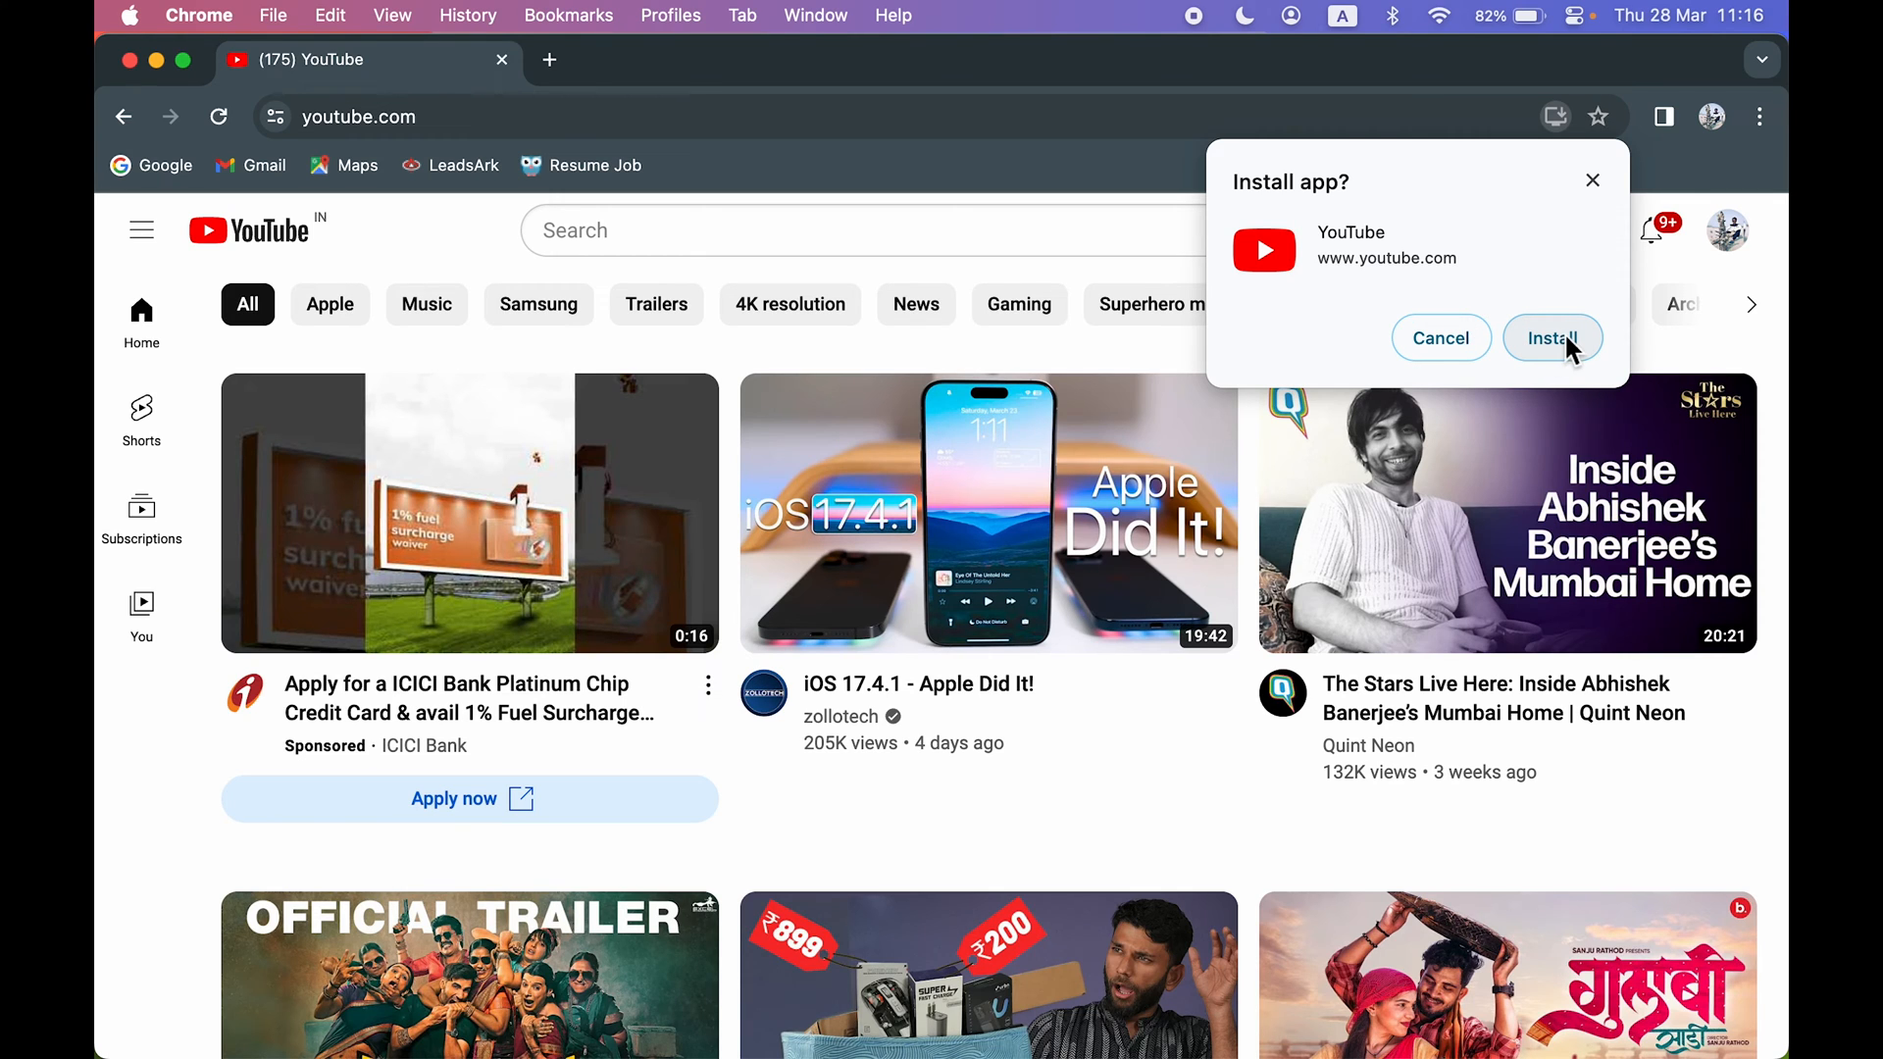
Confirm installing YouTube as a standalone app
{"action": "left_click", "coordinate": [1552, 337]}
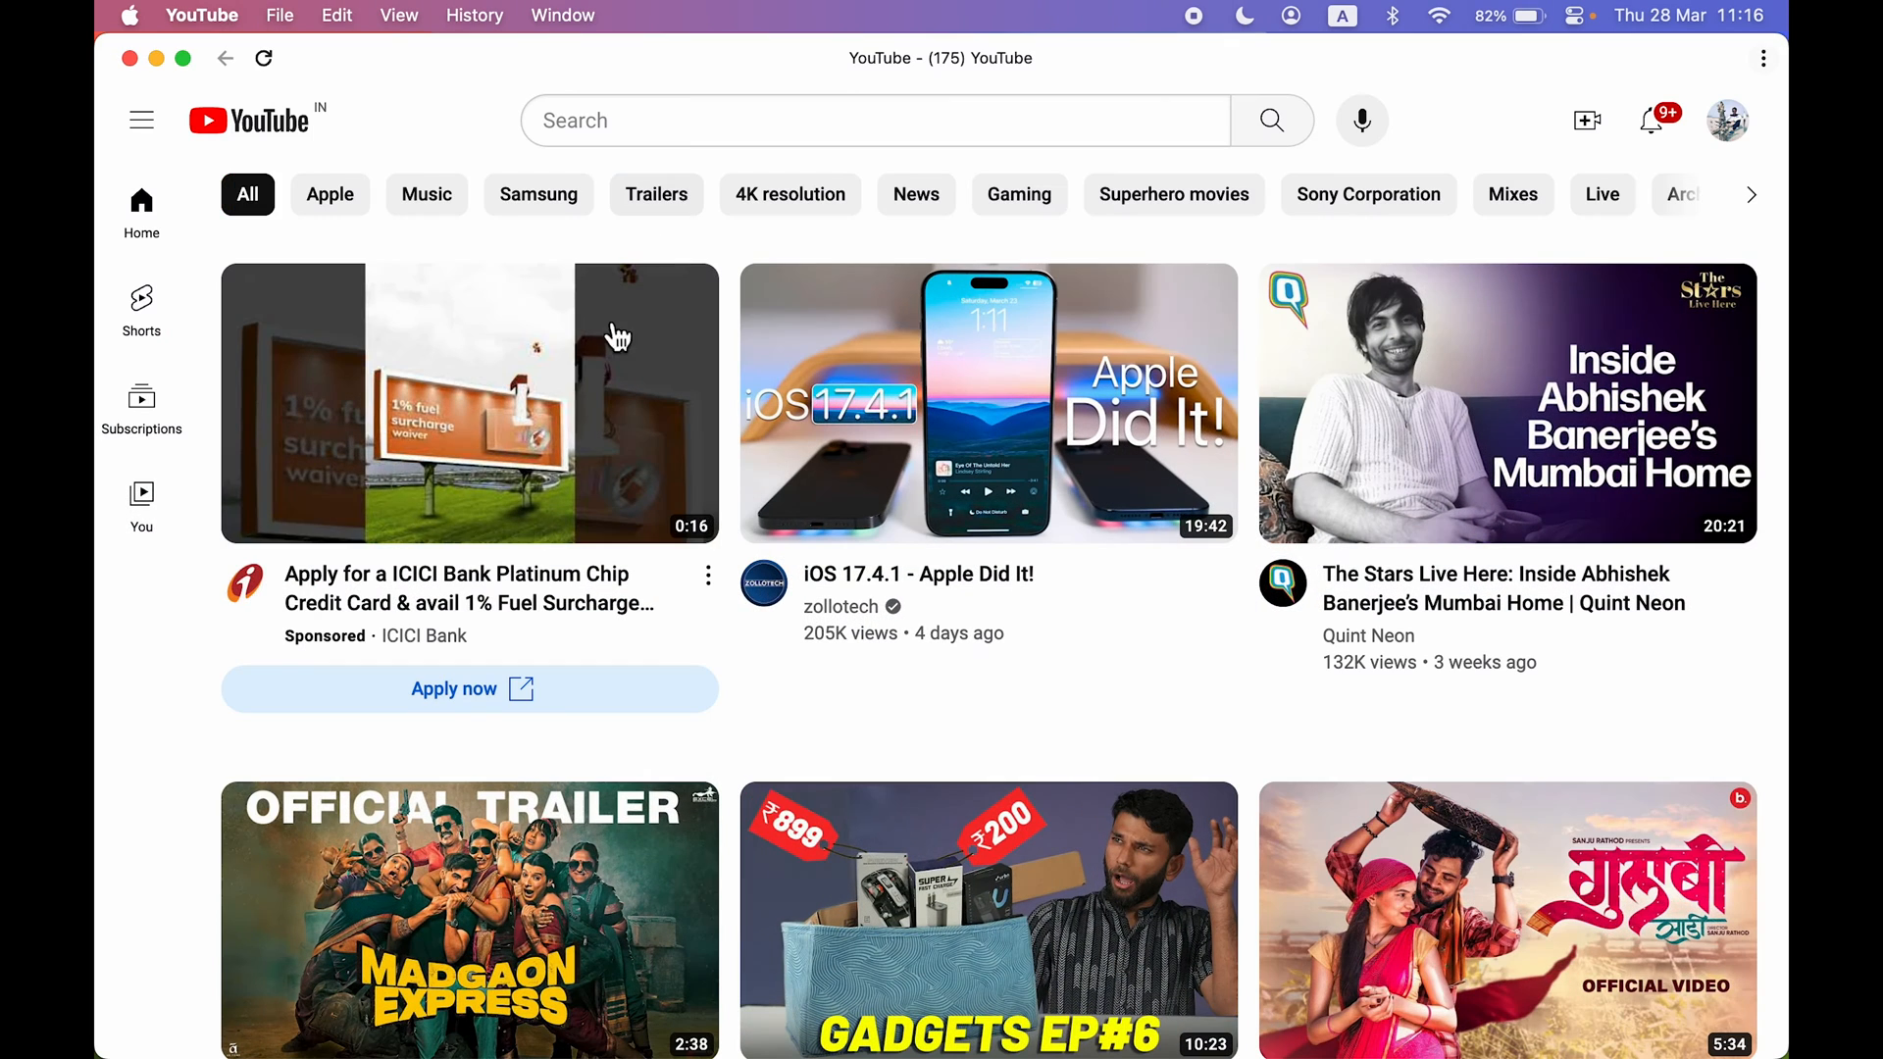
{"action": "mouse_move", "coordinate": [988, 402]}
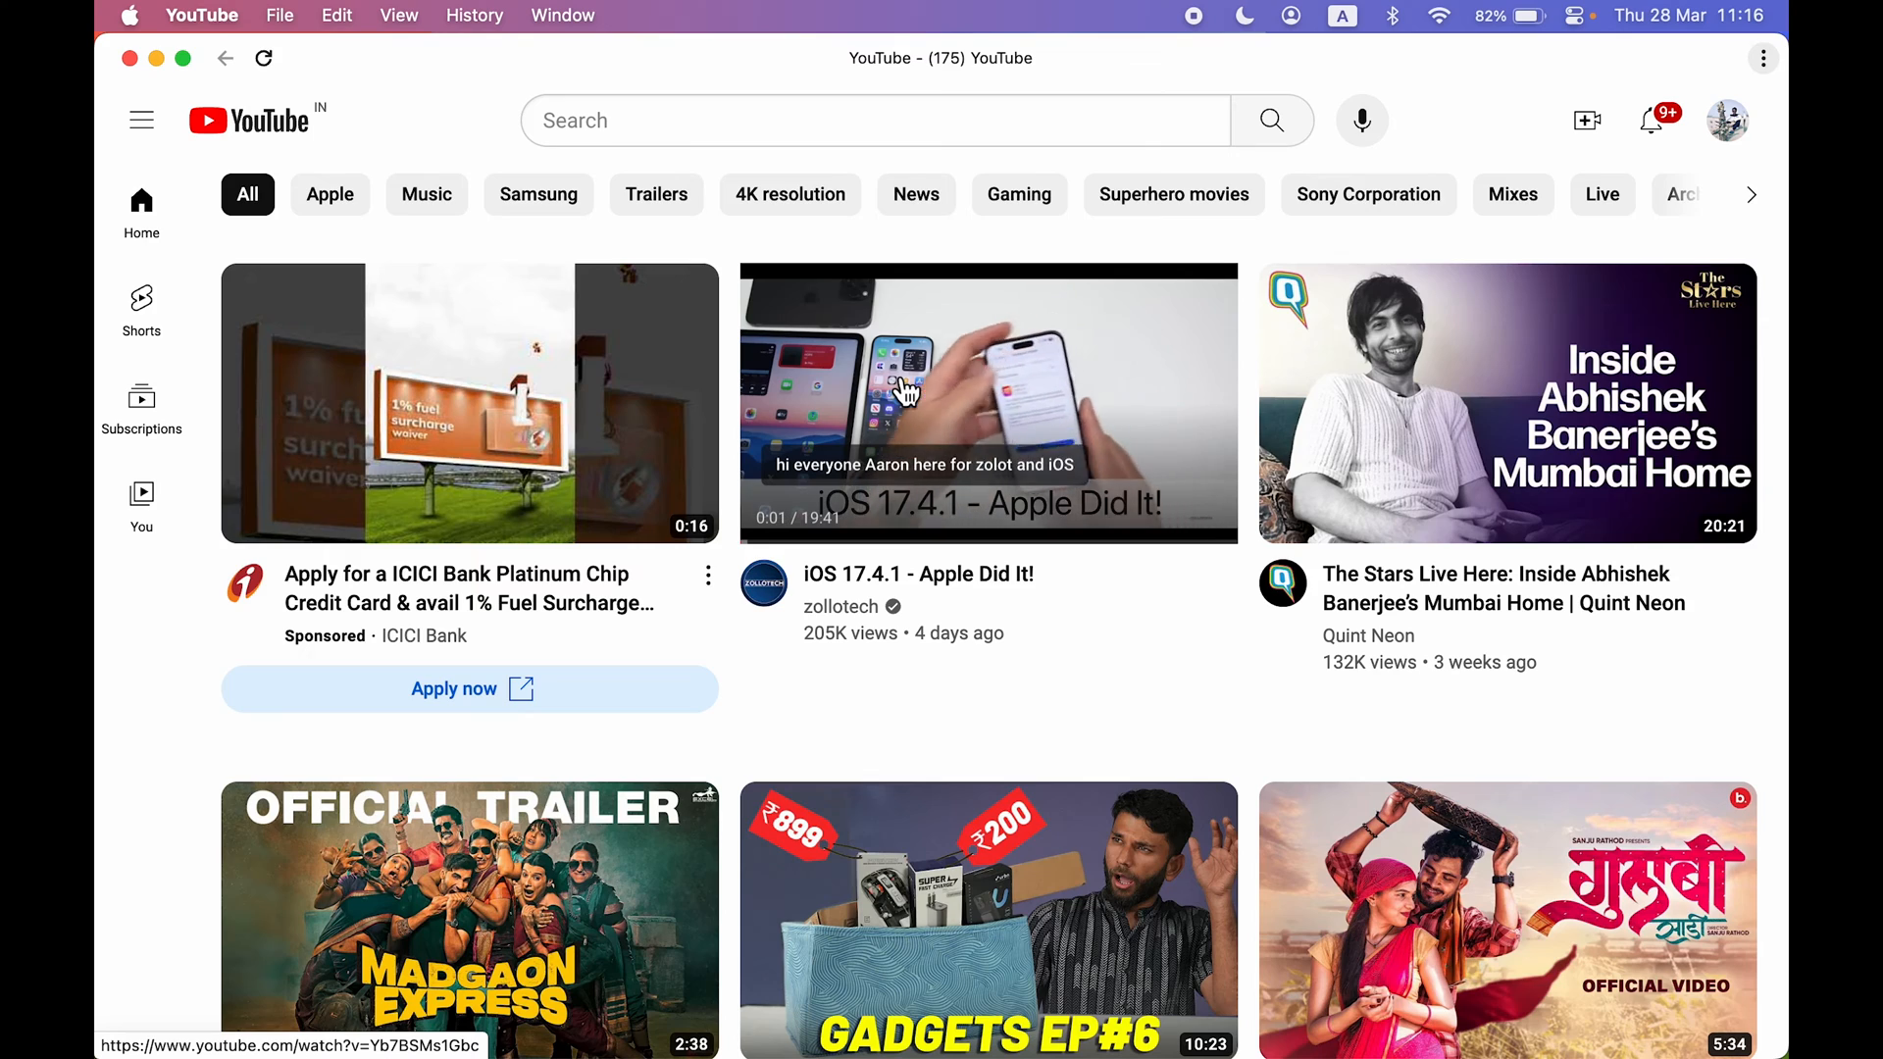
{"action": "mouse_move", "coordinate": [278, 149]}
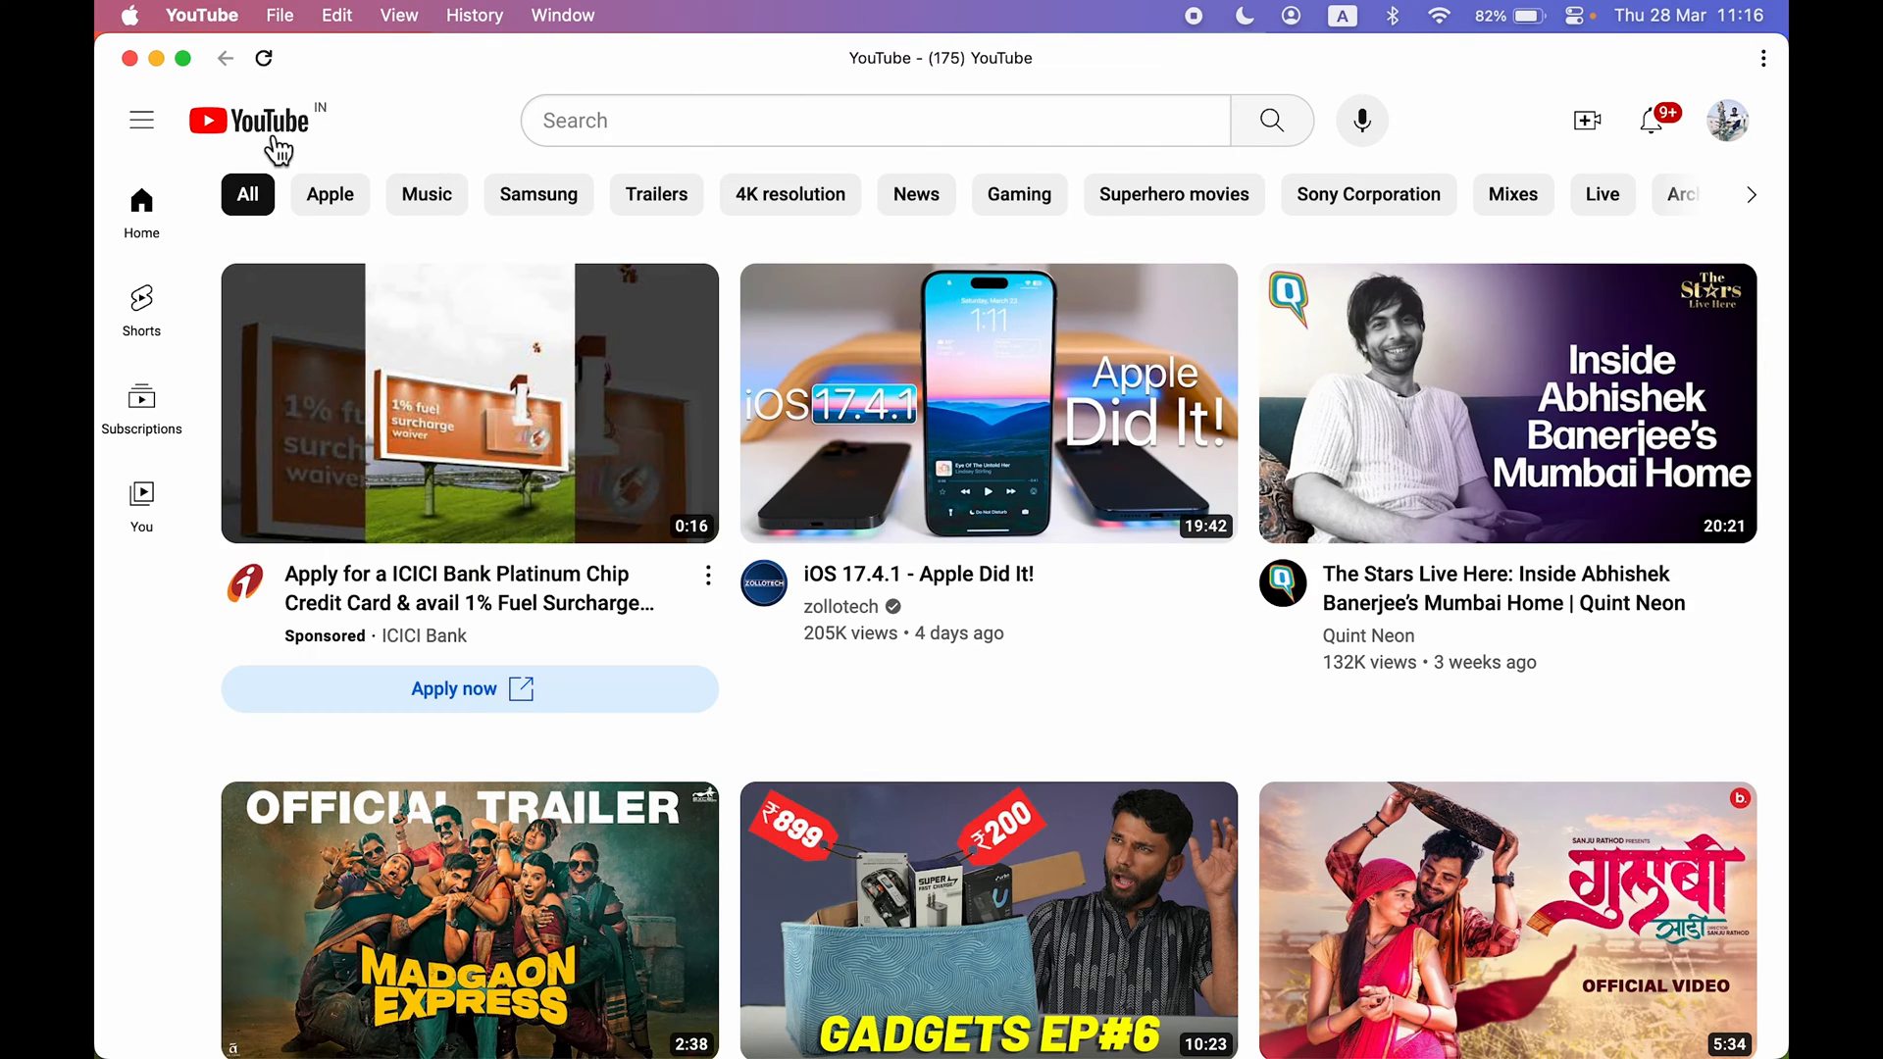
{"action": "mouse_move", "coordinate": [235, 48]}
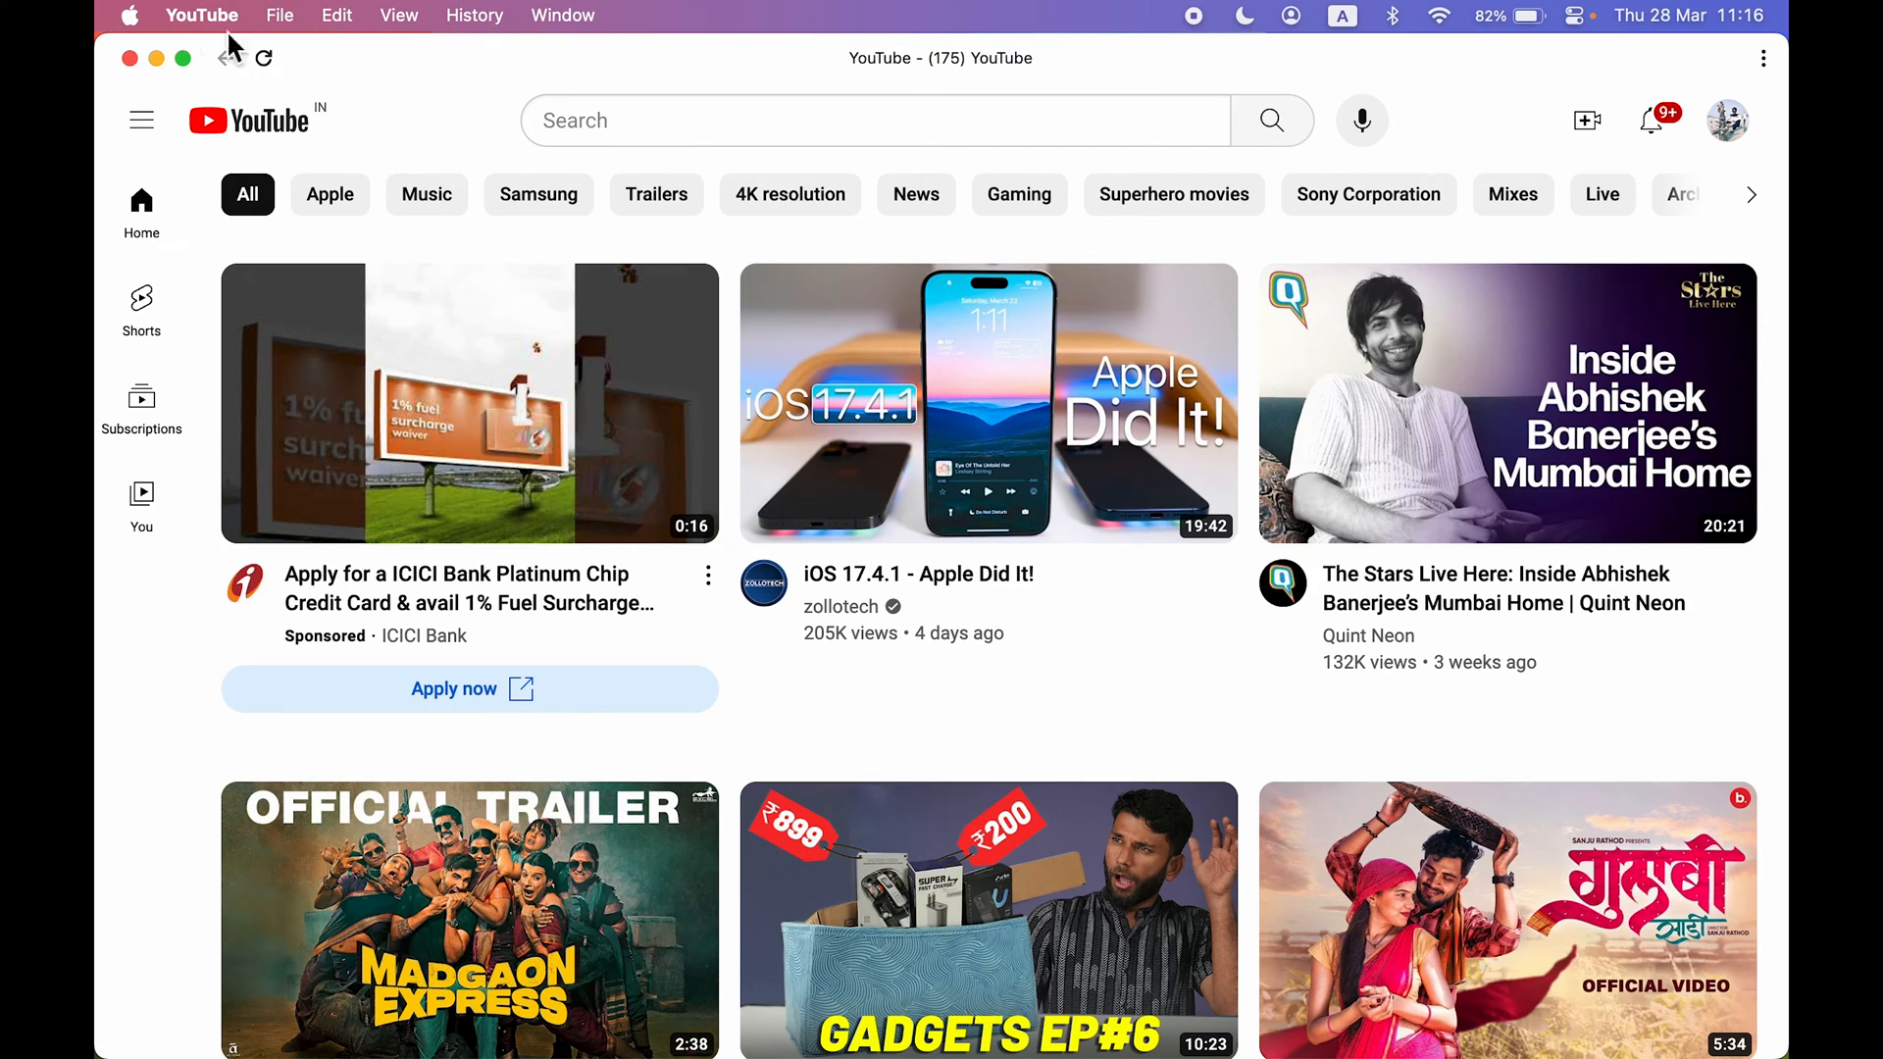
{"action": "mouse_move", "coordinate": [406, 129]}
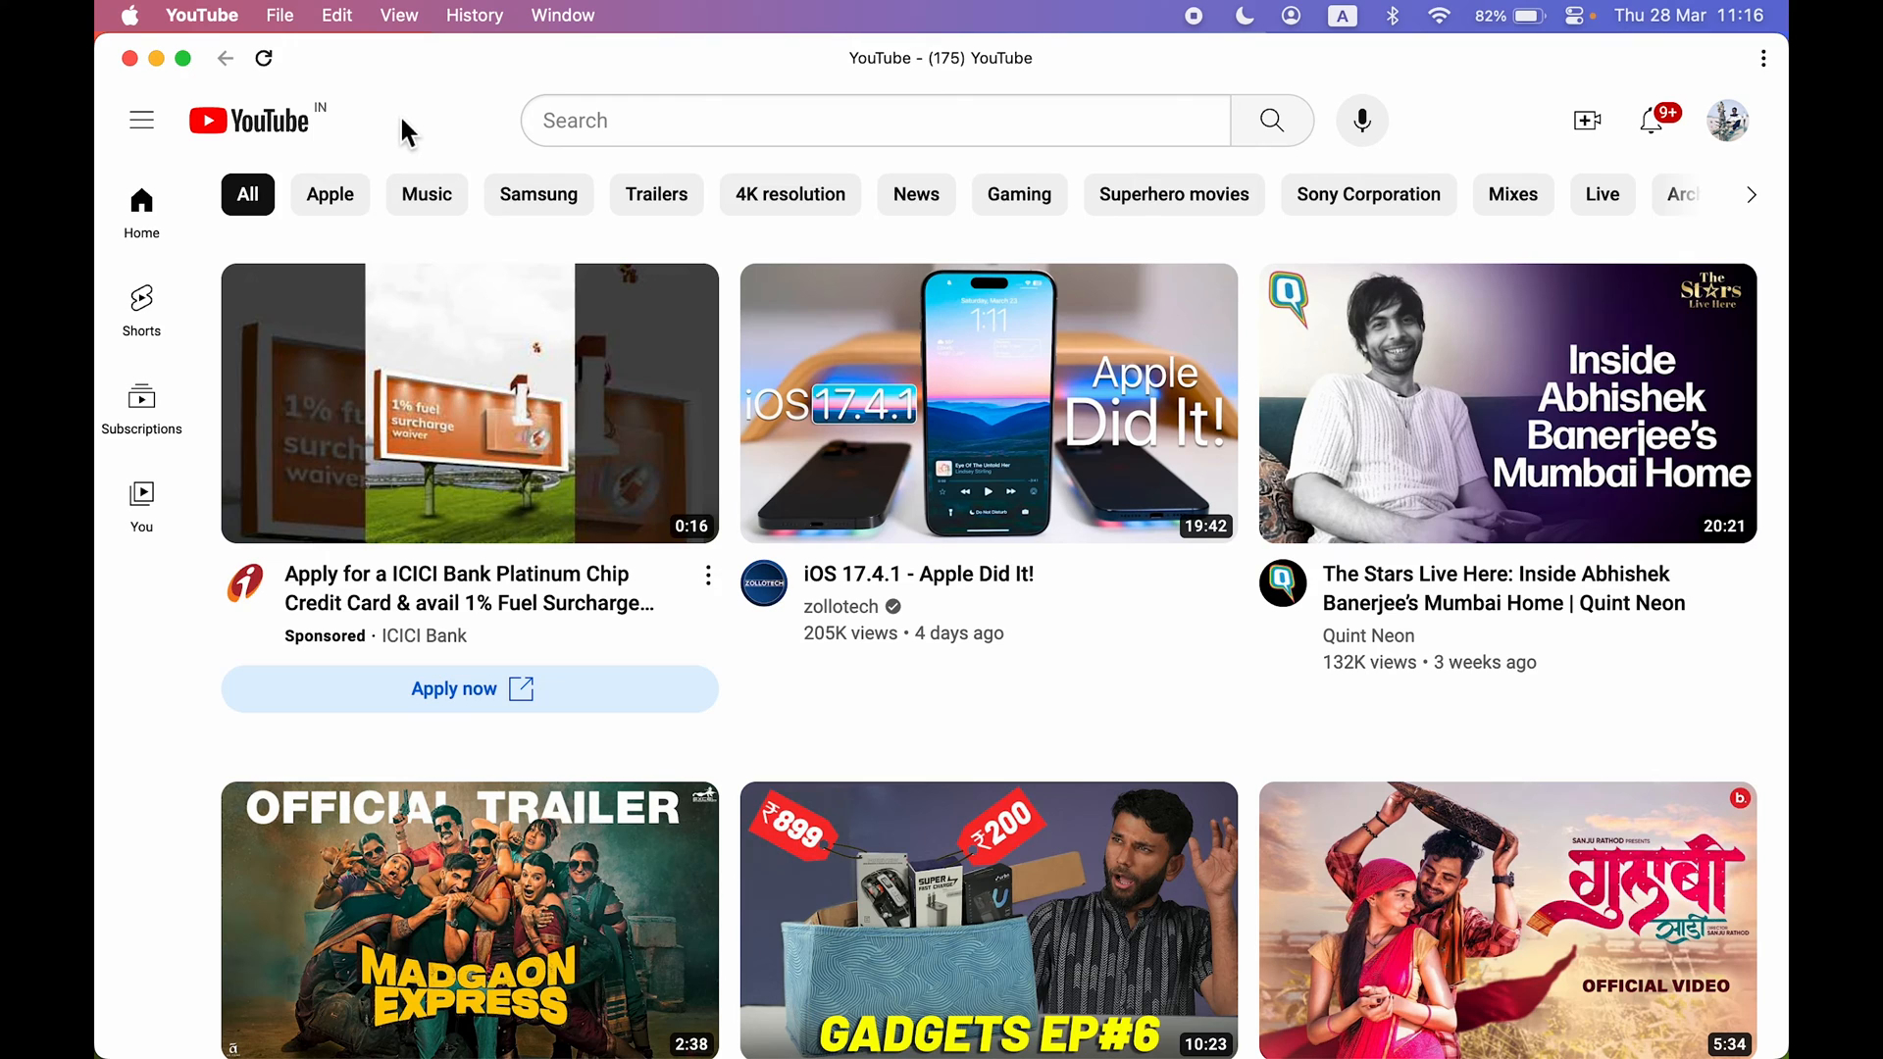
{"action": "mouse_move", "coordinate": [364, 135]}
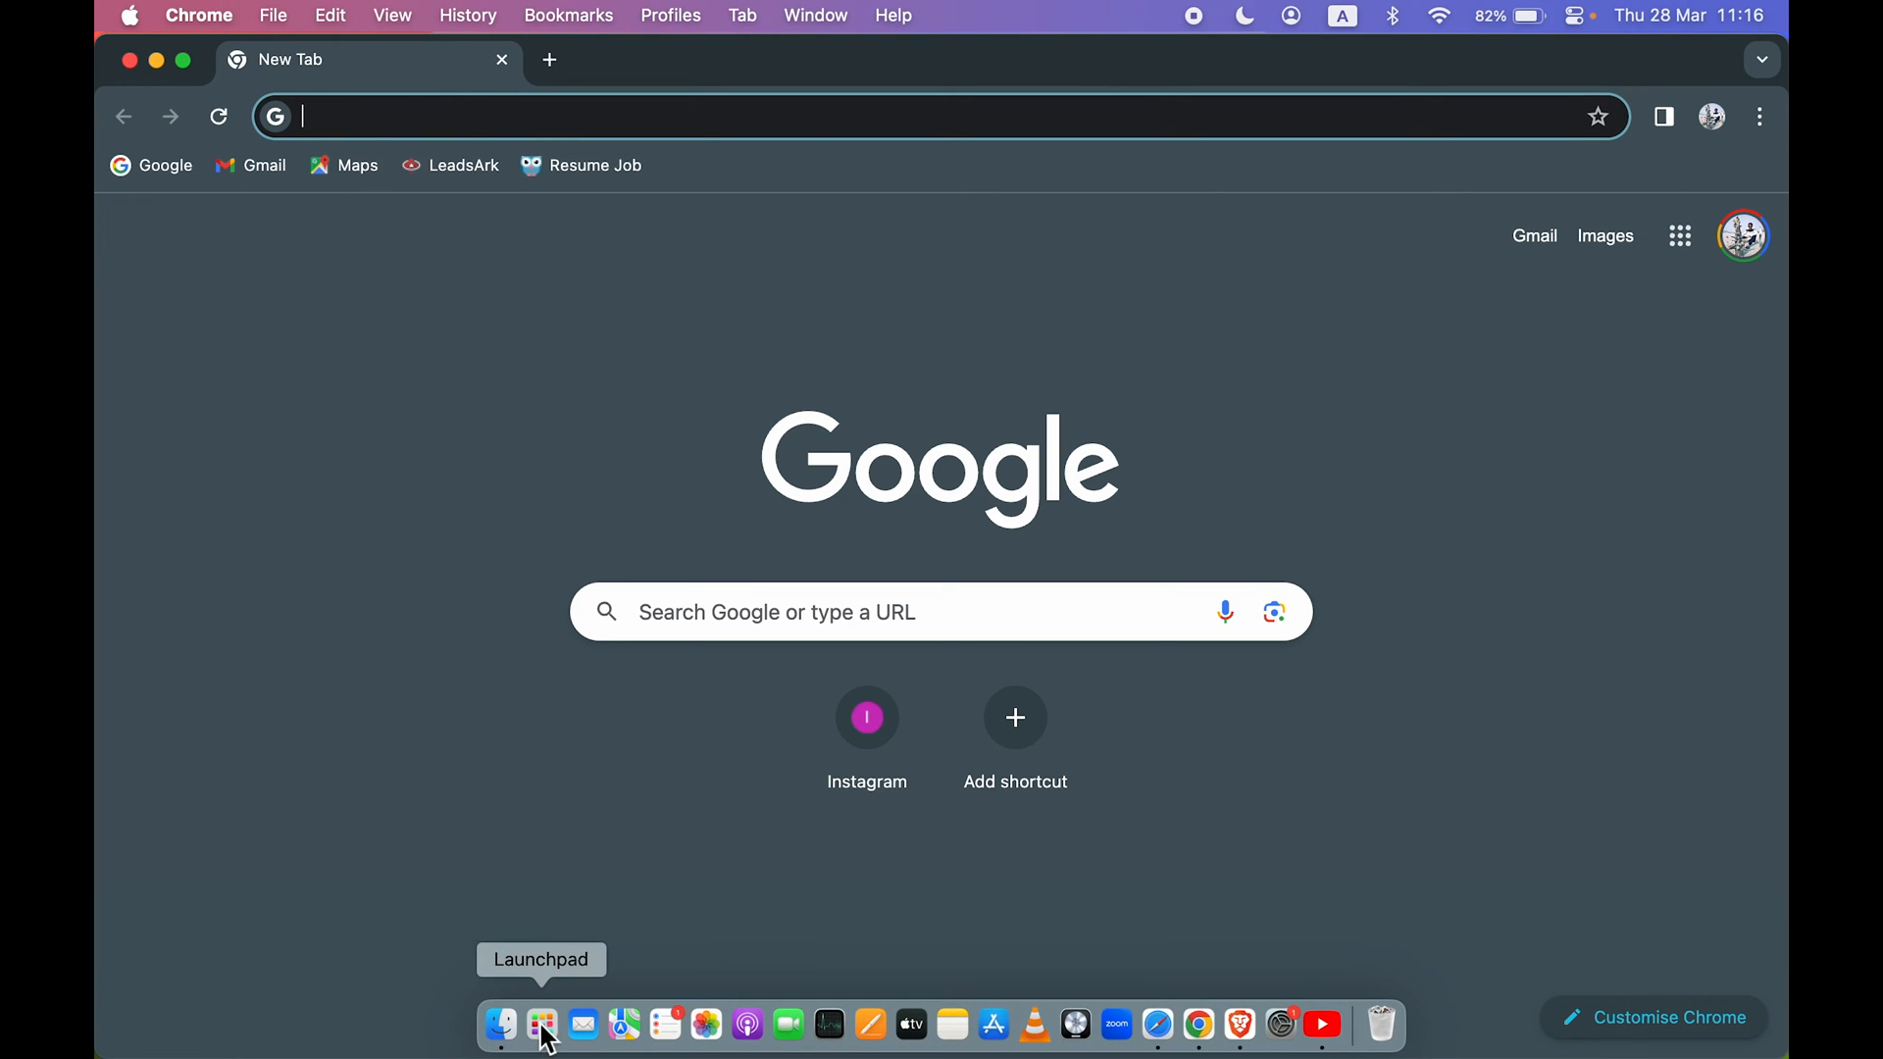
{"action": "left_click", "coordinate": [541, 1024]}
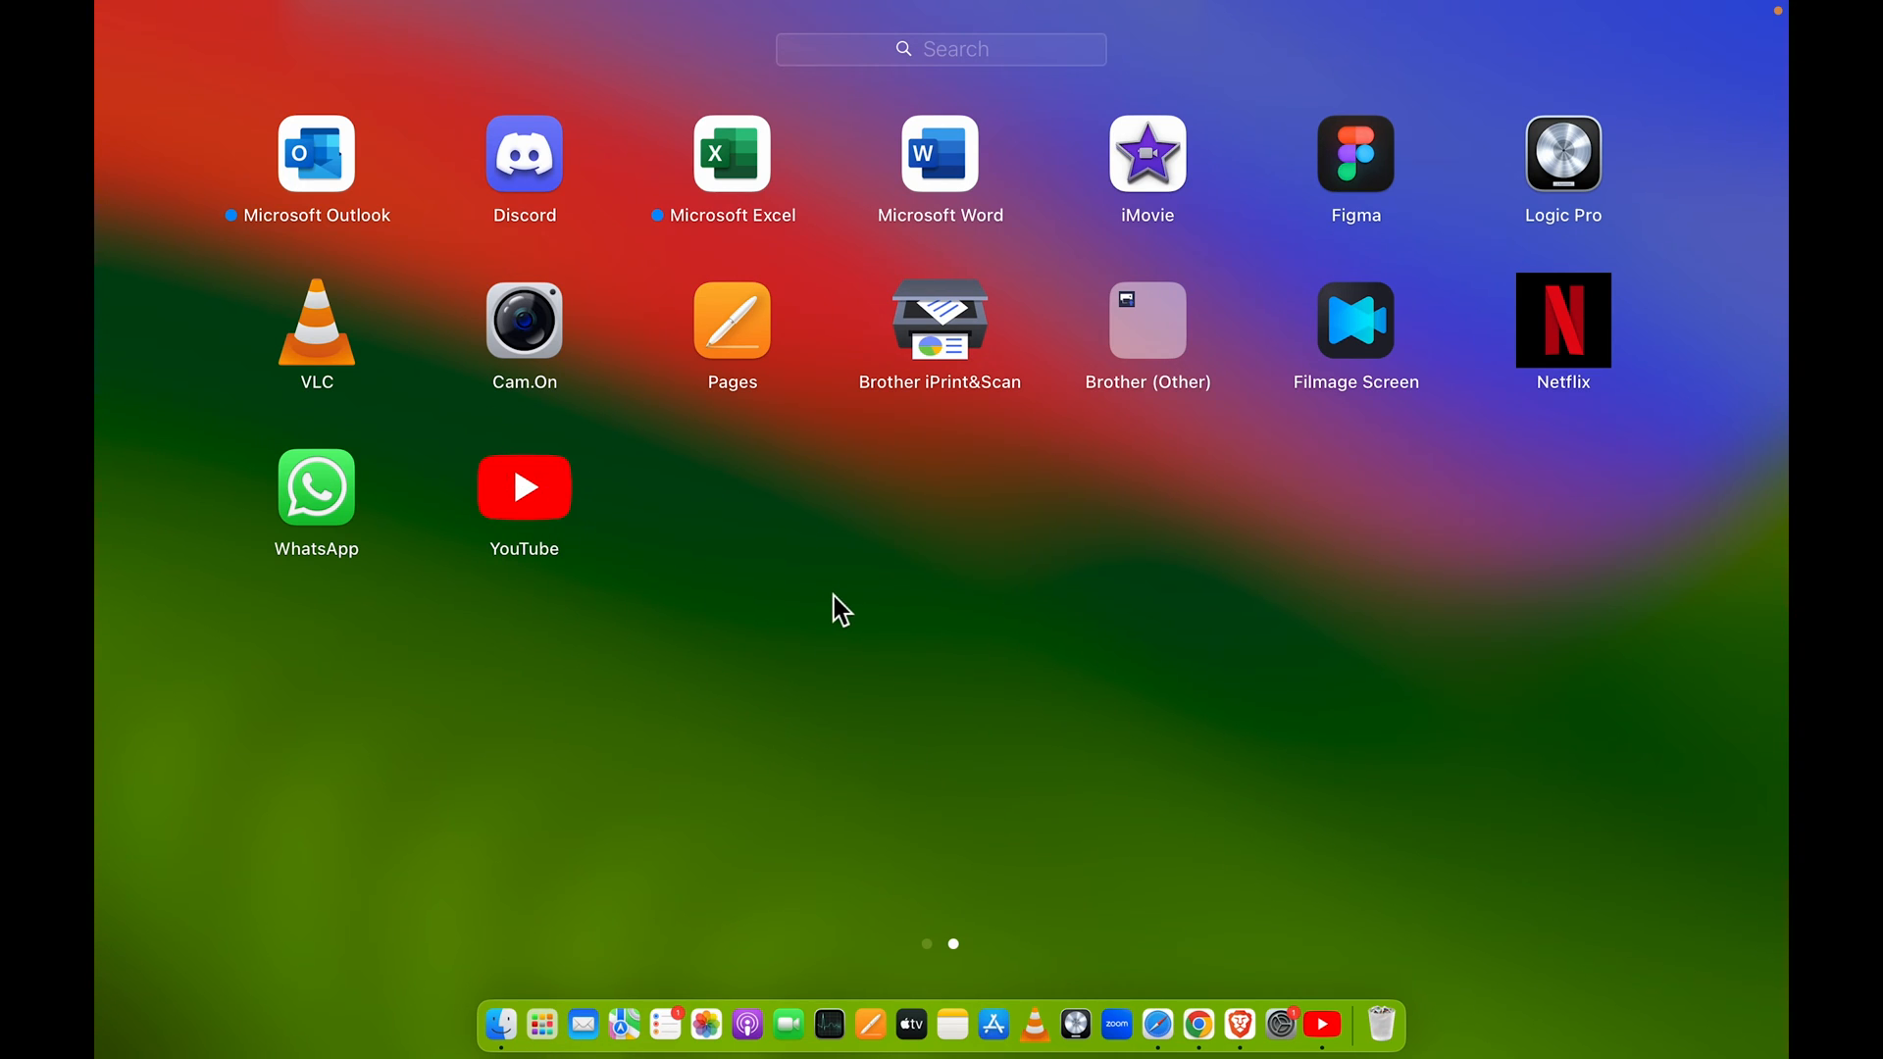
{"action": "mouse_move", "coordinate": [562, 472]}
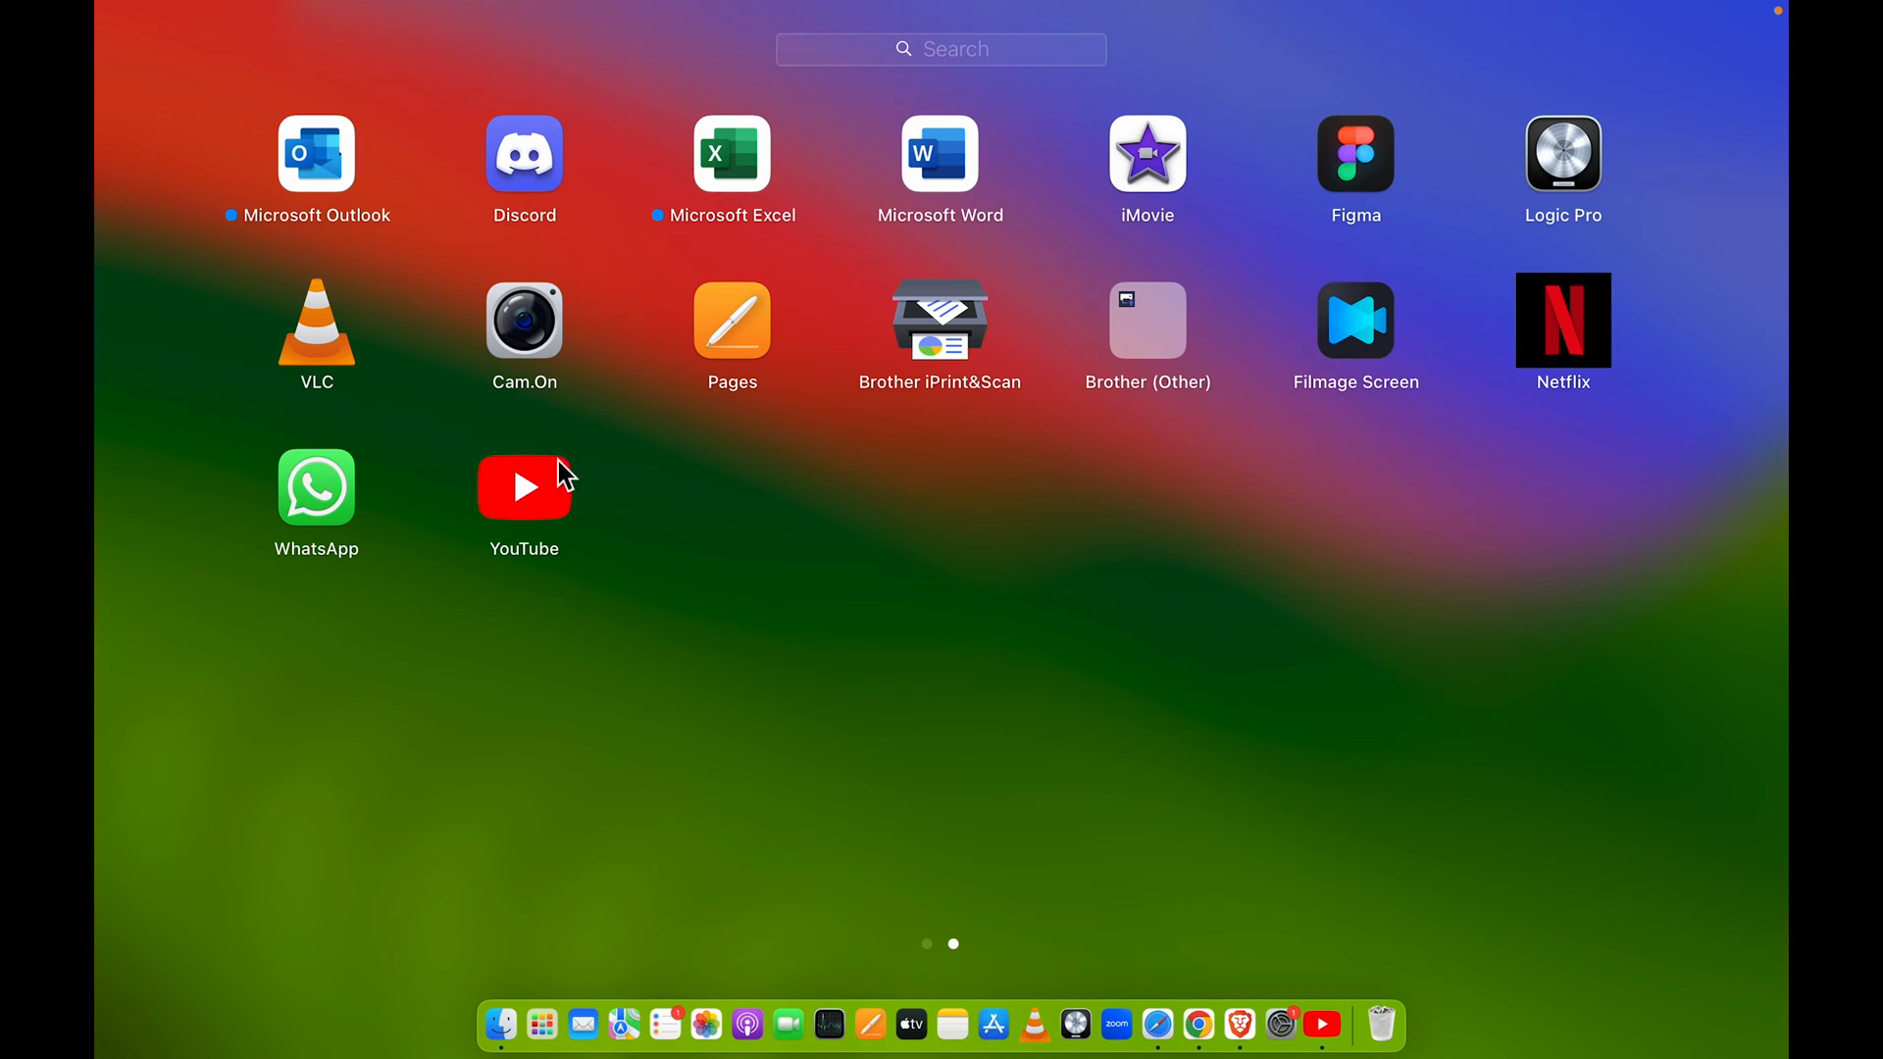
{"action": "mouse_move", "coordinate": [1006, 772]}
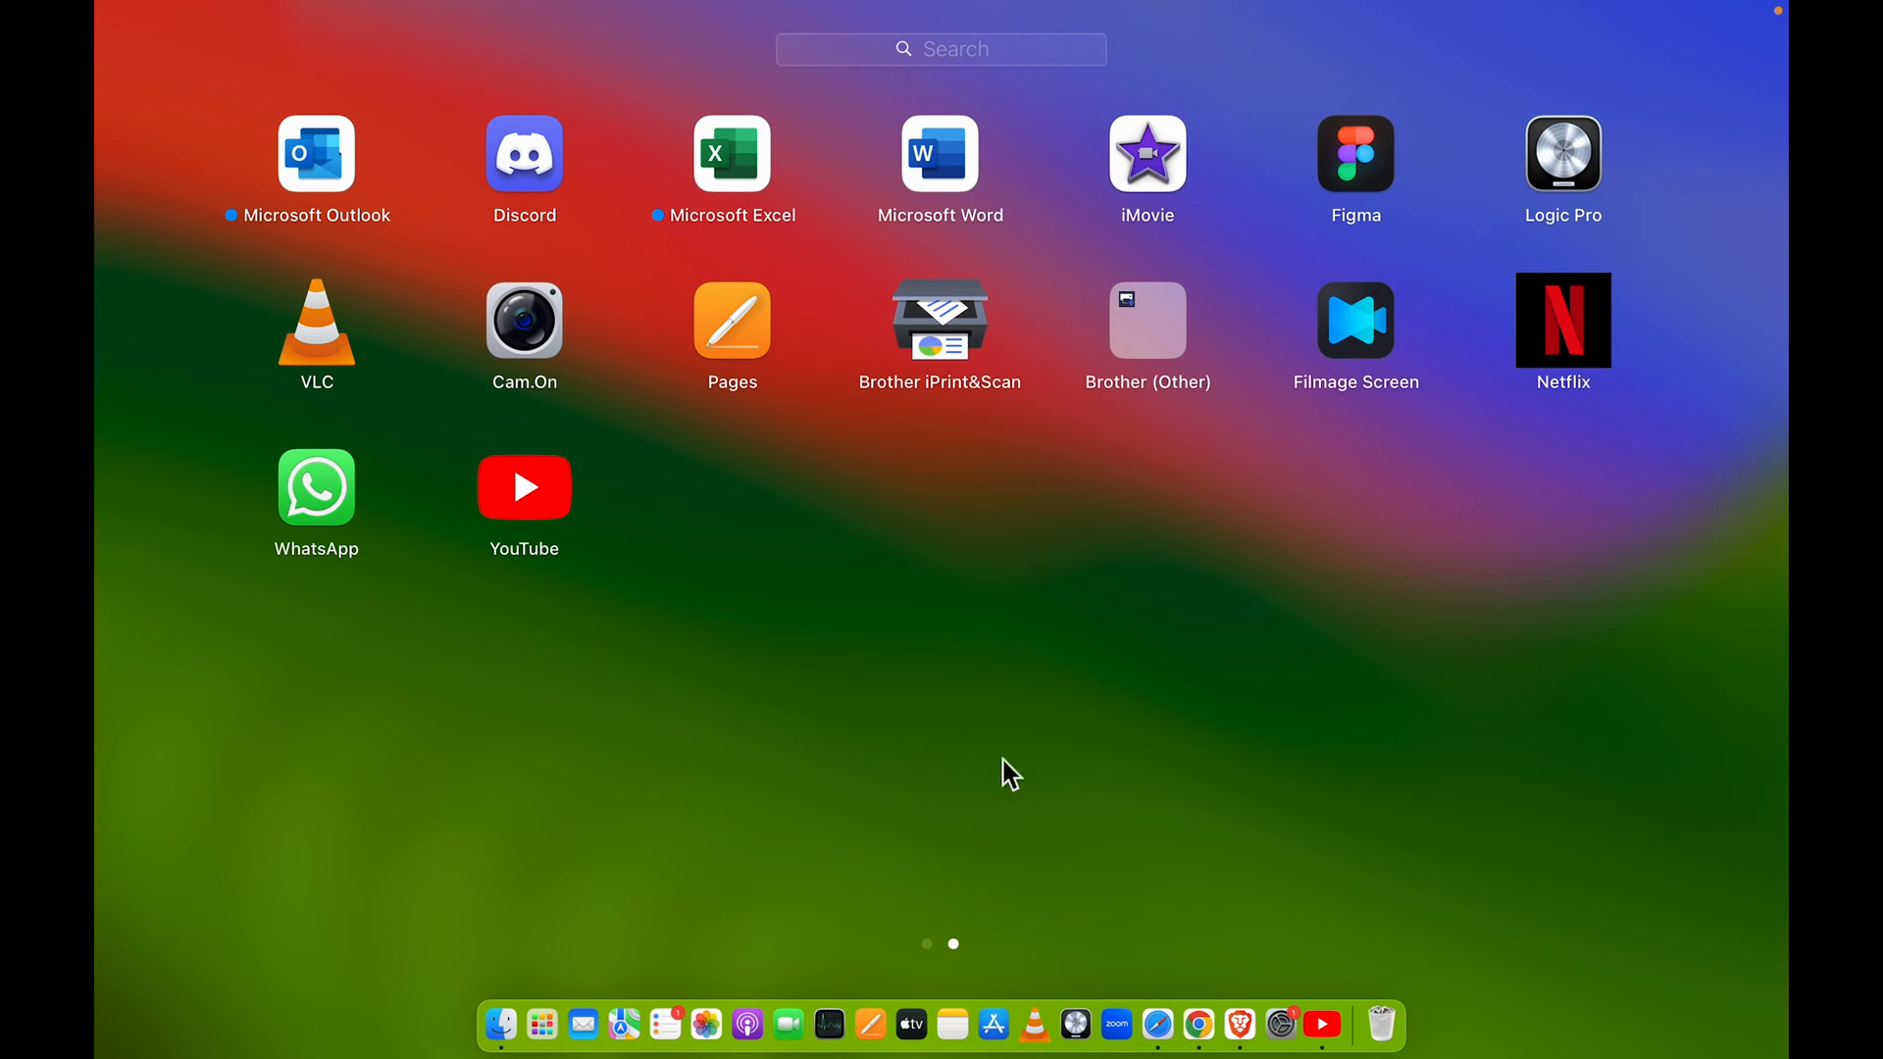
{"action": "mouse_move", "coordinate": [1320, 1023]}
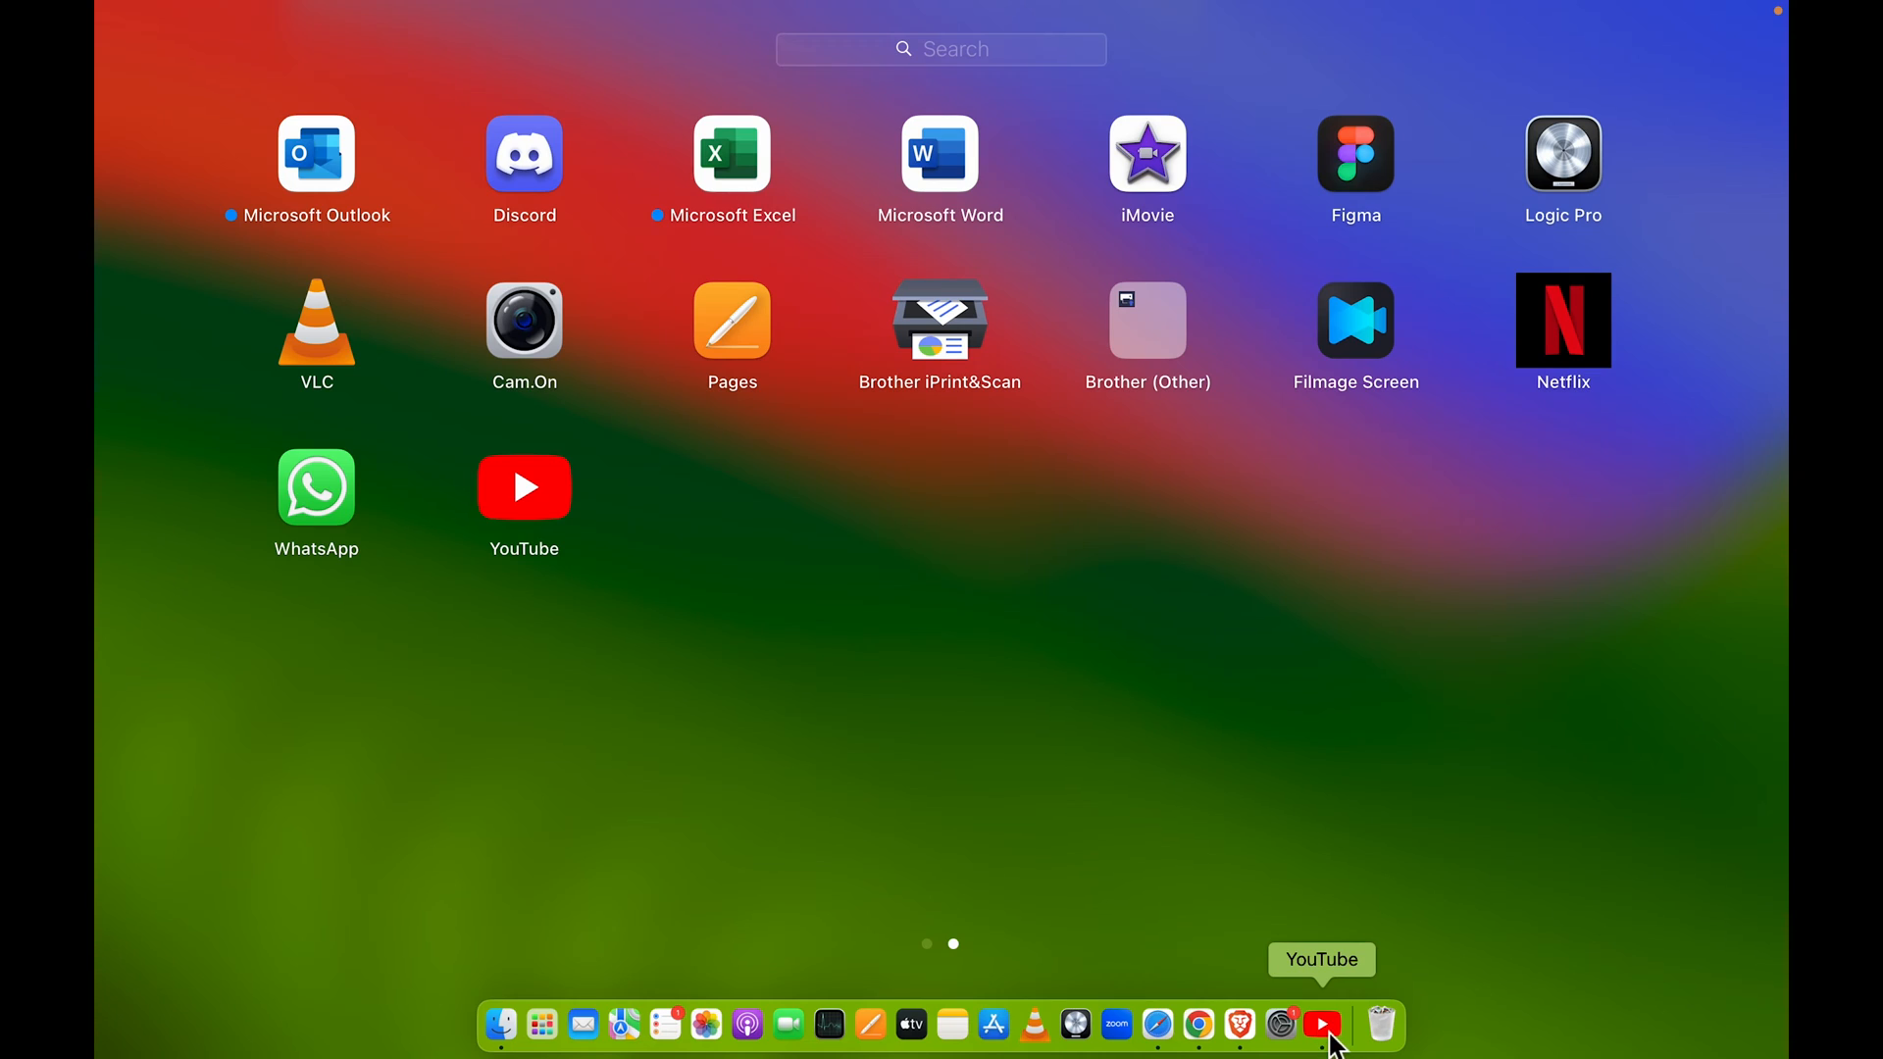
{"action": "left_click", "coordinate": [1197, 1026]}
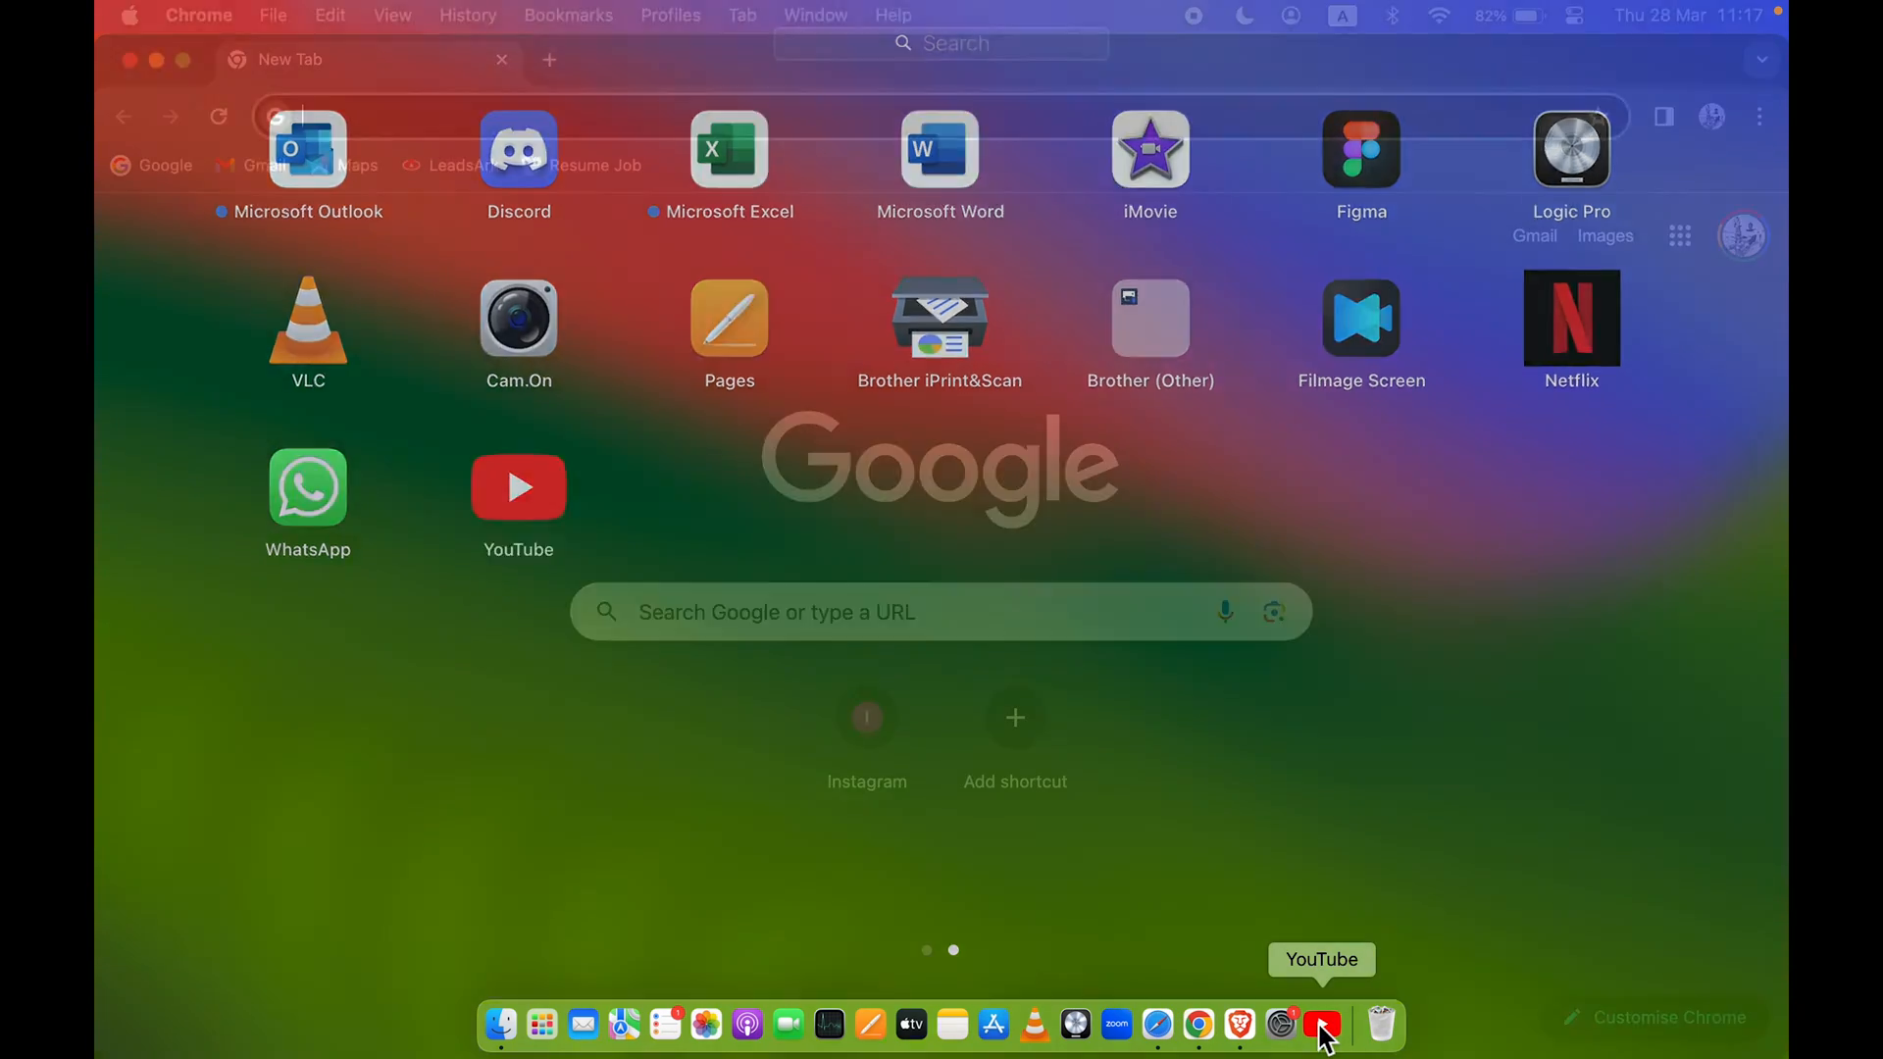
{"action": "left_click", "coordinate": [1321, 1026]}
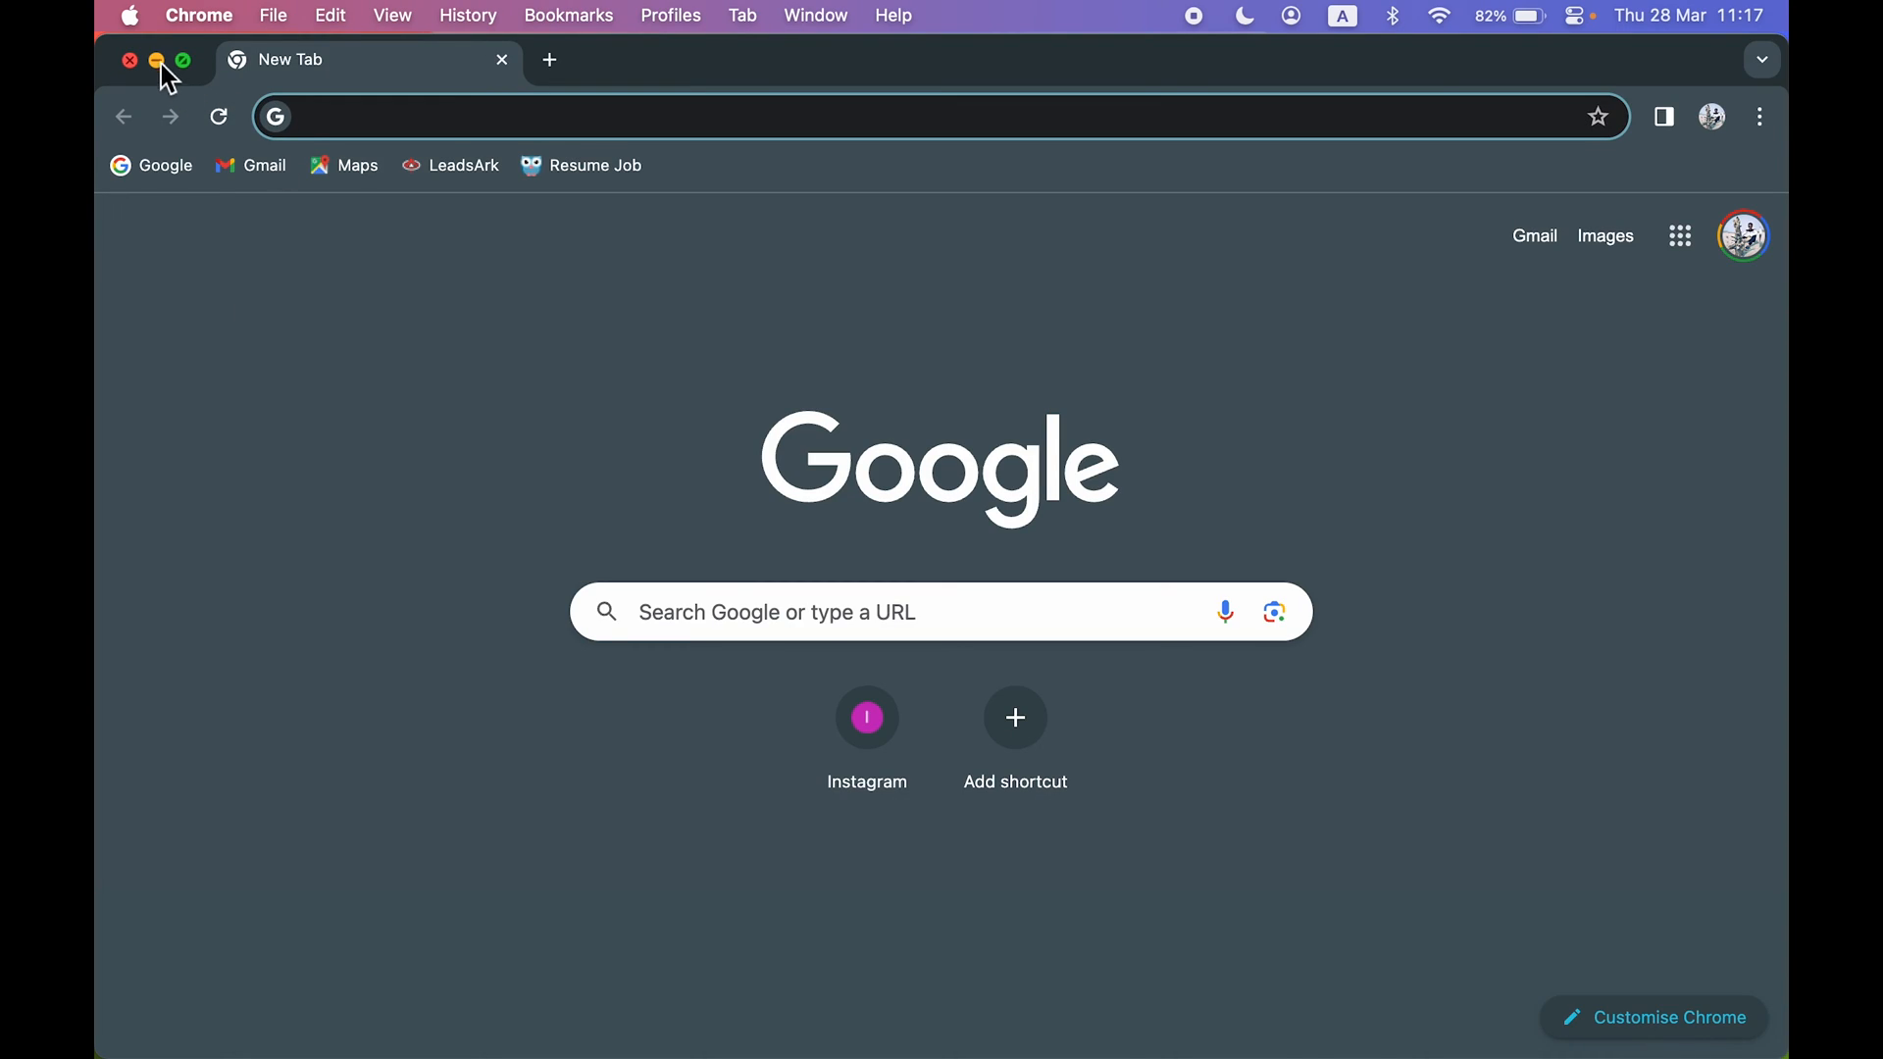
Minimize Chrome, view Launchpad, then launch YouTube from the Dock
{"action": "left_click", "coordinate": [156, 60]}
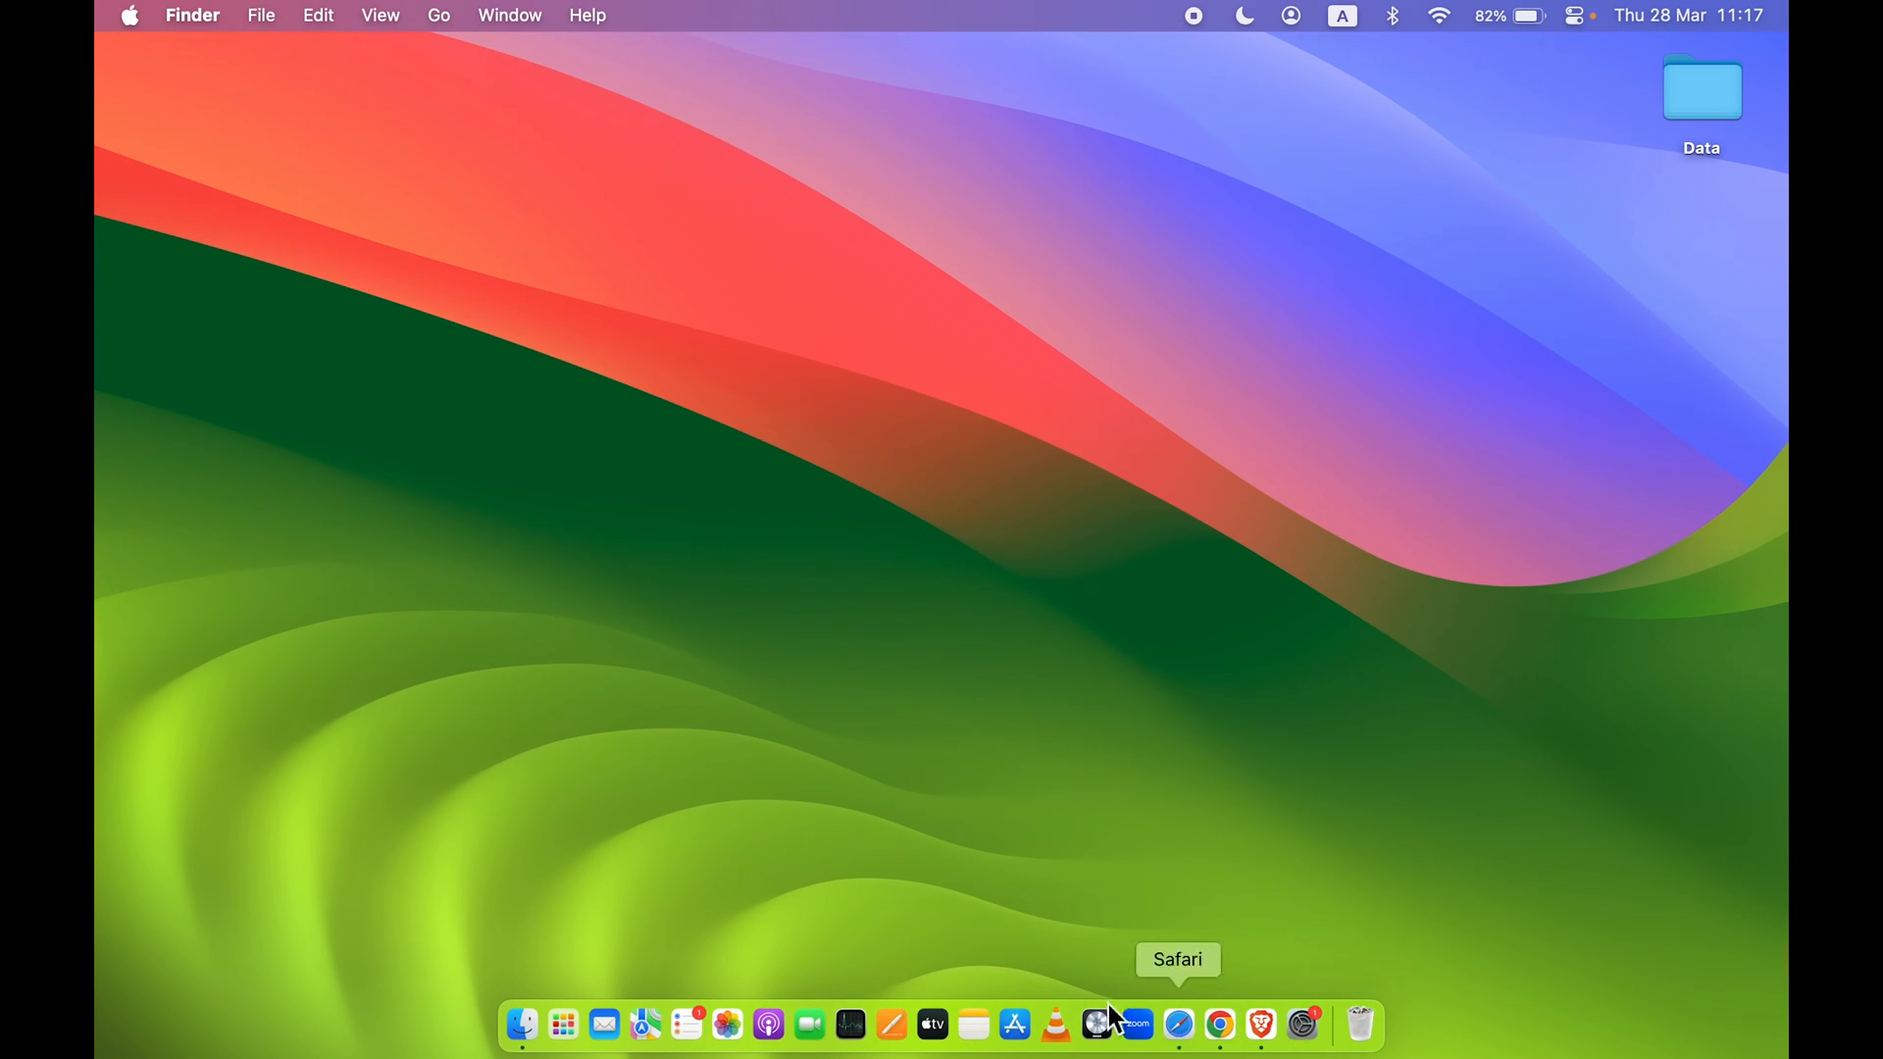
{"action": "mouse_move", "coordinate": [562, 1024]}
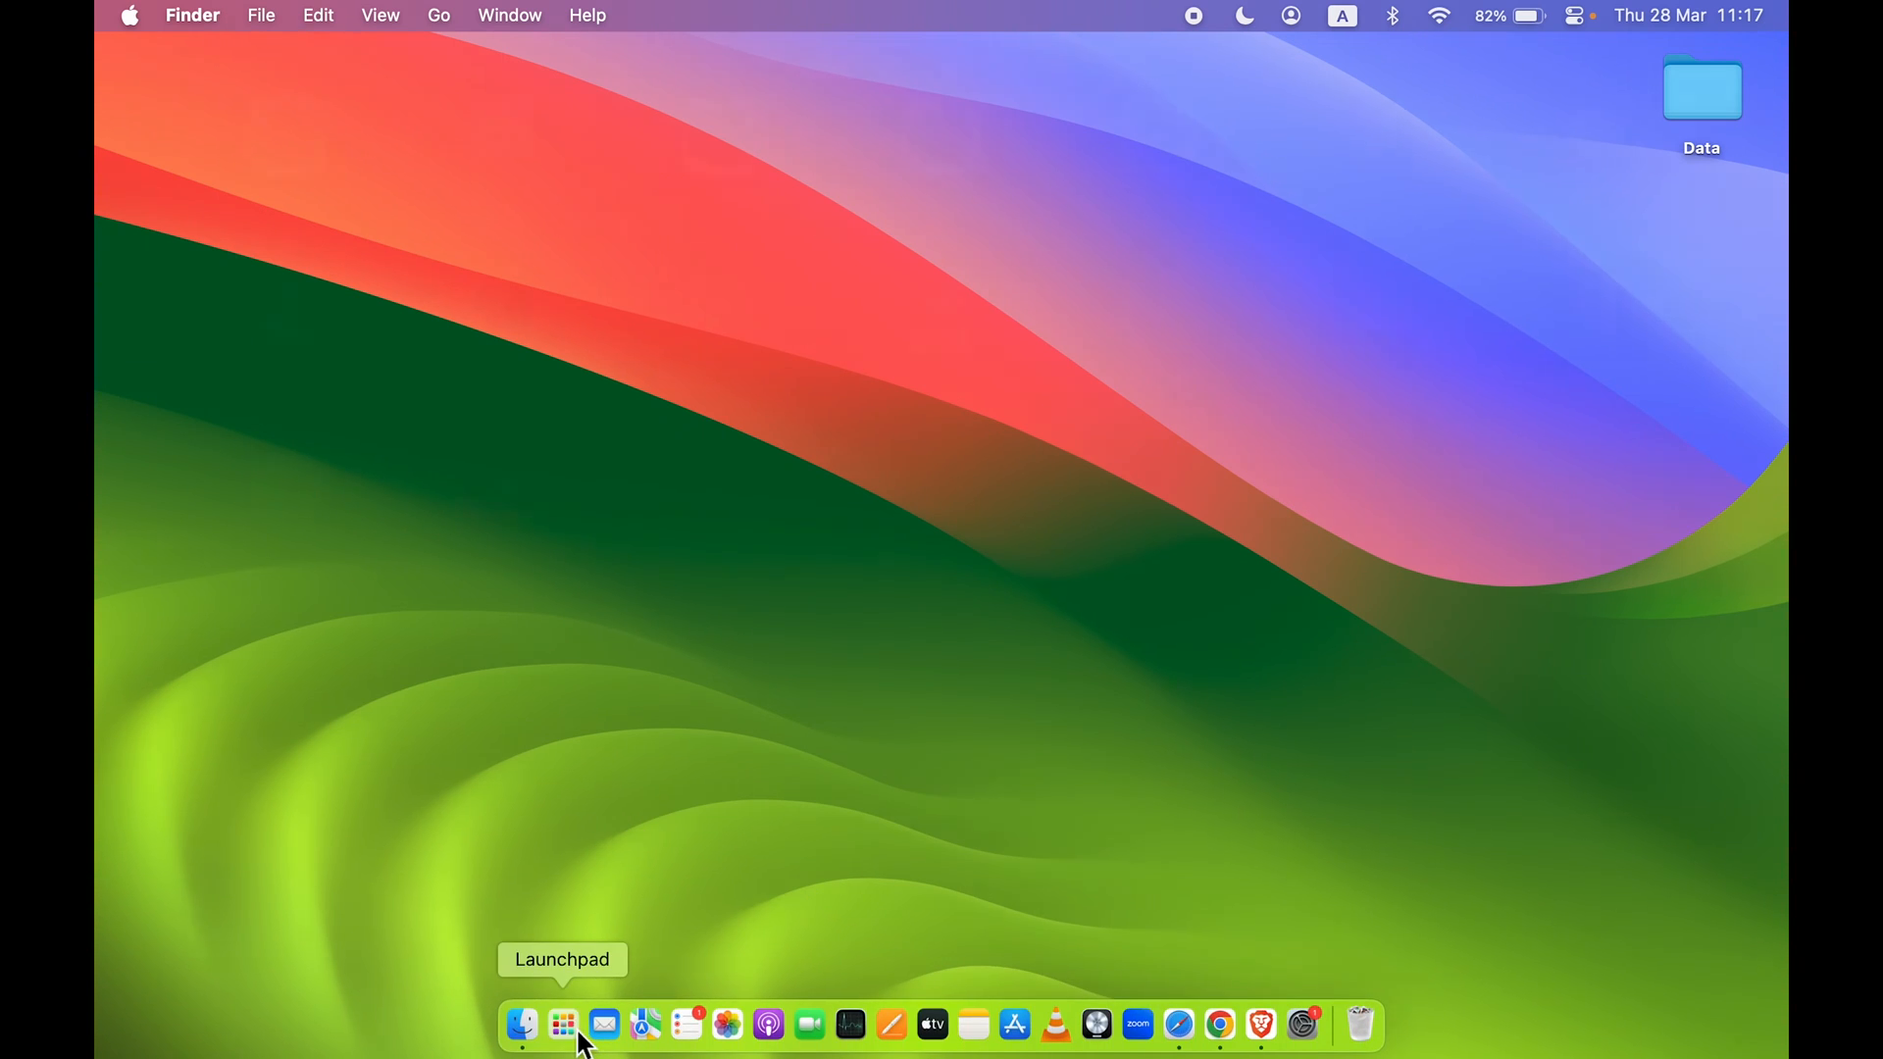
{"action": "left_click", "coordinate": [562, 1024]}
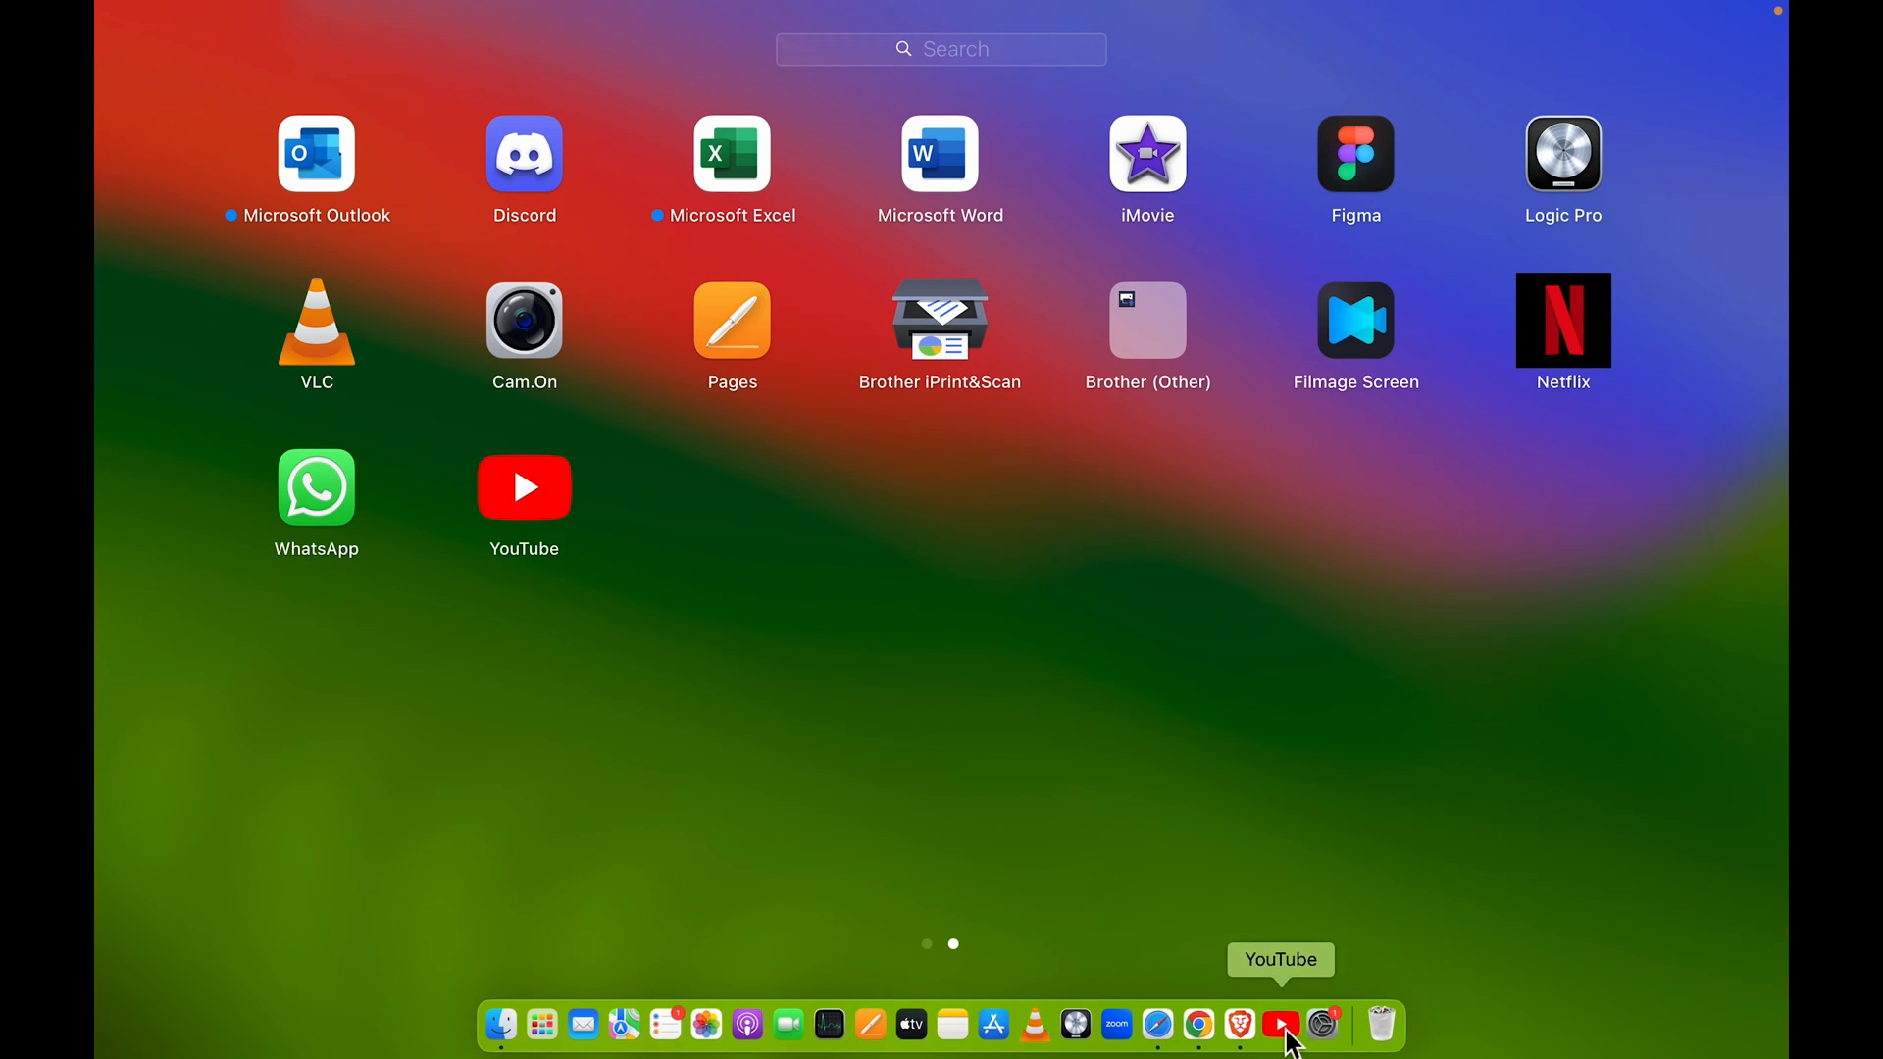
{"action": "mouse_move", "coordinate": [1321, 1024]}
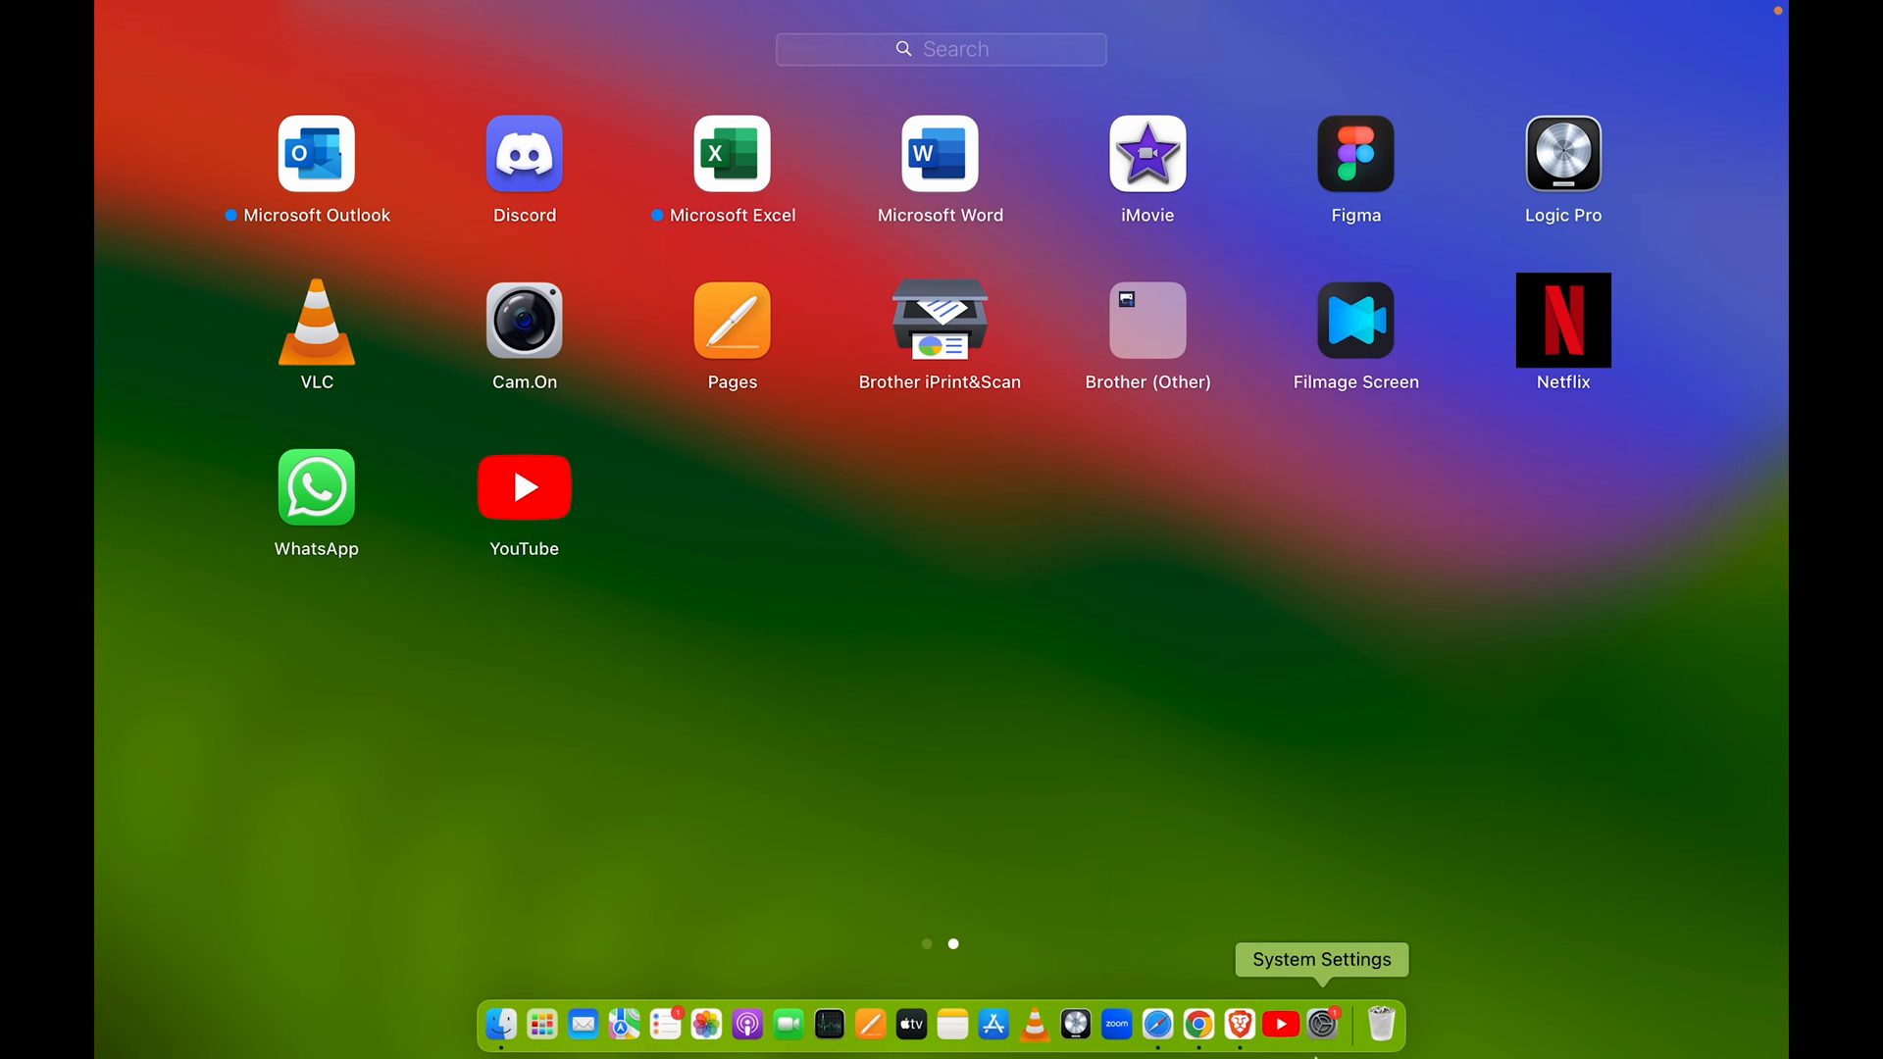
{"action": "mouse_move", "coordinate": [1282, 1024]}
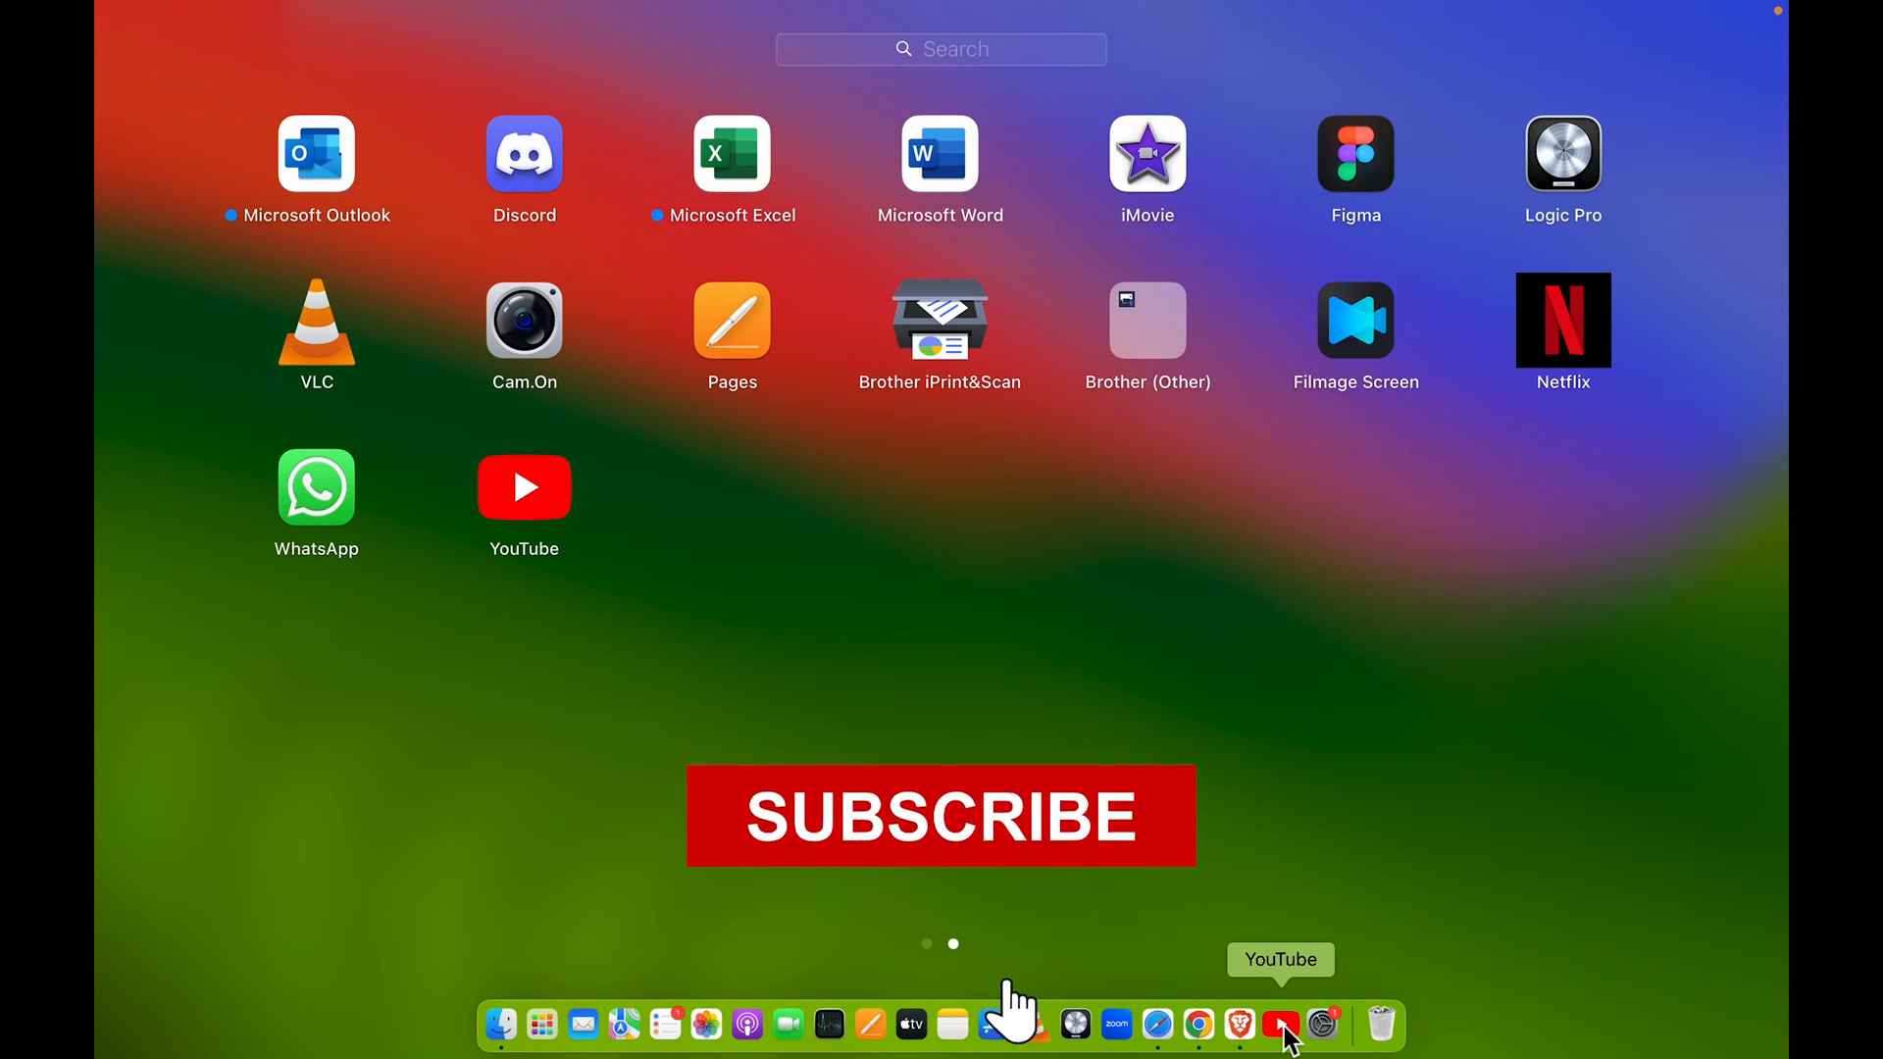
{"action": "left_click", "coordinate": [1279, 1026]}
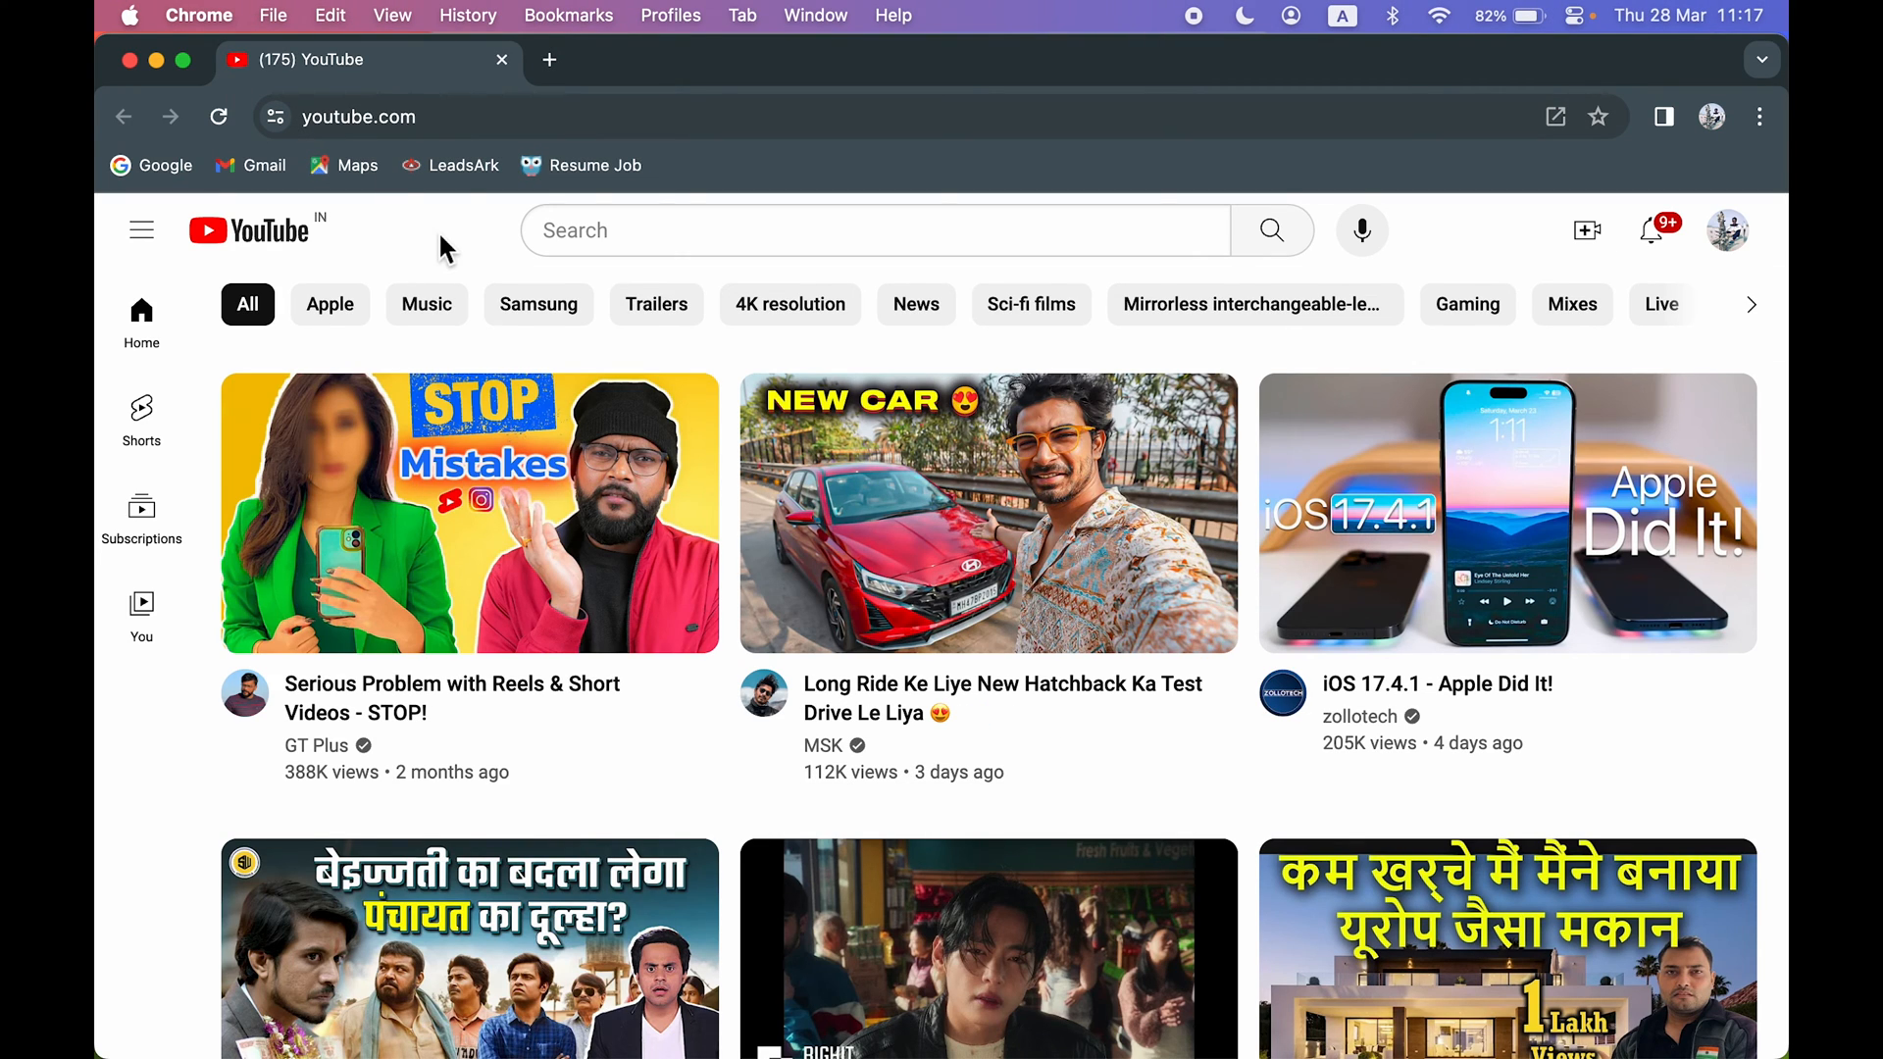
{"action": "mouse_move", "coordinate": [458, 193]}
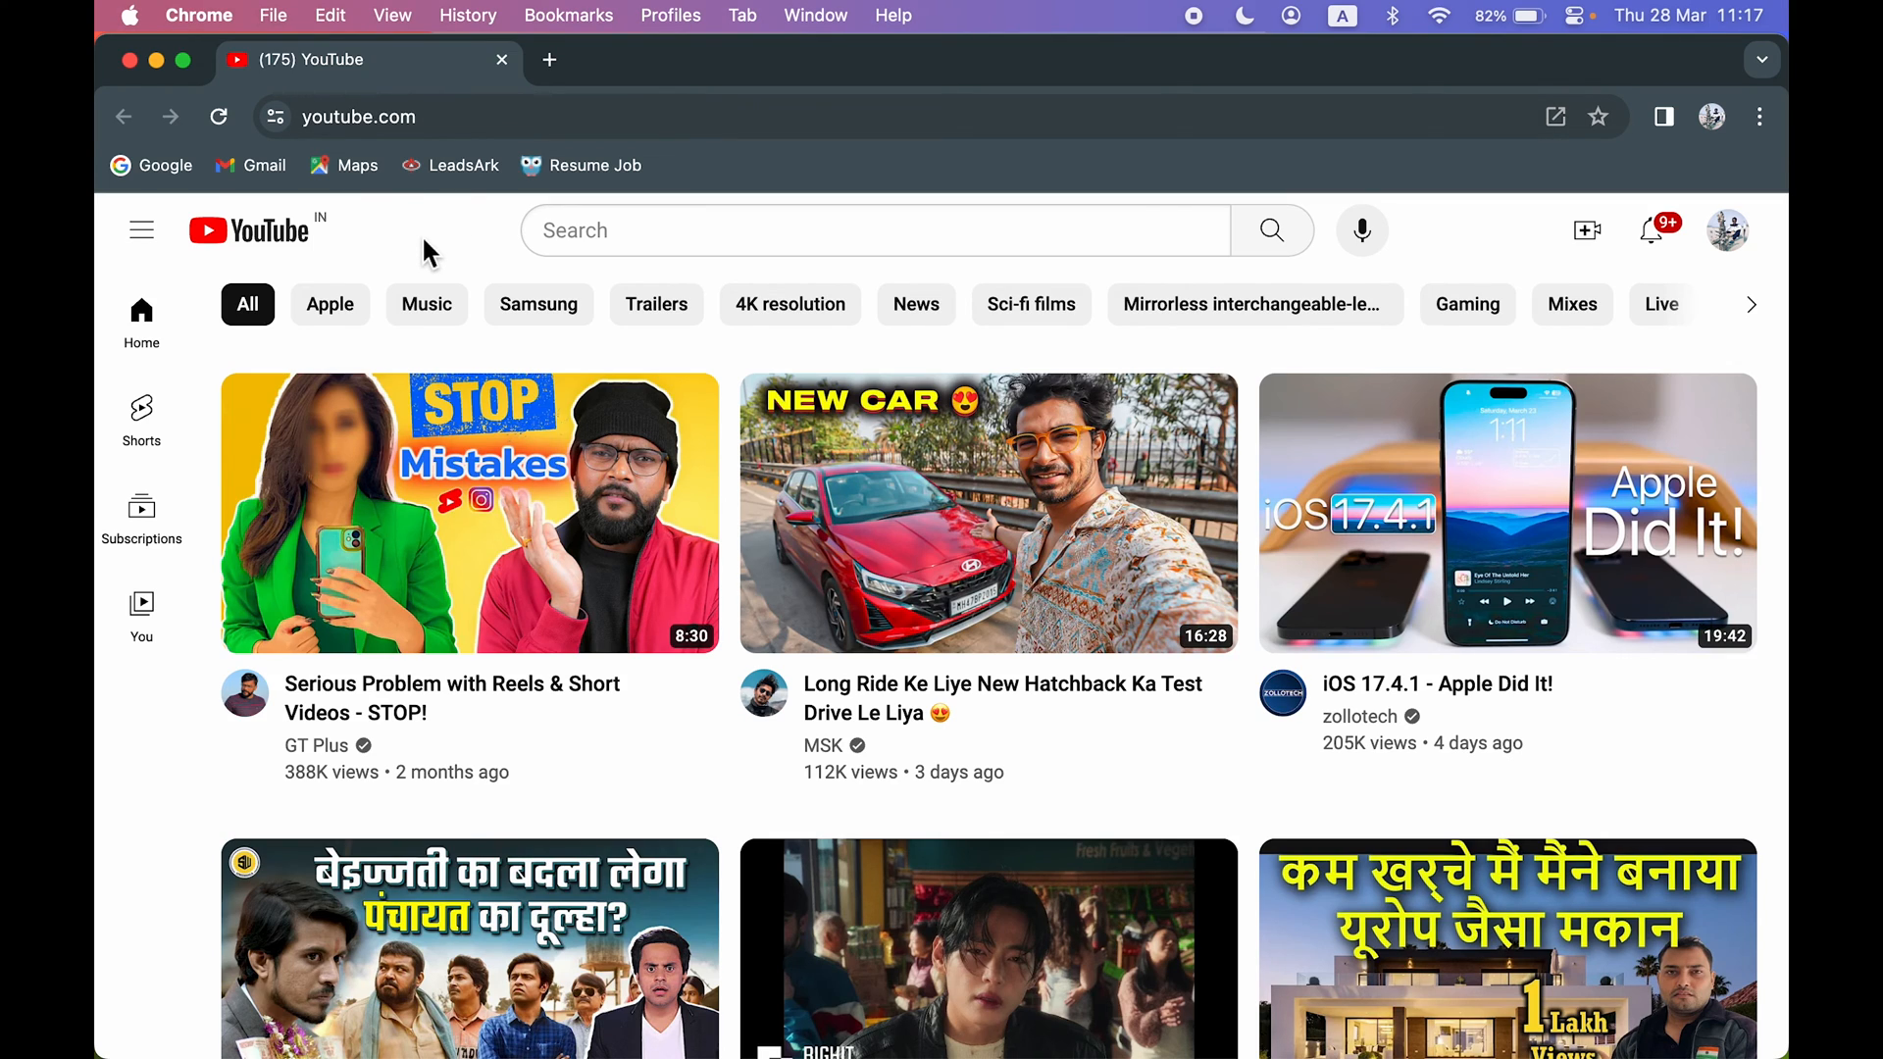
{"action": "mouse_move", "coordinate": [447, 291]}
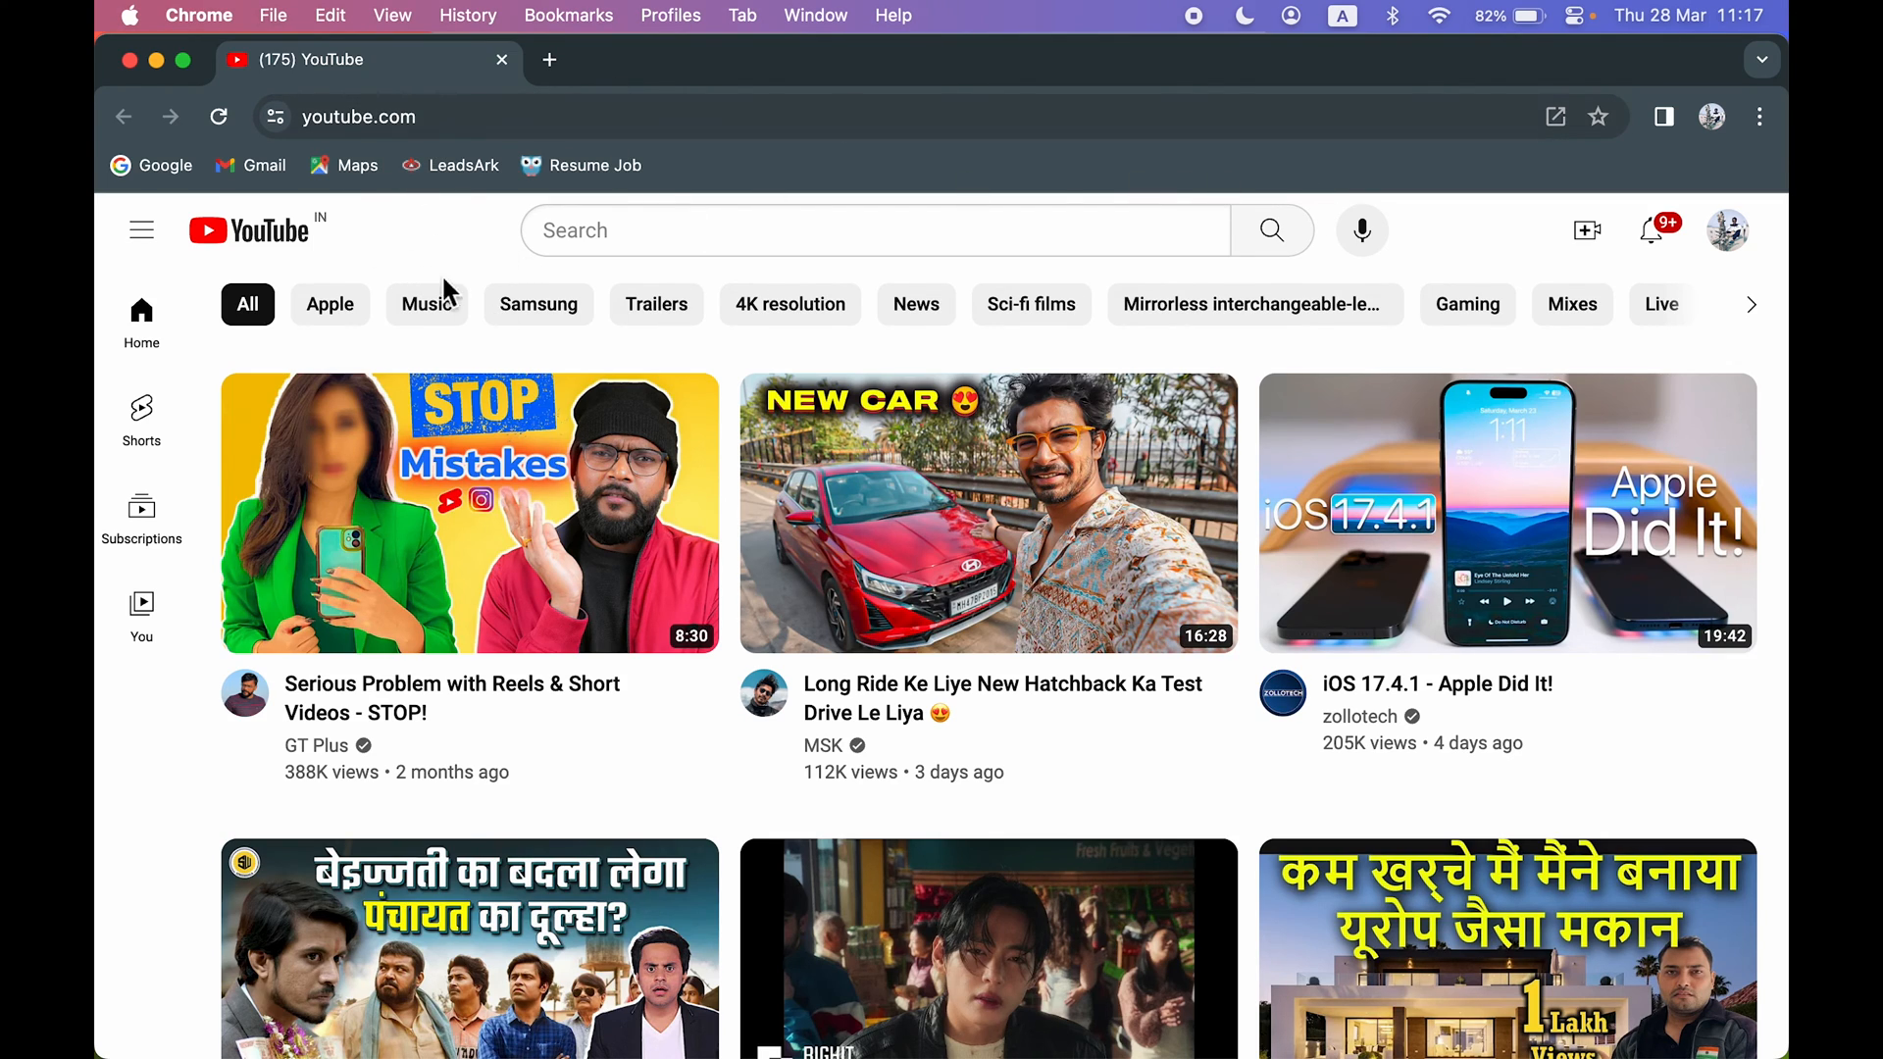
{"action": "mouse_move", "coordinate": [1159, 150]}
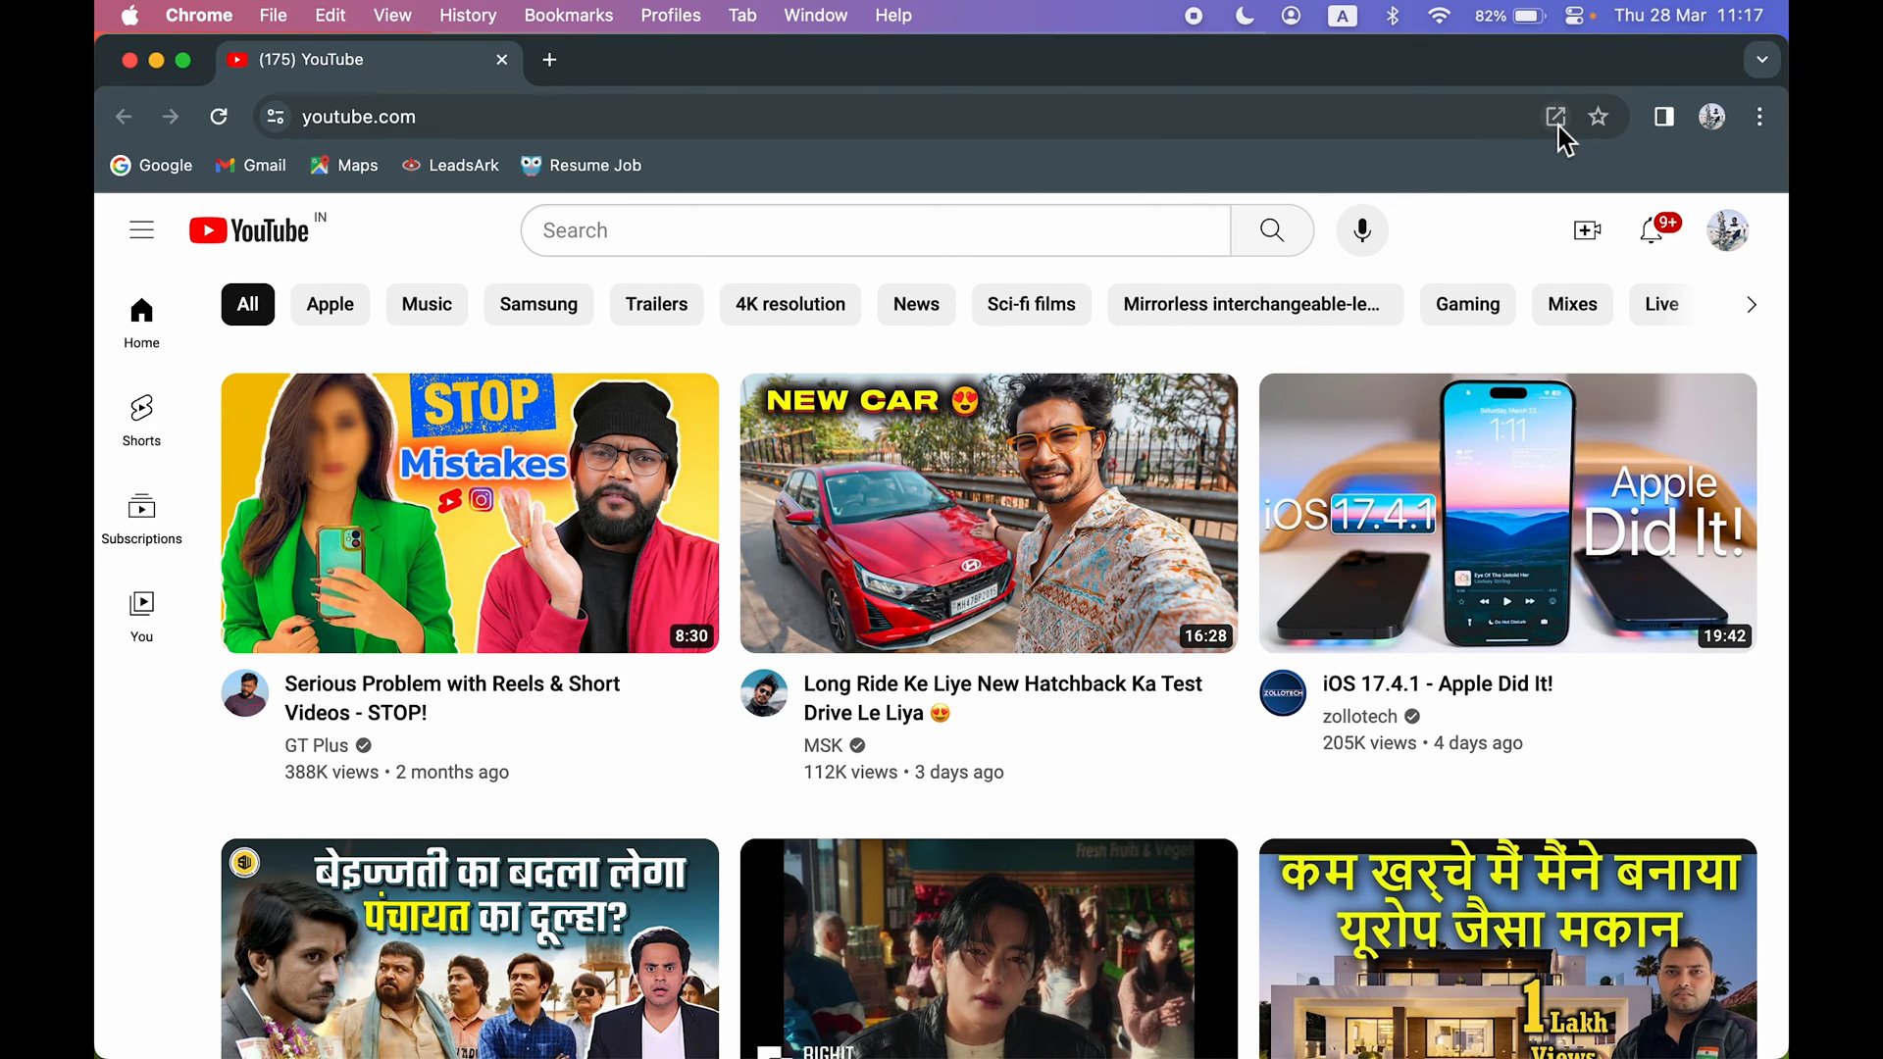
{"action": "mouse_move", "coordinate": [1556, 117]}
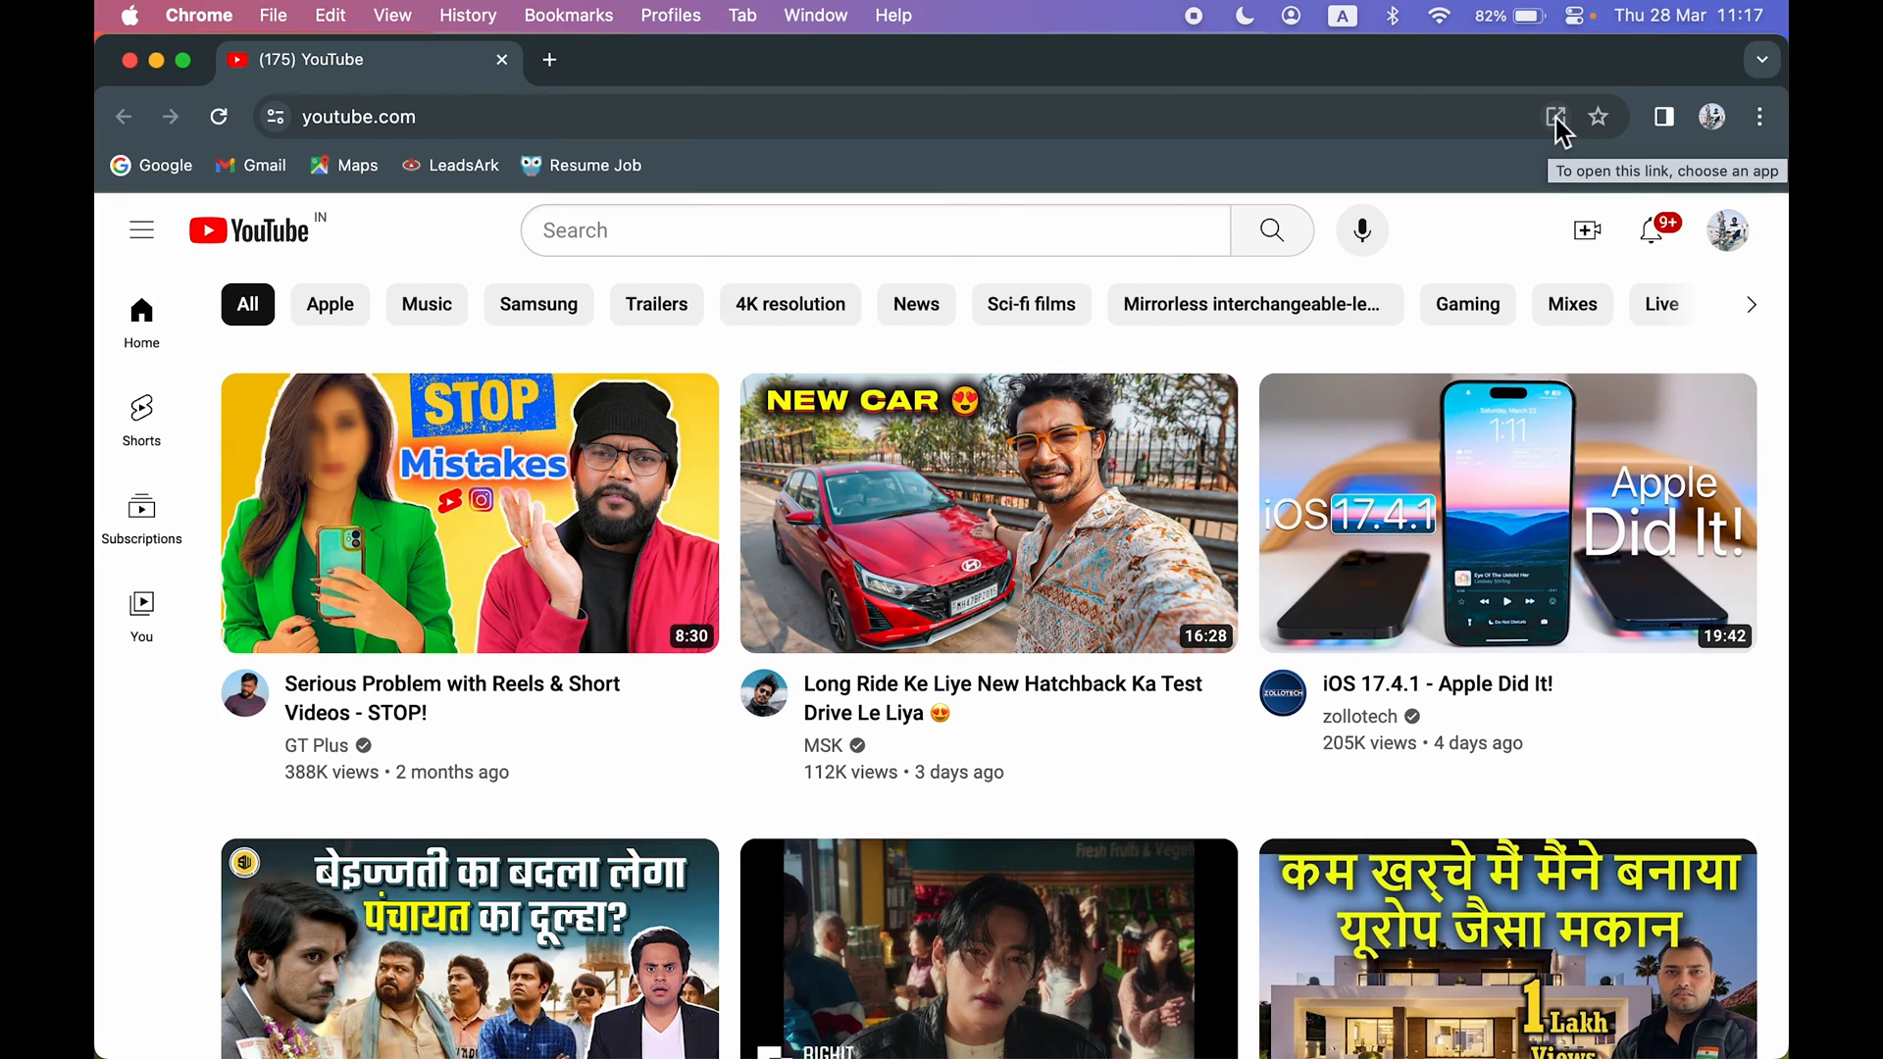
{"action": "mouse_move", "coordinate": [1511, 167]}
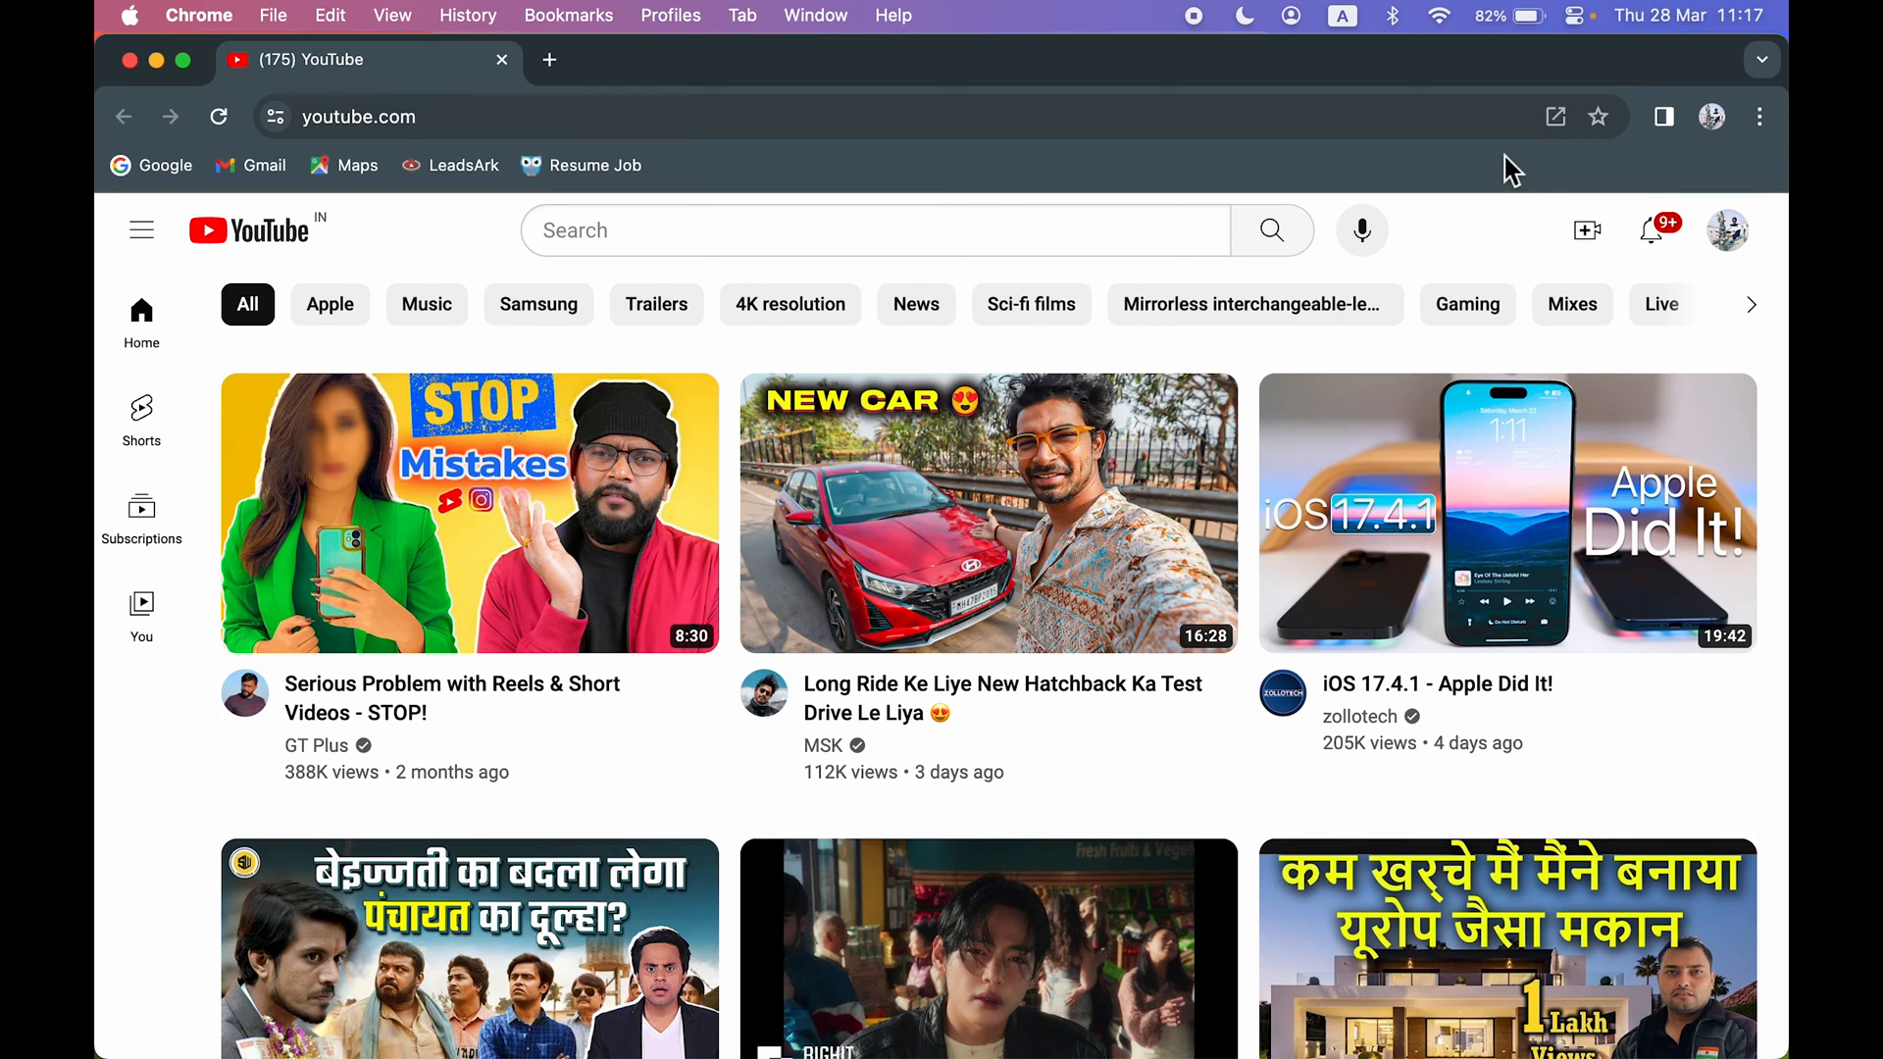
{"action": "mouse_move", "coordinate": [1557, 116]}
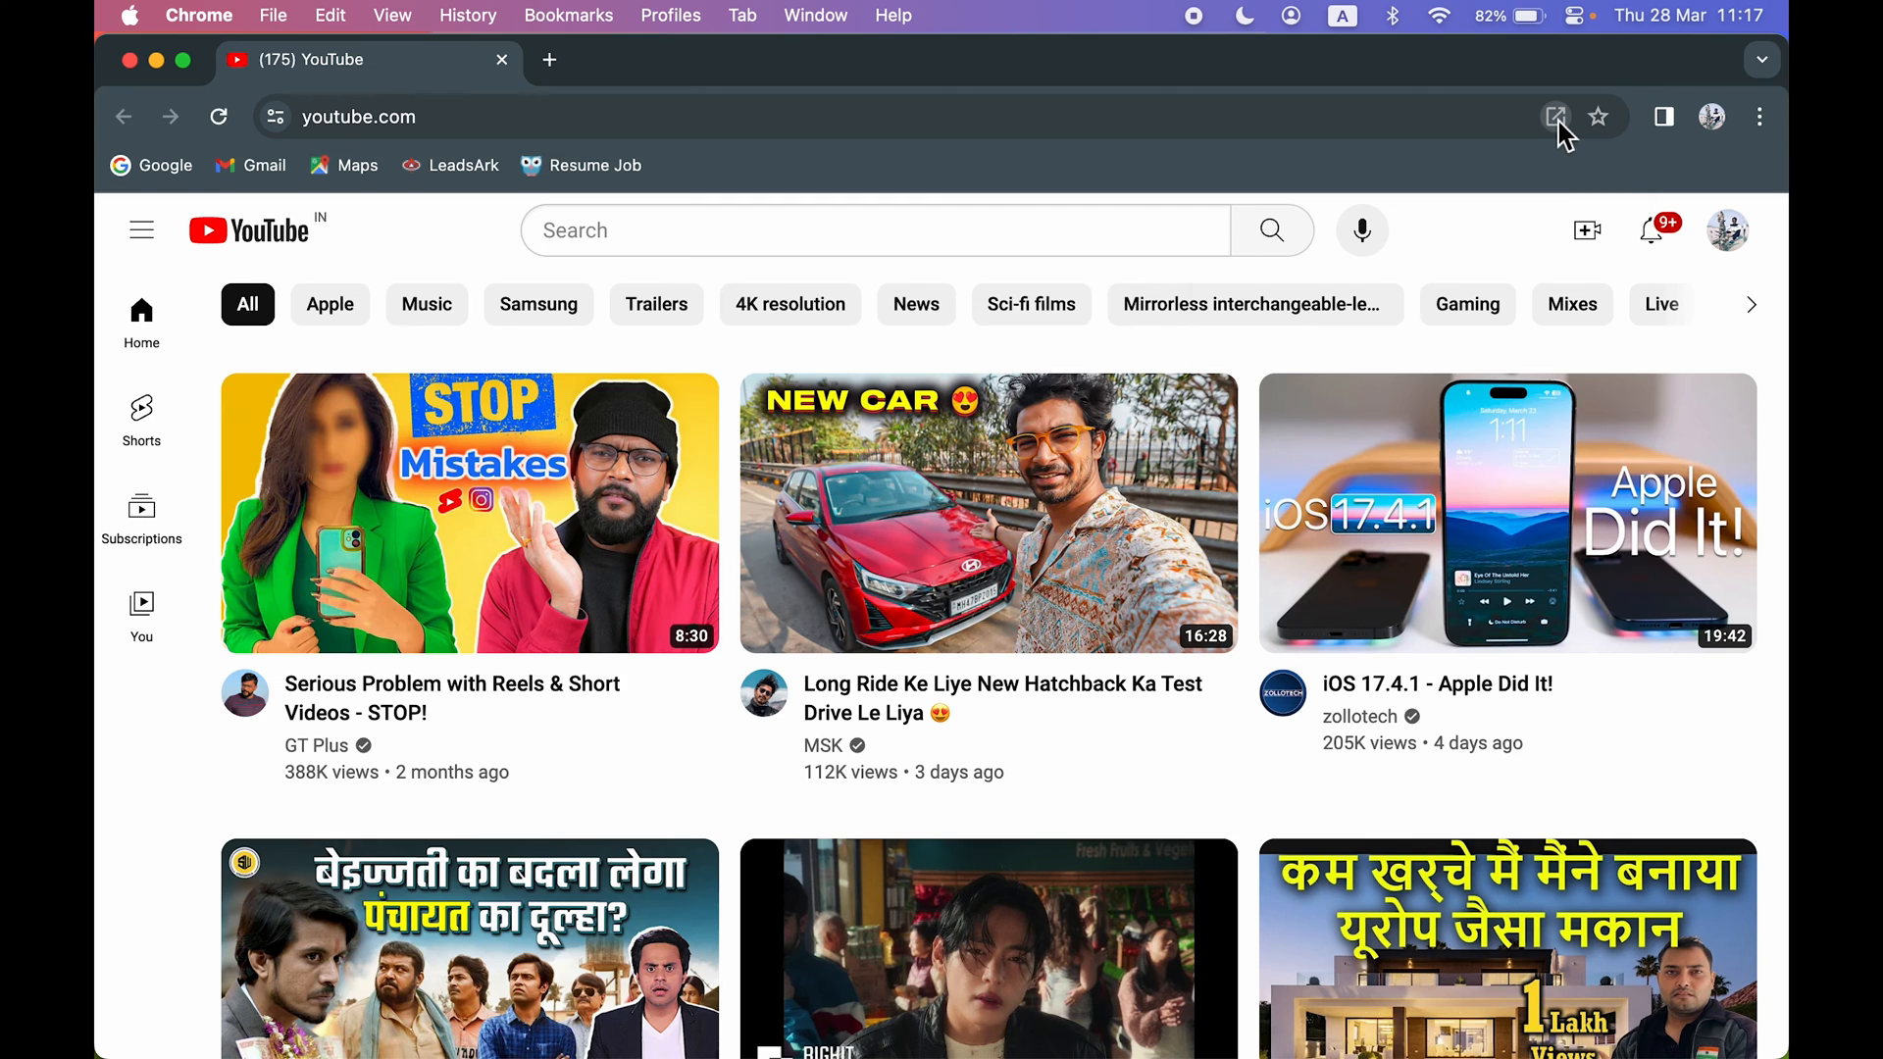
Use the address bar's 'Open in app' icon to bring up the Open with prompt
{"action": "left_click", "coordinate": [1557, 117]}
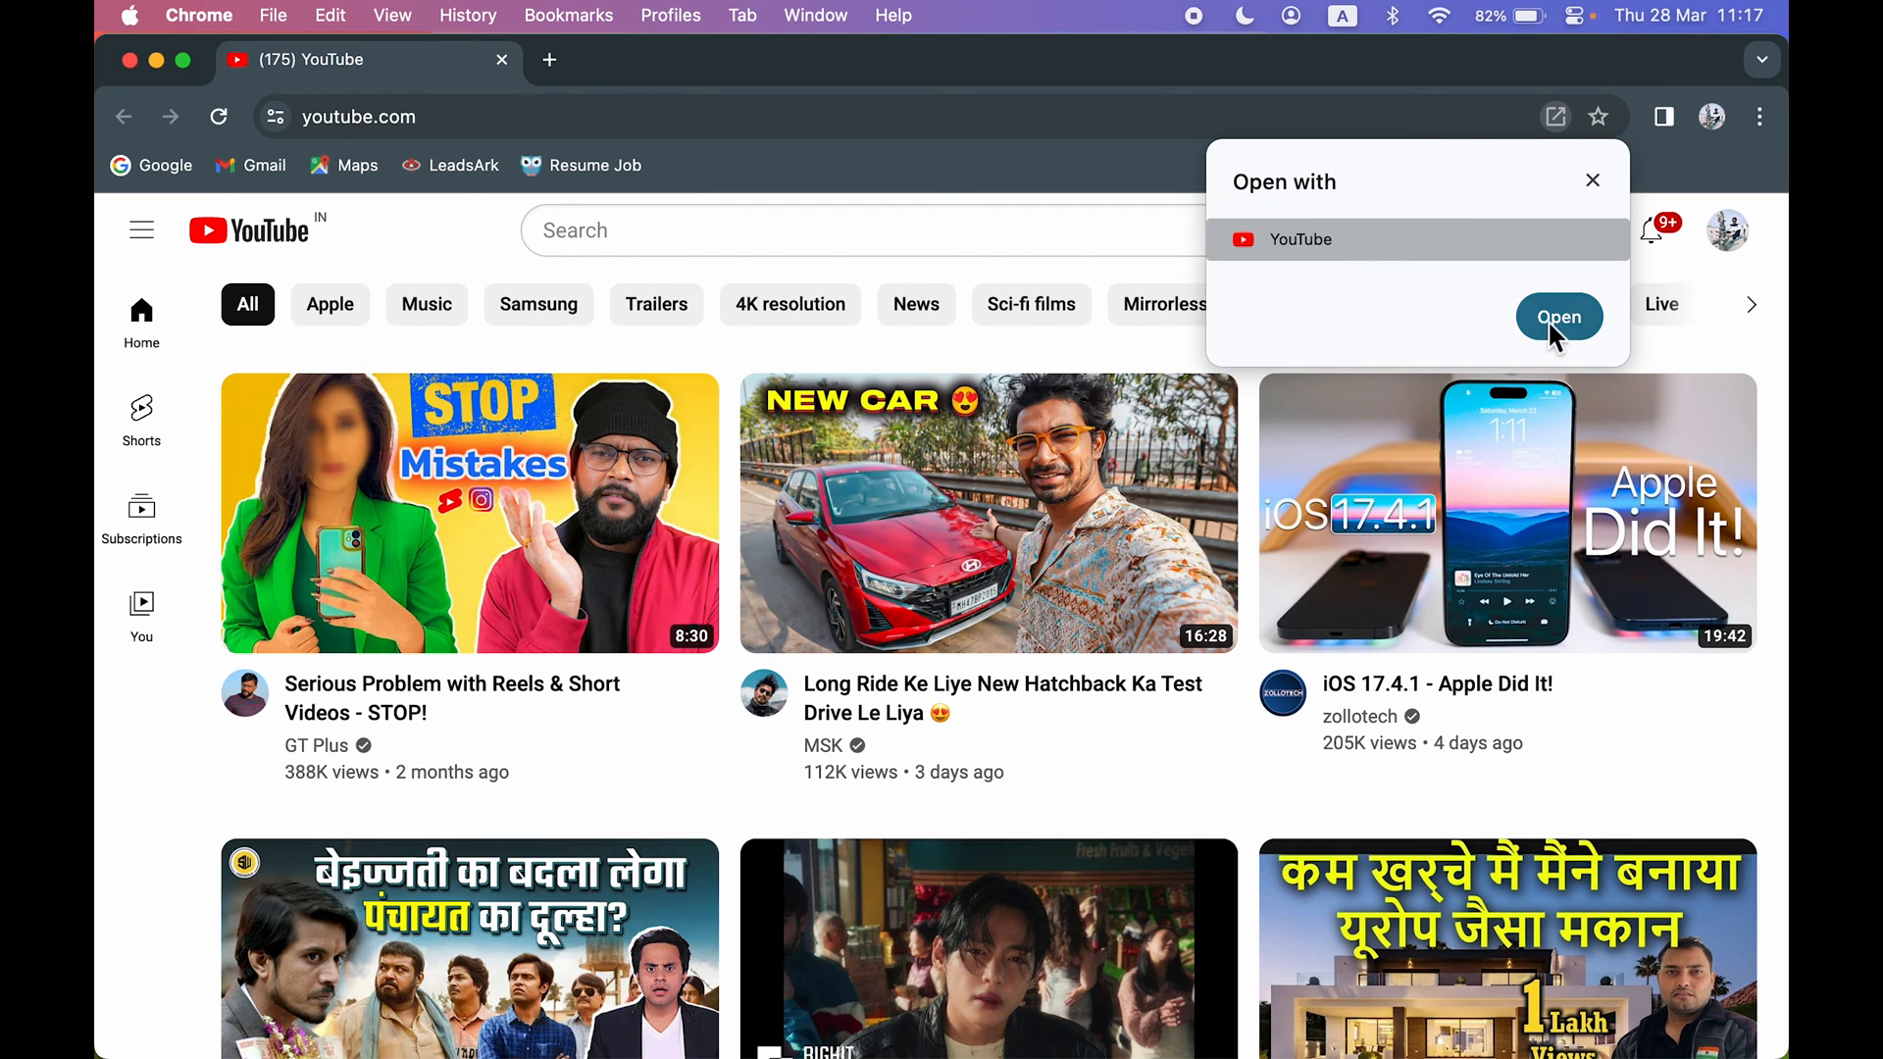
Open the youtube.com tab in the installed YouTube app
{"action": "left_click", "coordinate": [1558, 316]}
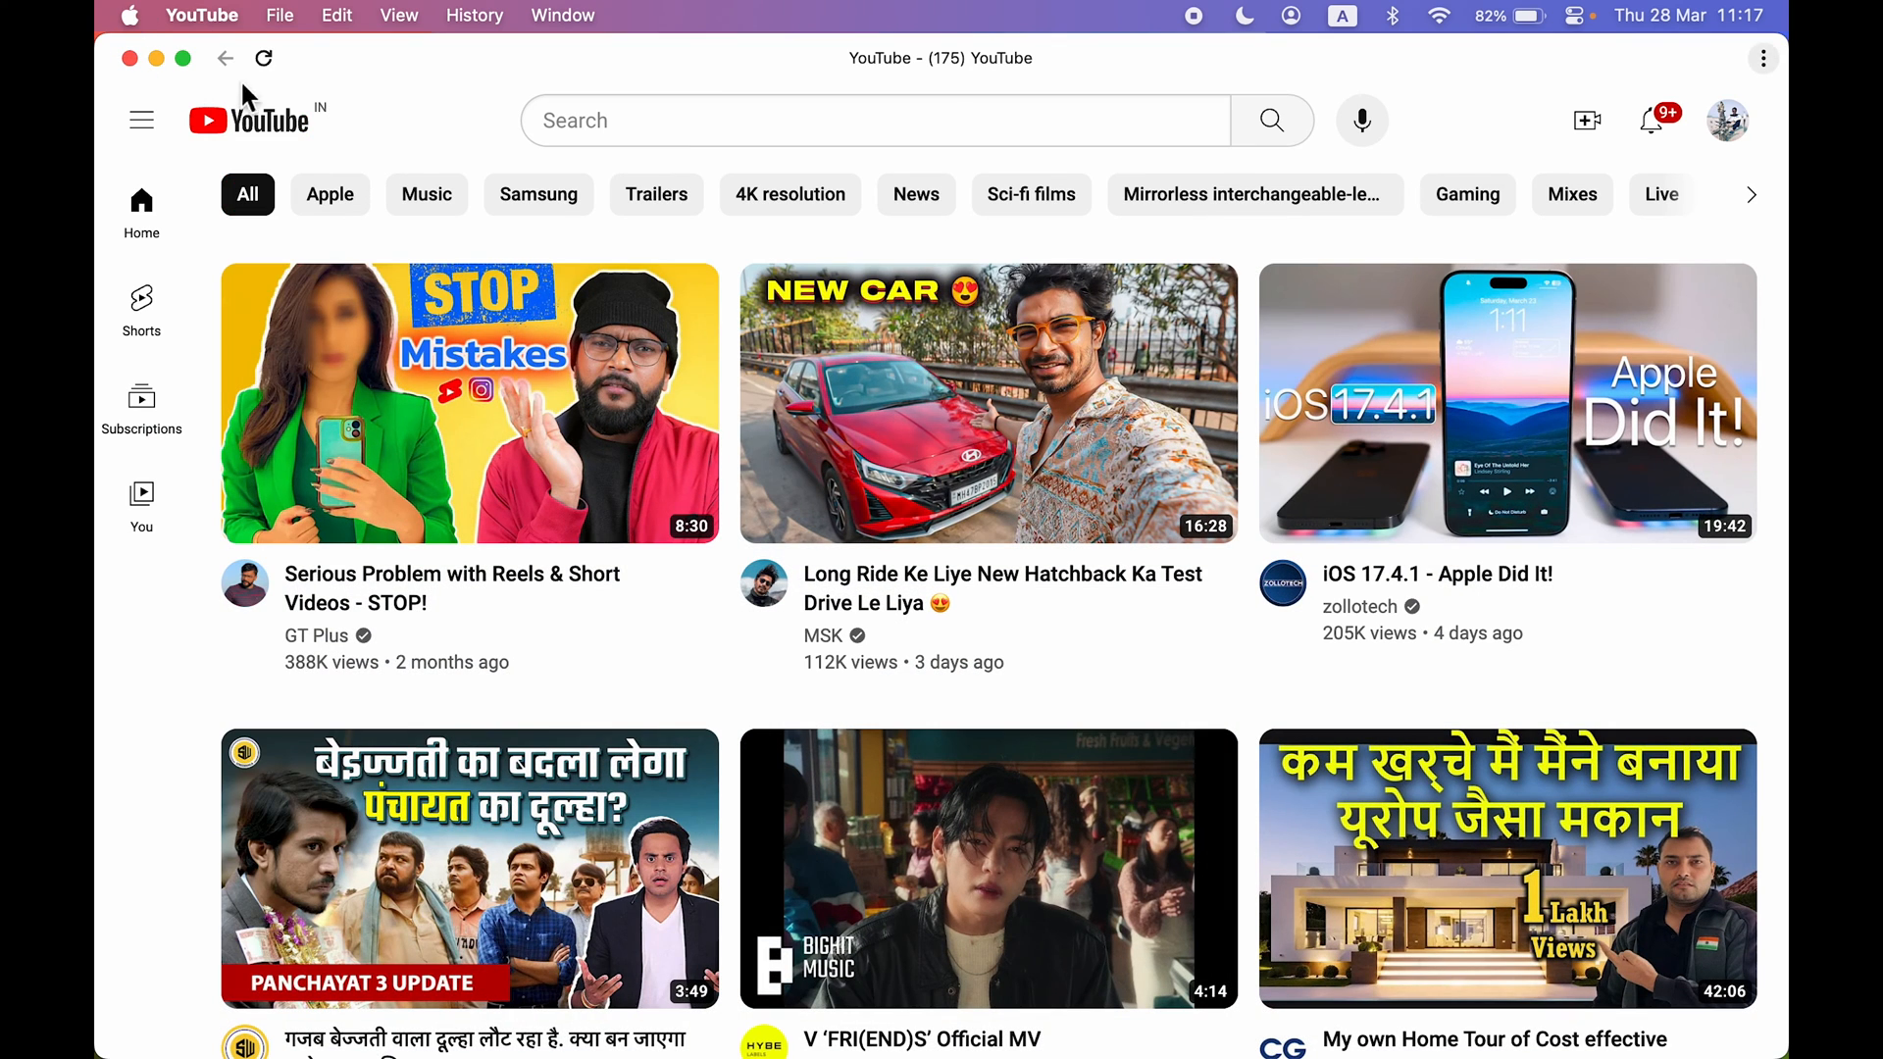
{"action": "mouse_move", "coordinate": [441, 111]}
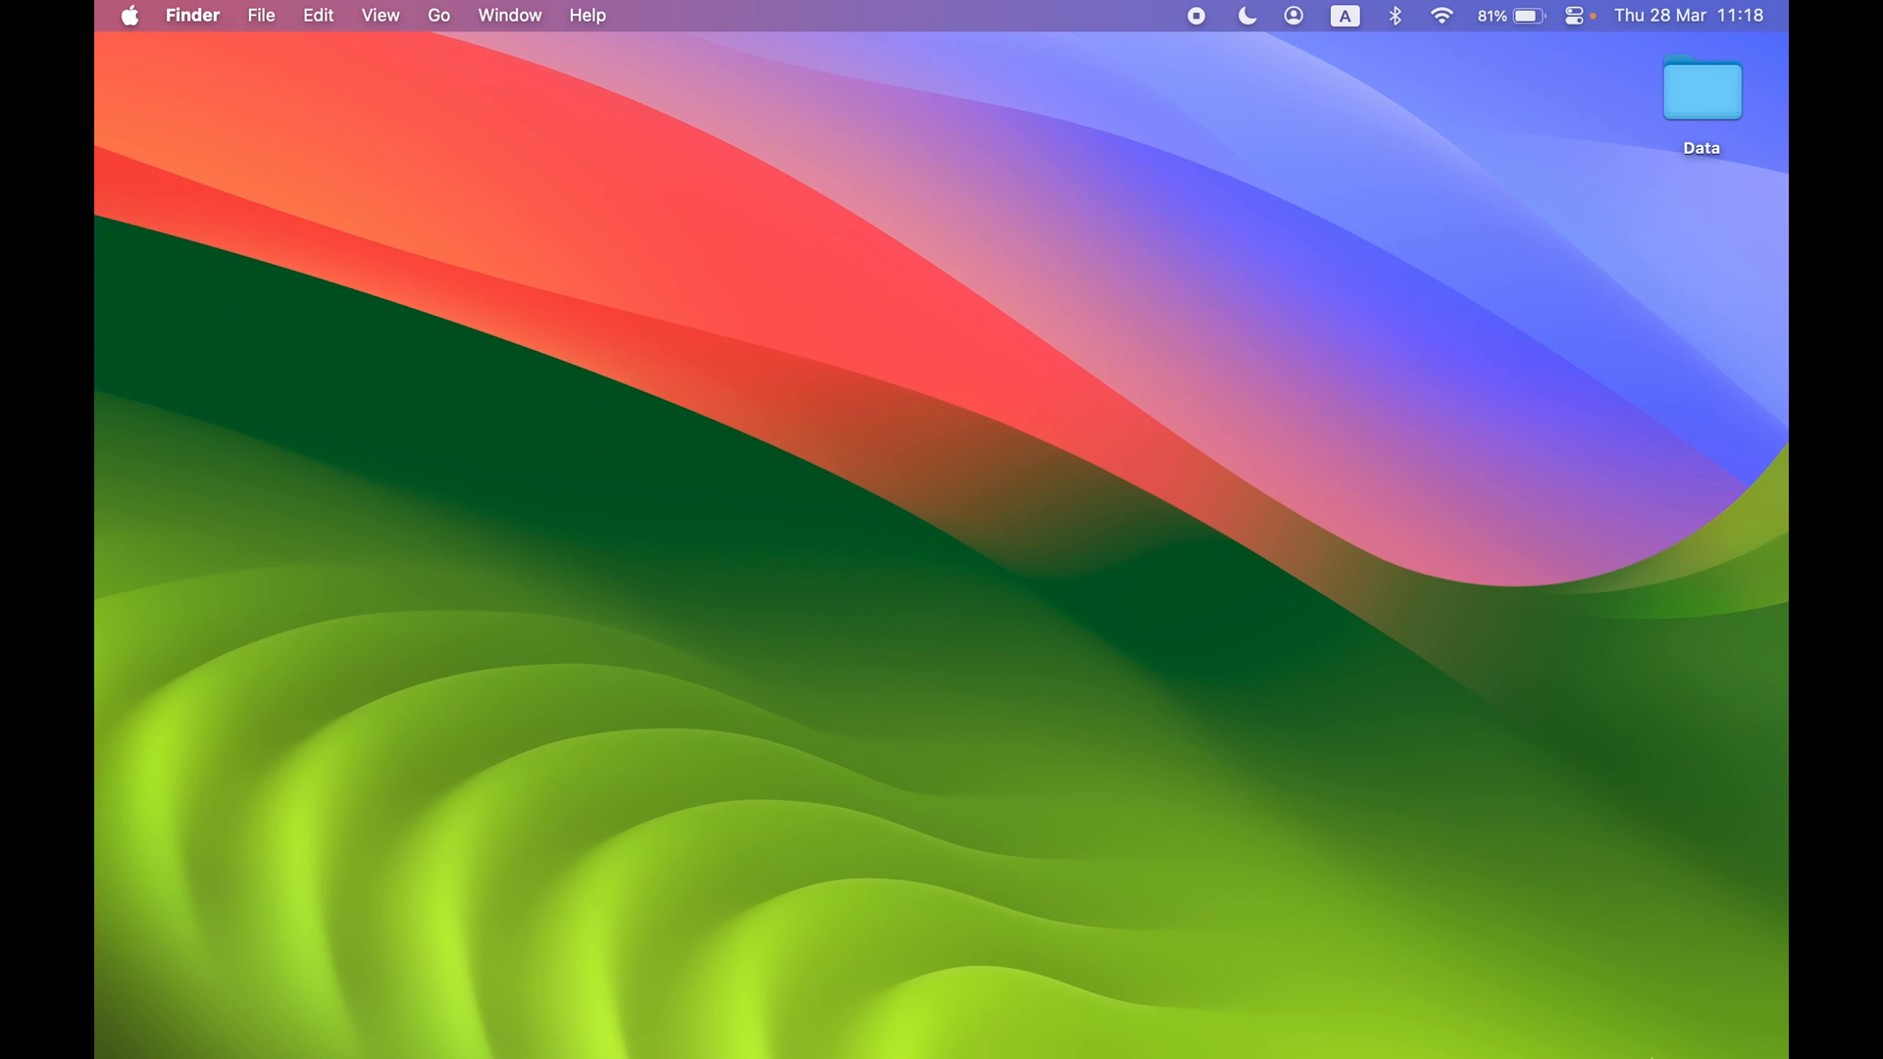
{"action": "mouse_move", "coordinate": [942, 1055]}
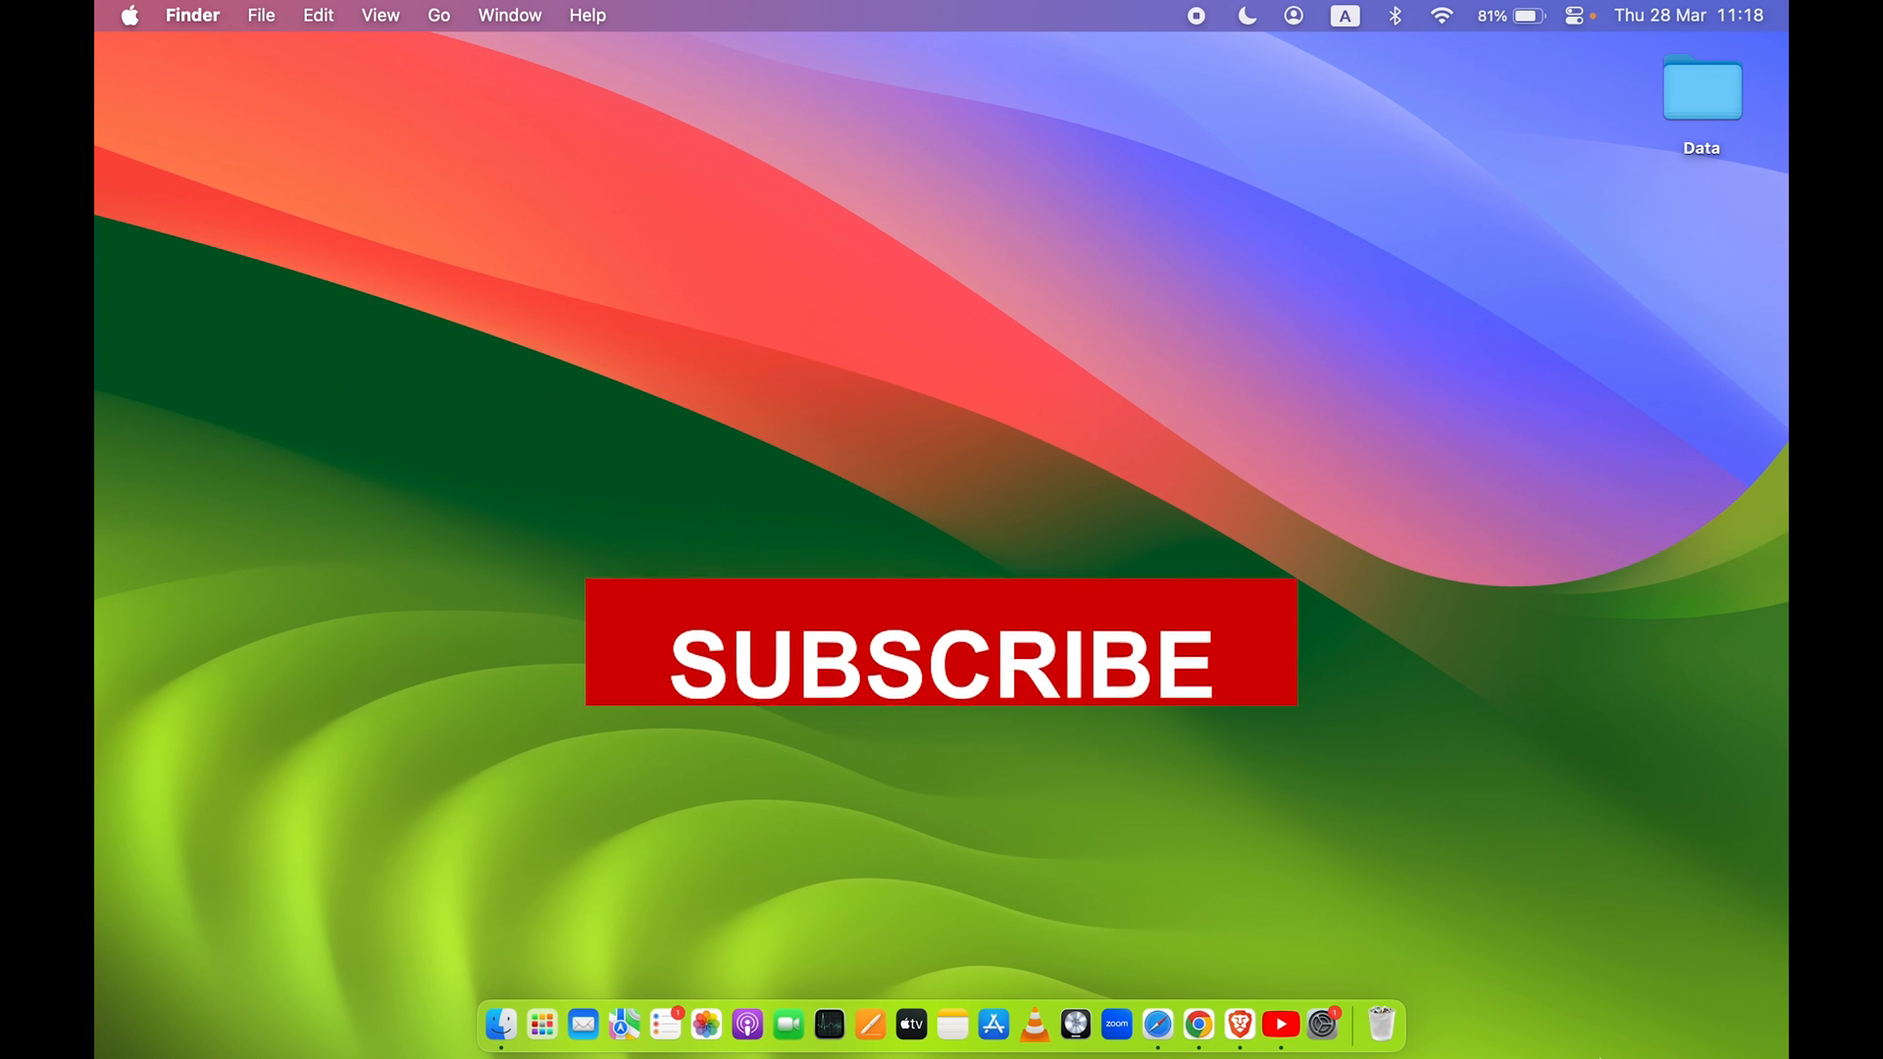
{"action": "left_click", "coordinate": [941, 642]}
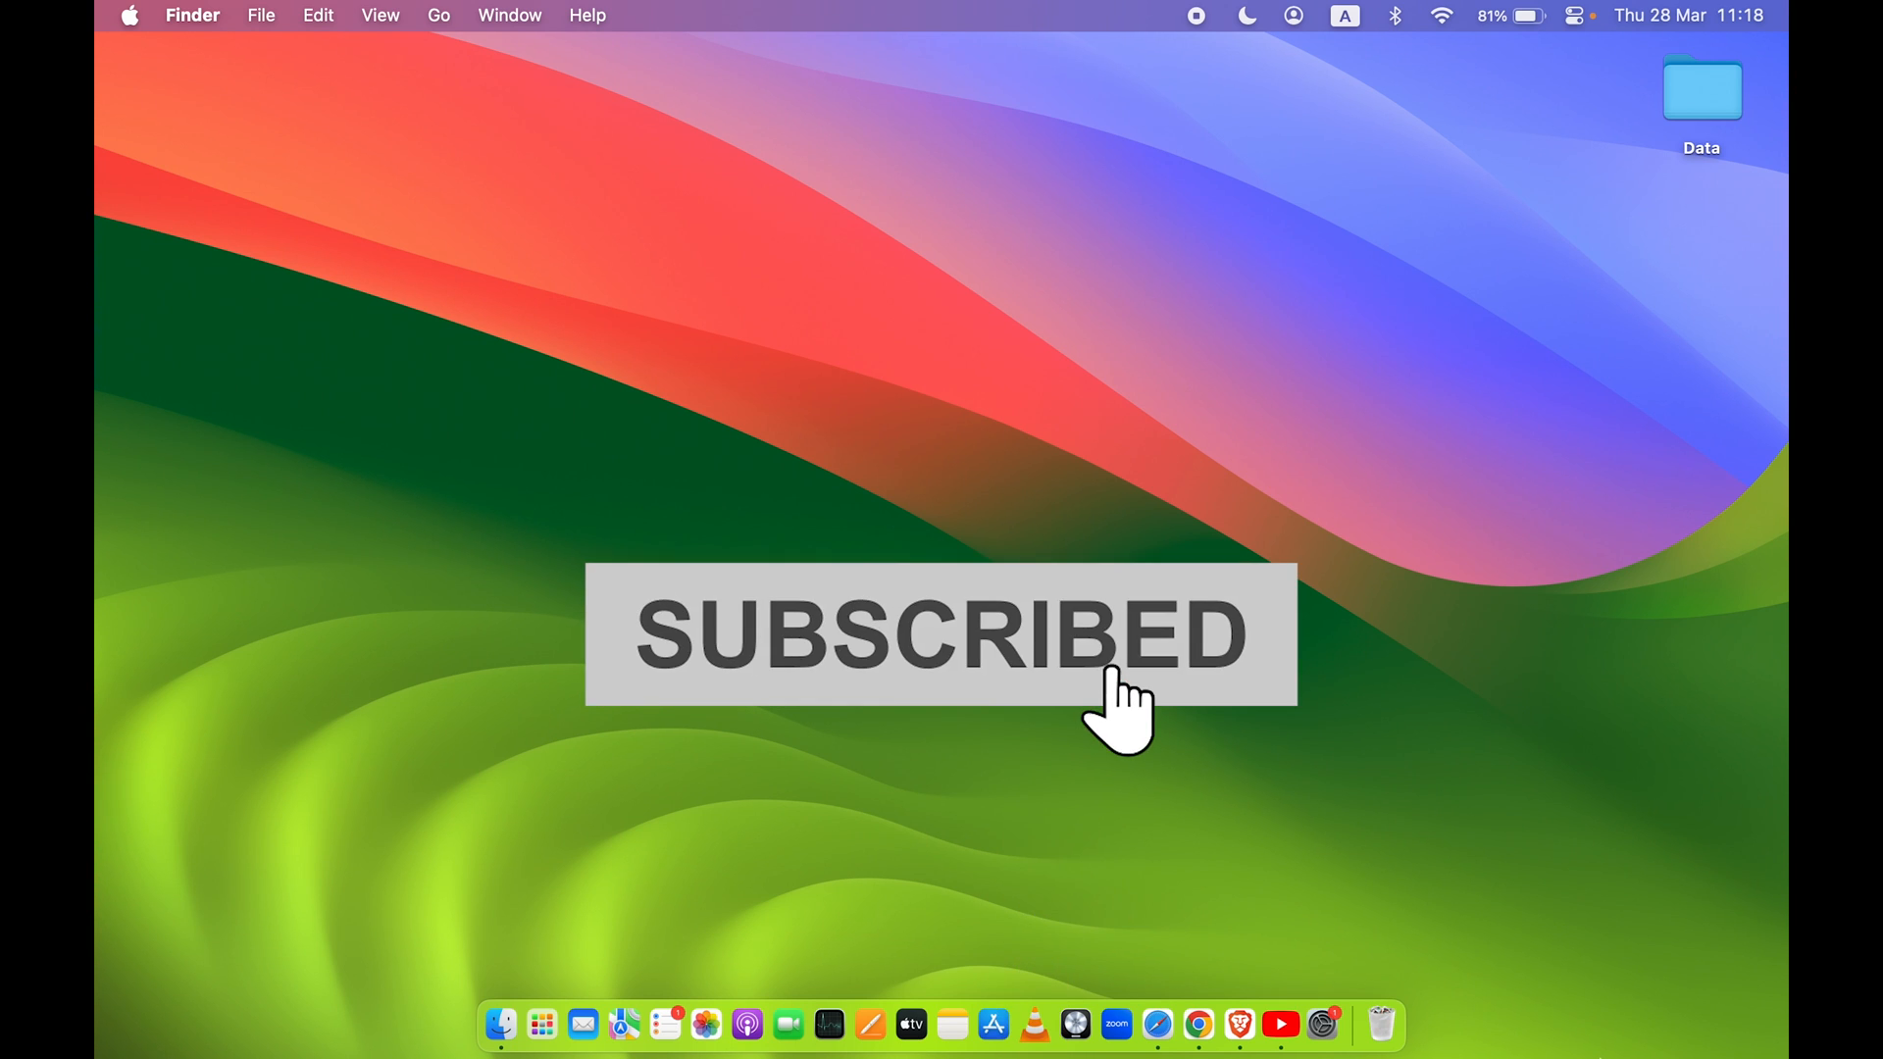